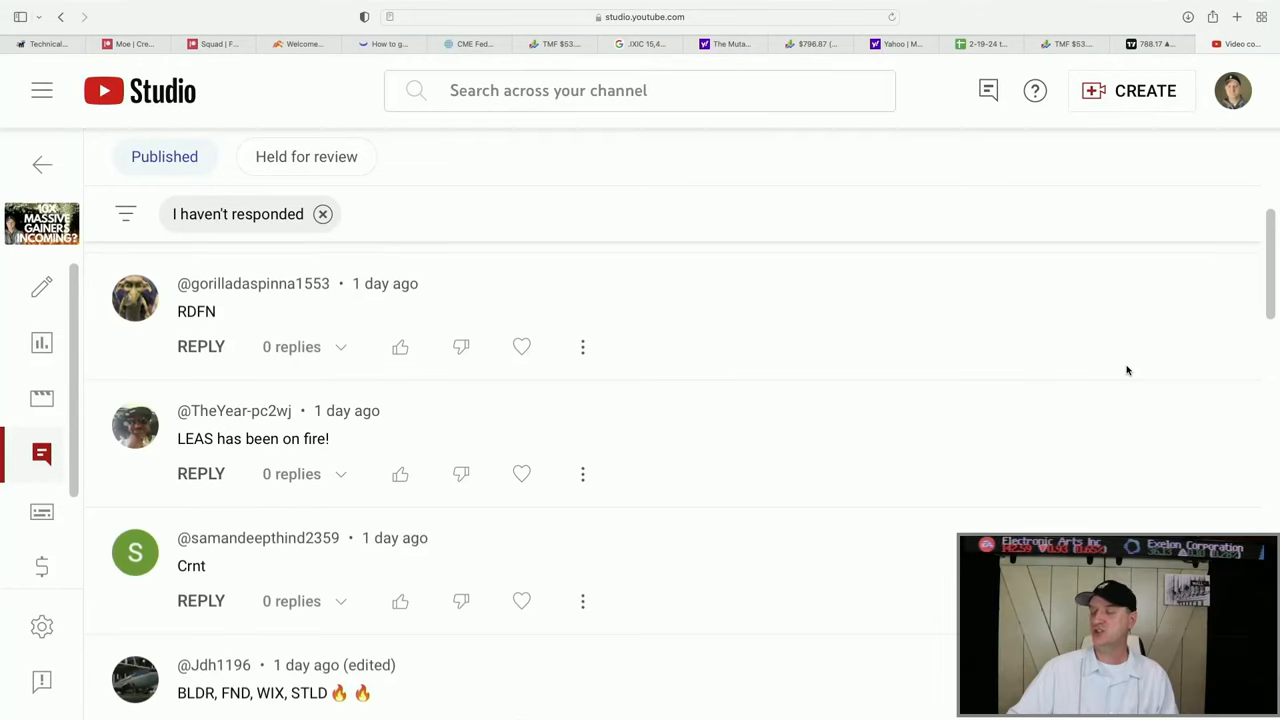
mouse_move(902, 432)
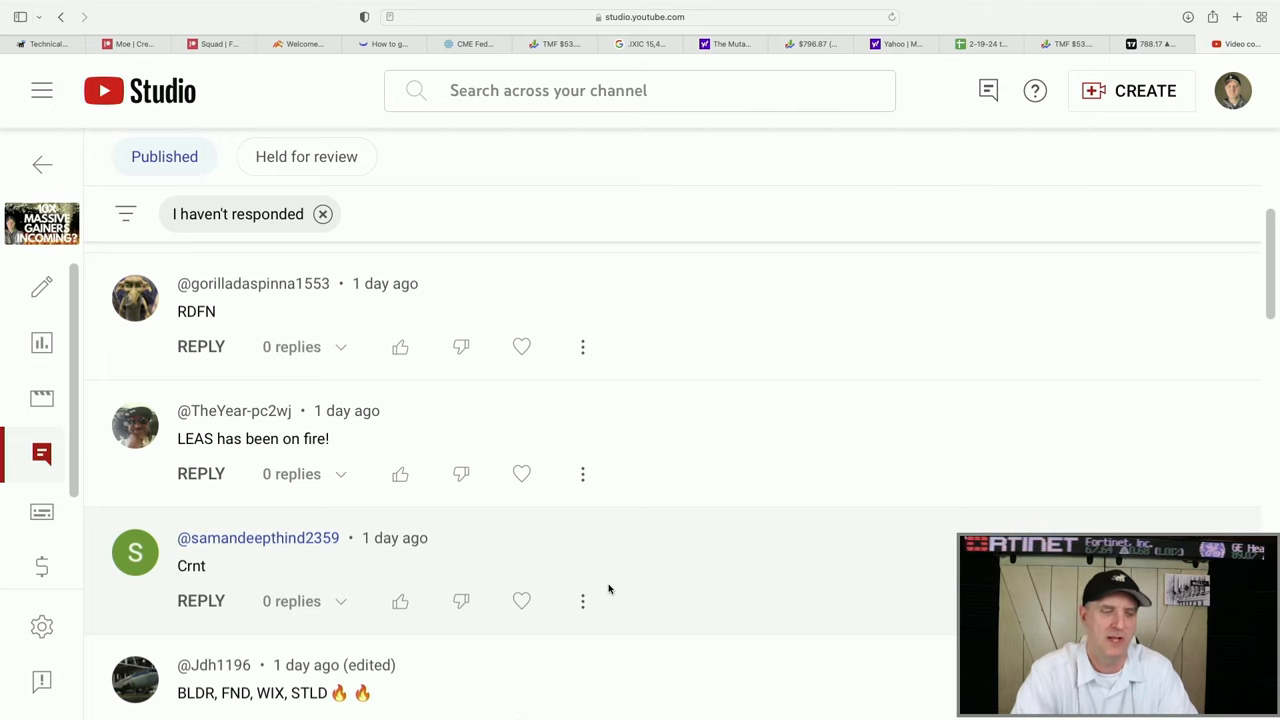
mouse_move(709, 570)
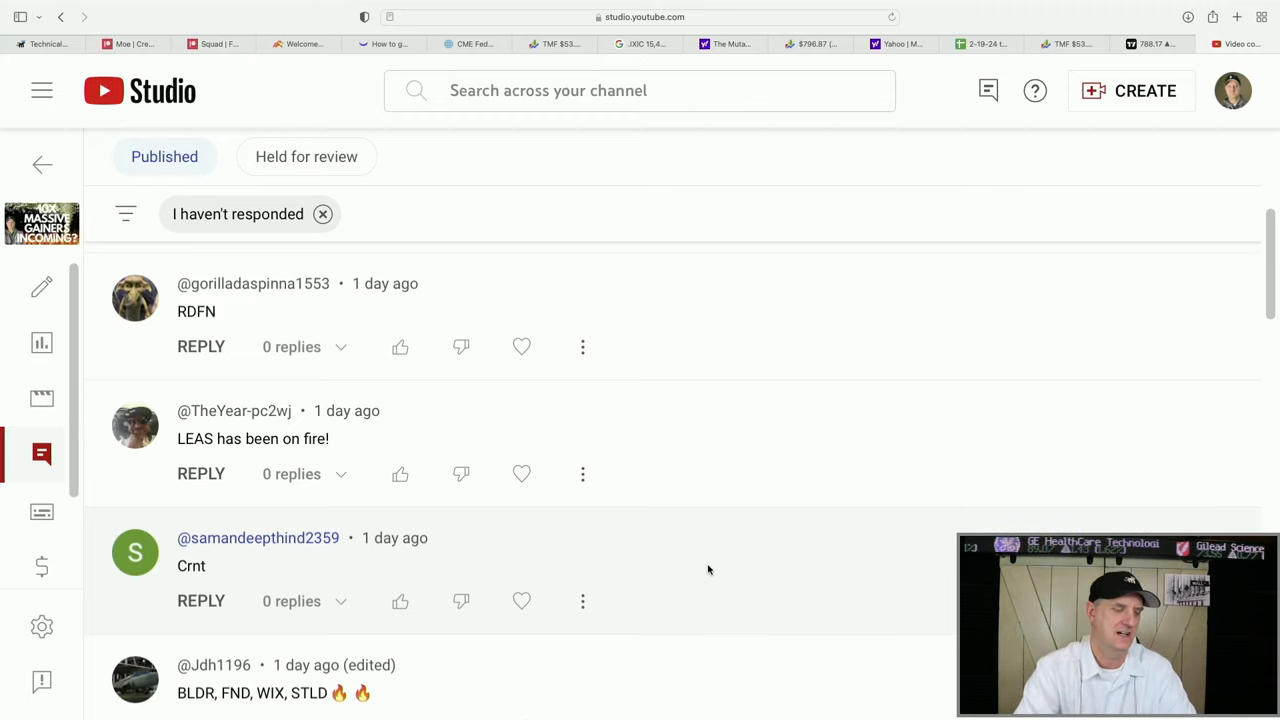
mouse_move(922, 347)
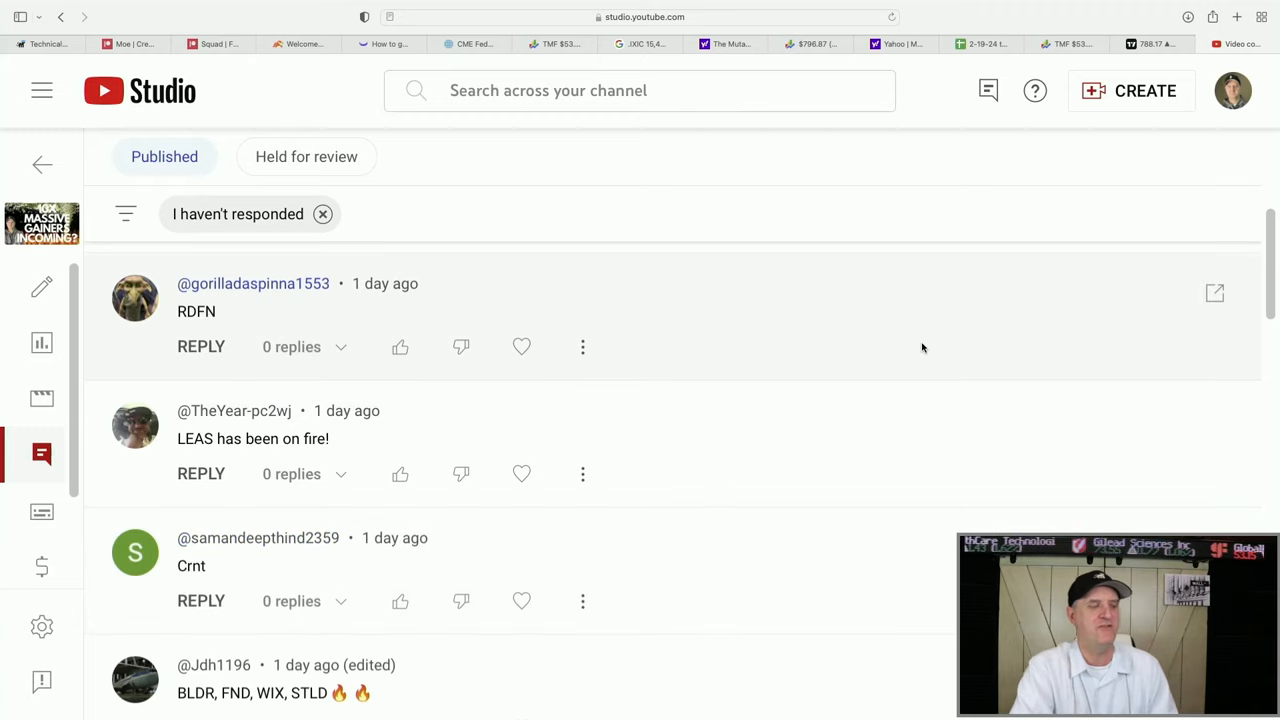
Load the Redfin (RDFN) daily chart in TradingView in place of NVIDIA.
left_click(1155, 44)
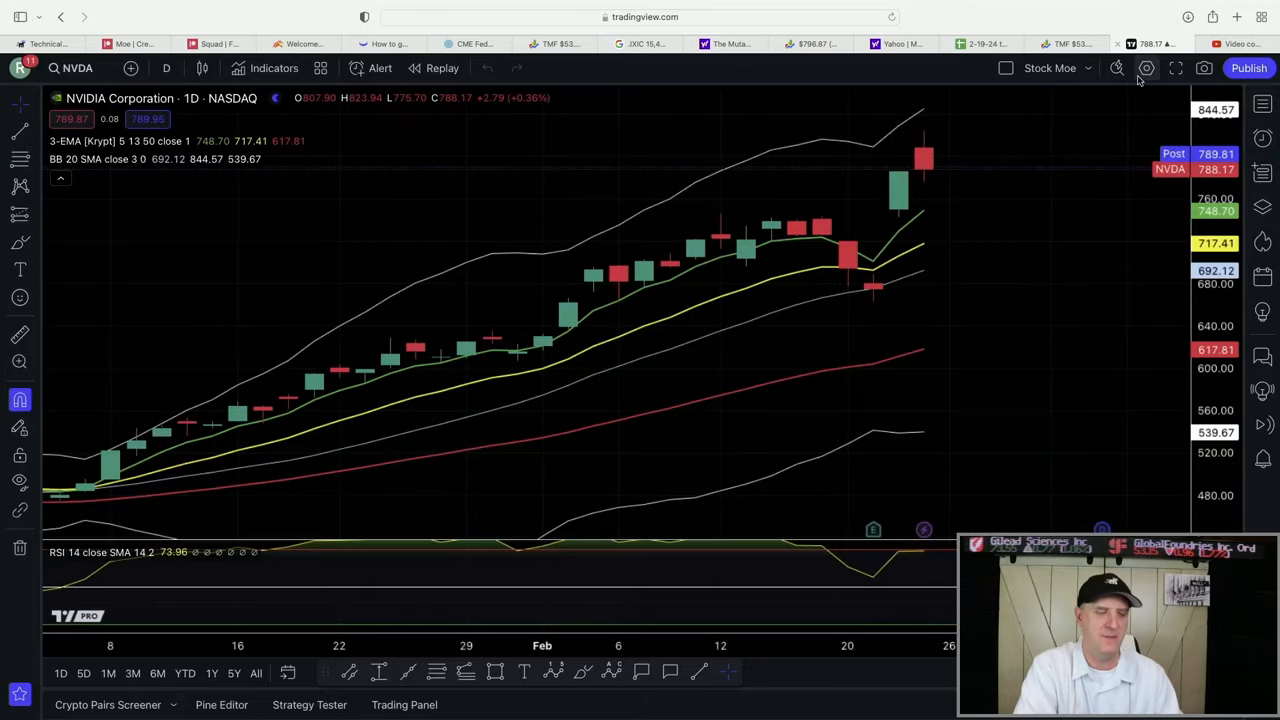
mouse_move(1180, 337)
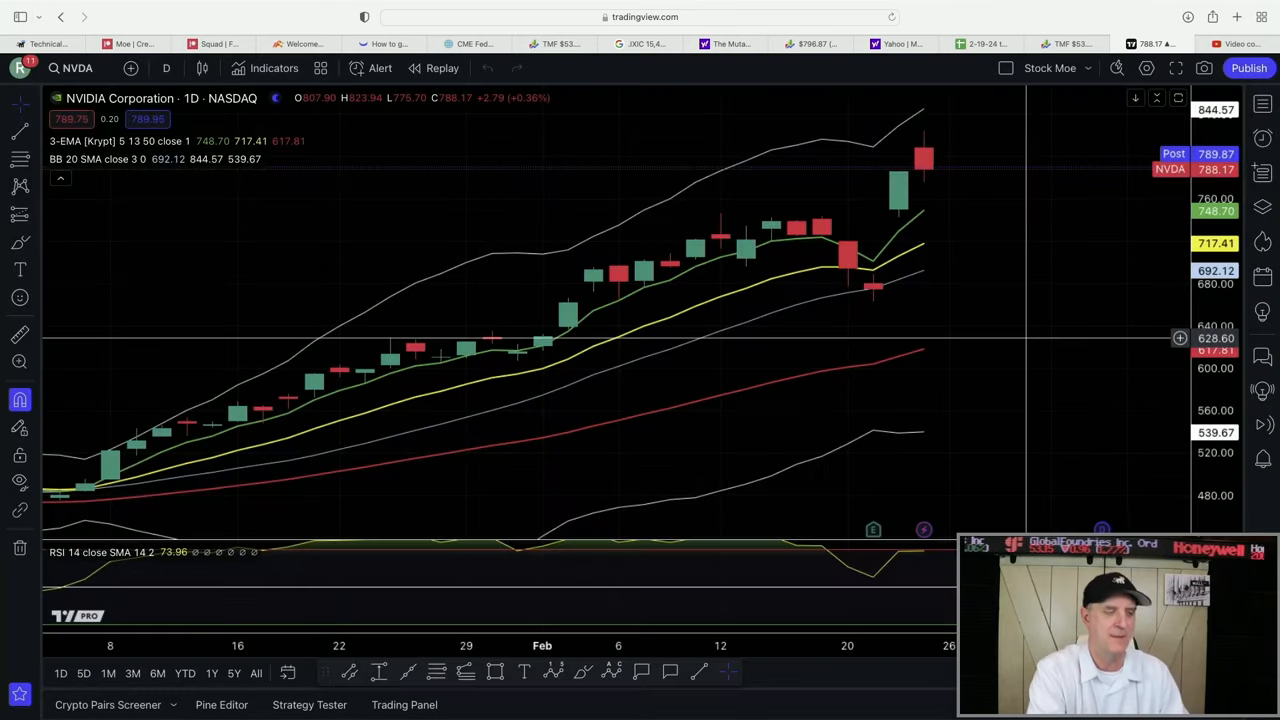
type("RDFN")
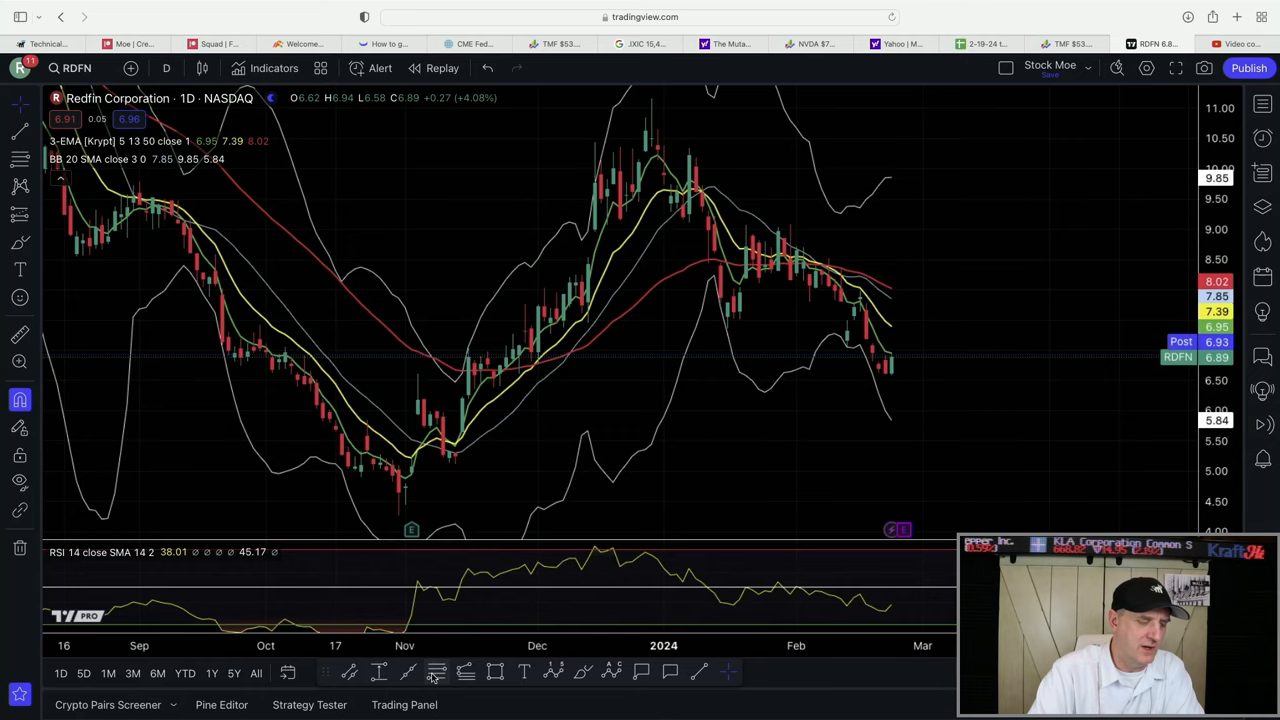
Draw a Fib retracement from the 31 Oct '23 low to the 28 Dec '23 high.
left_click_drag(398, 517, 655, 113)
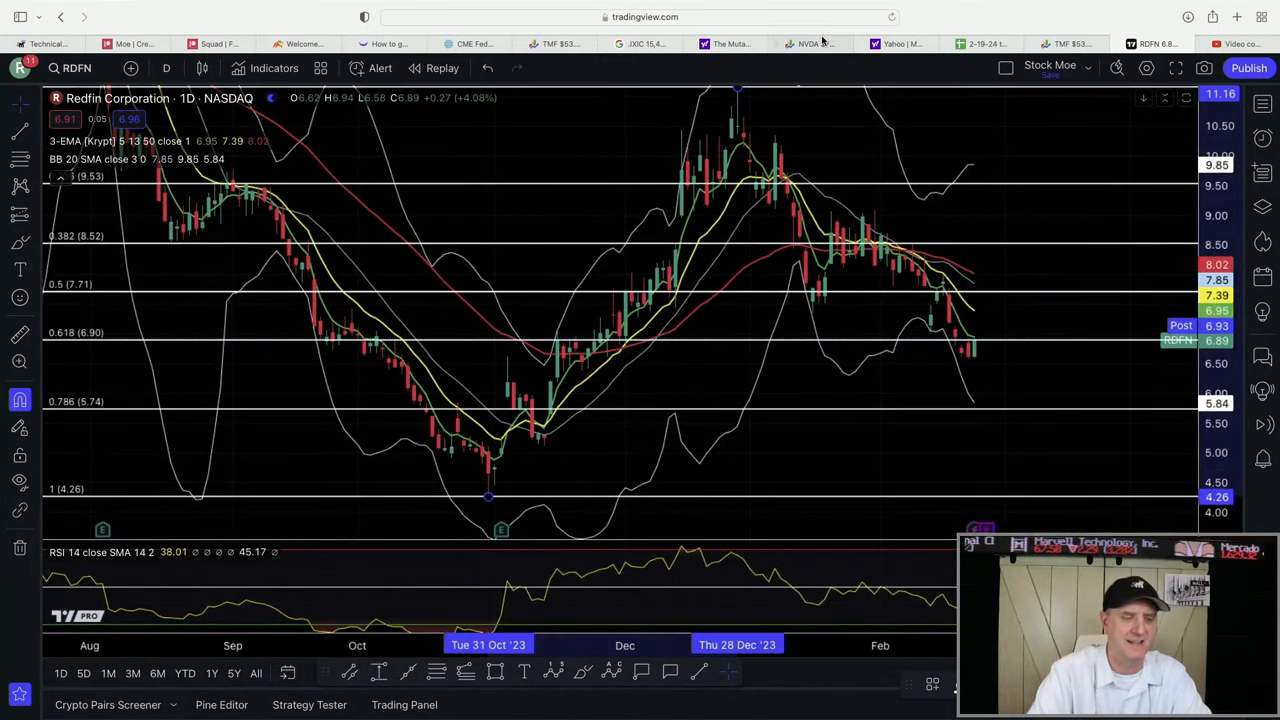
mouse_move(771, 123)
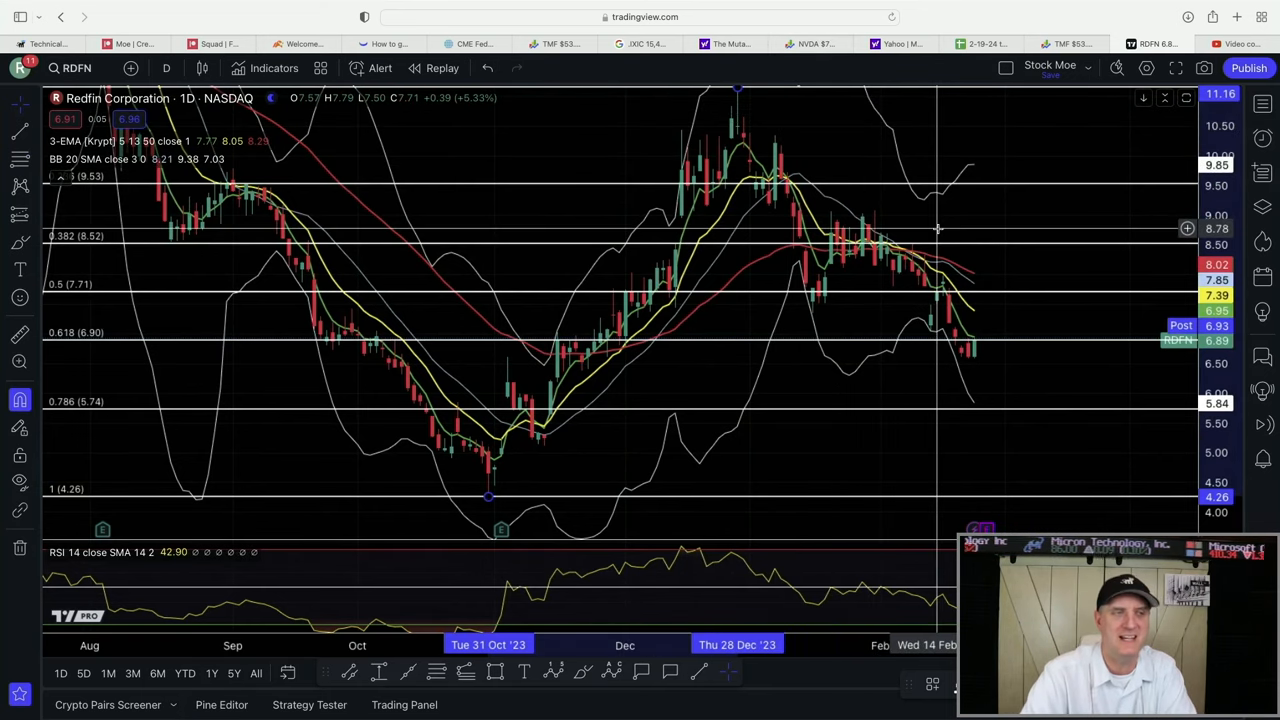
mouse_move(985, 348)
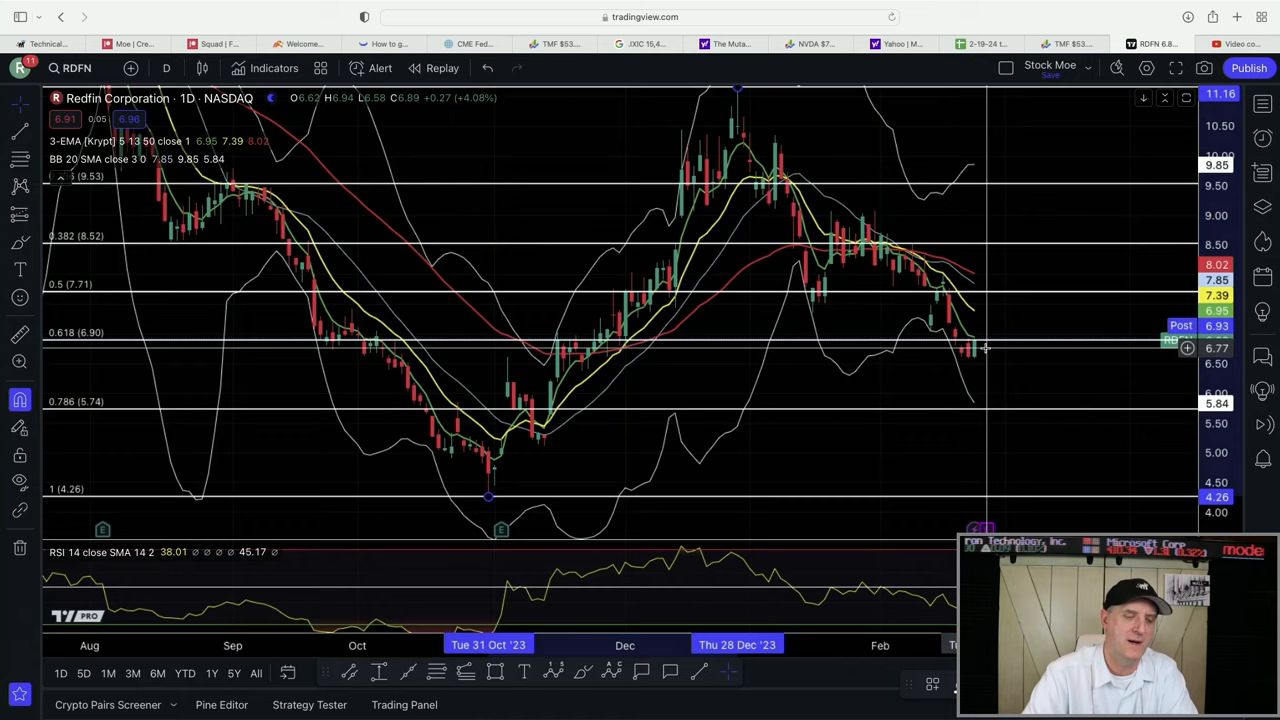
mouse_move(462, 463)
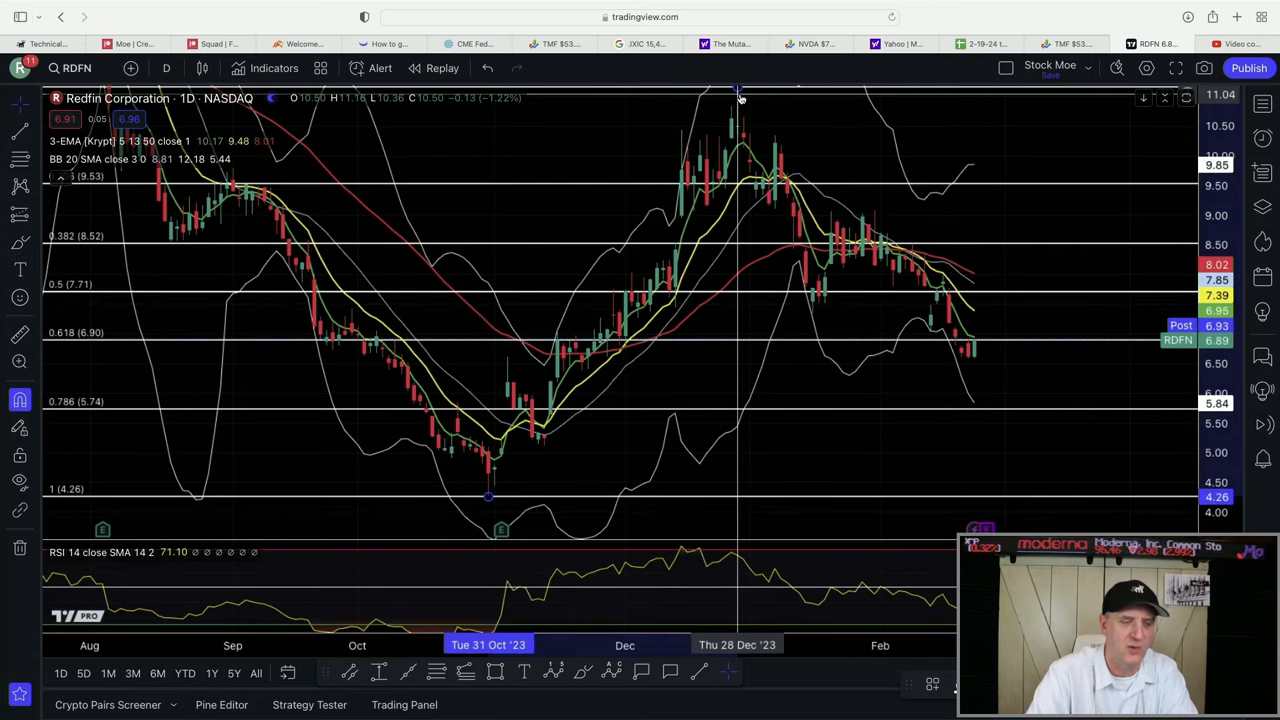
mouse_move(926, 322)
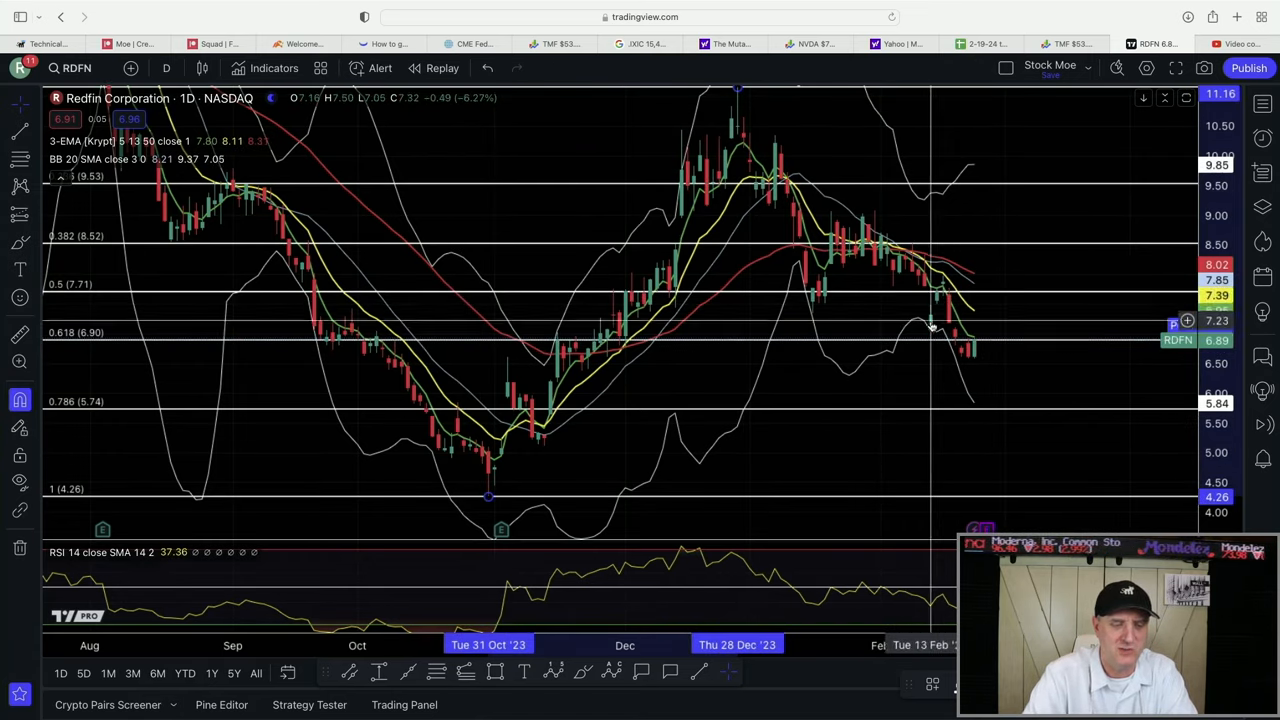
mouse_move(999, 314)
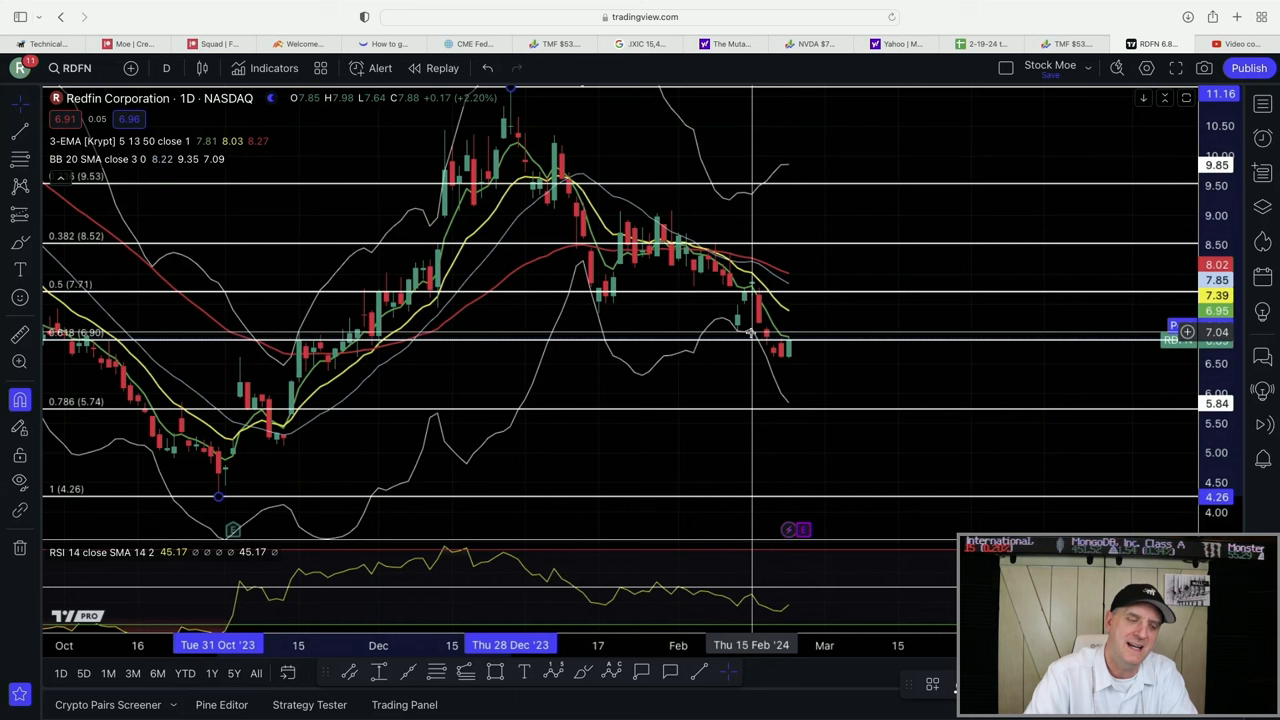
mouse_move(783, 350)
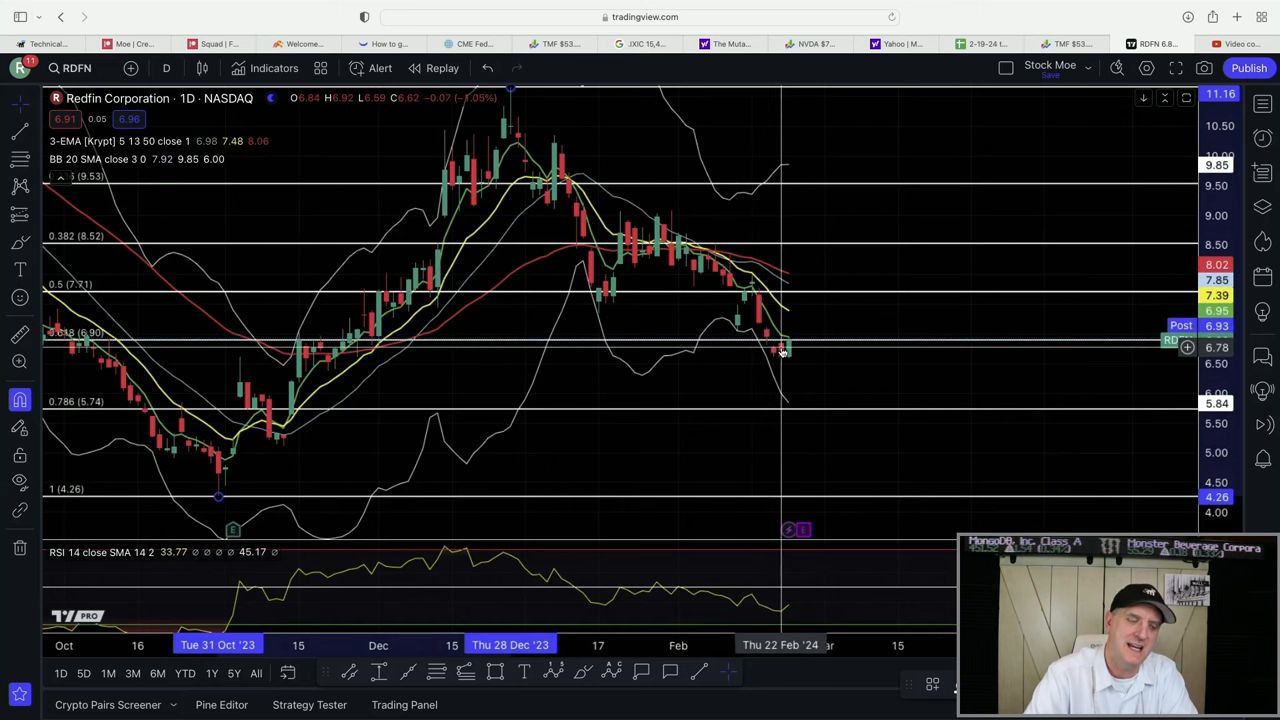
mouse_move(790, 345)
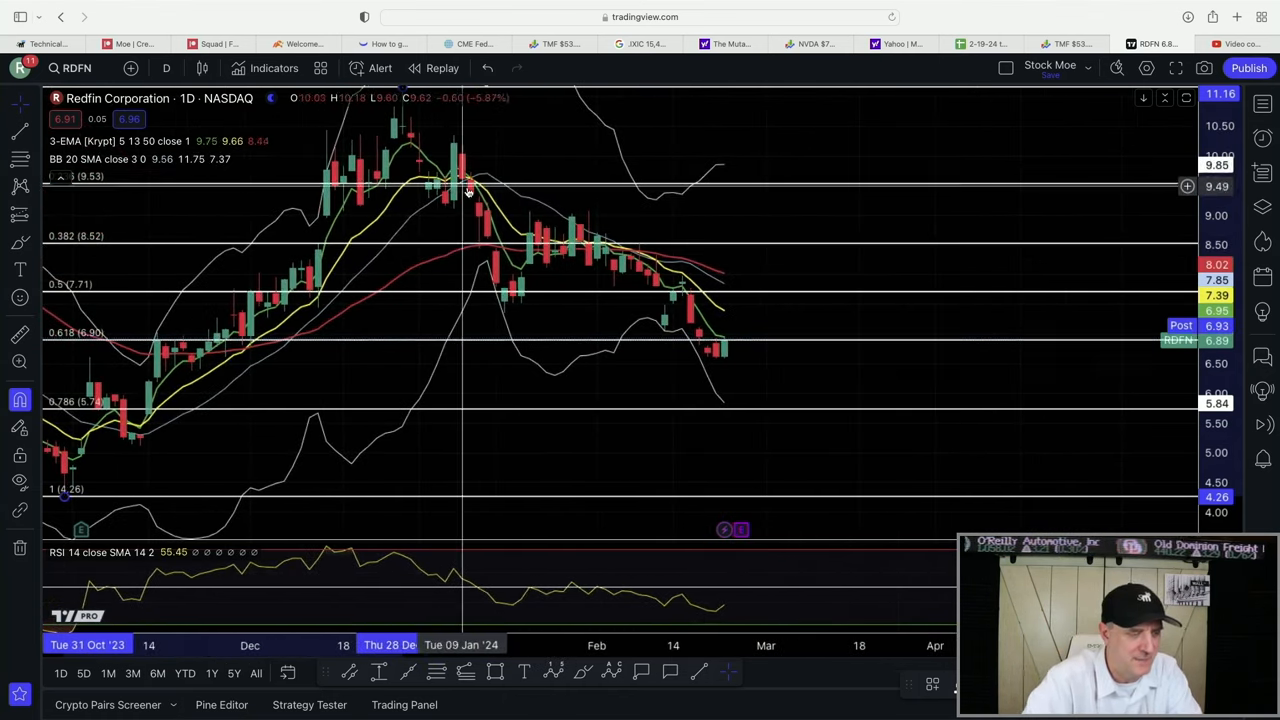
mouse_move(496, 212)
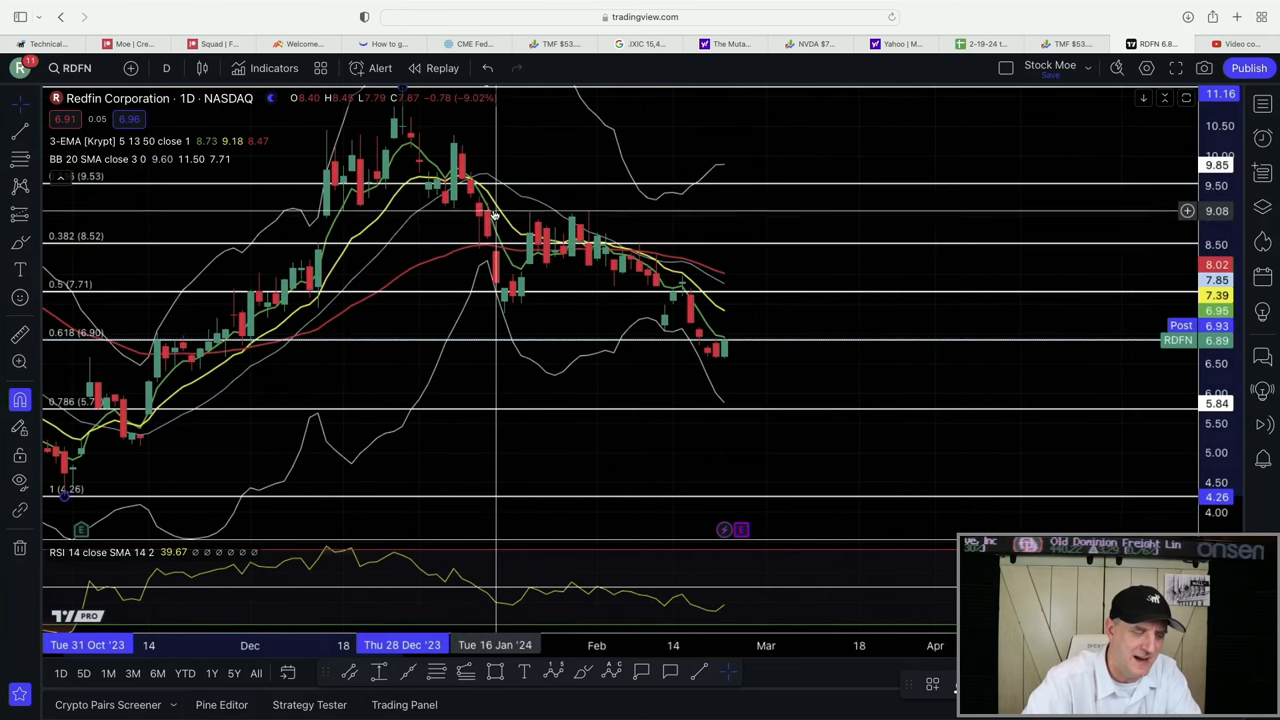
mouse_move(491, 472)
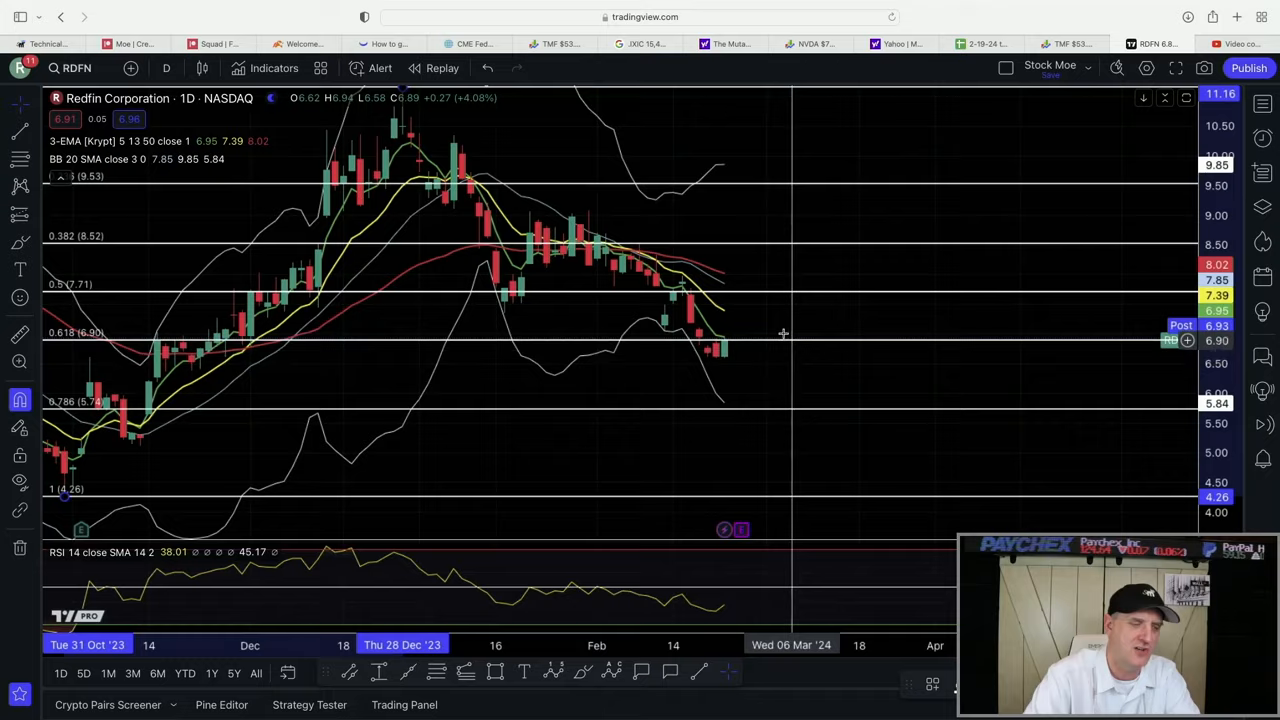
mouse_move(878, 362)
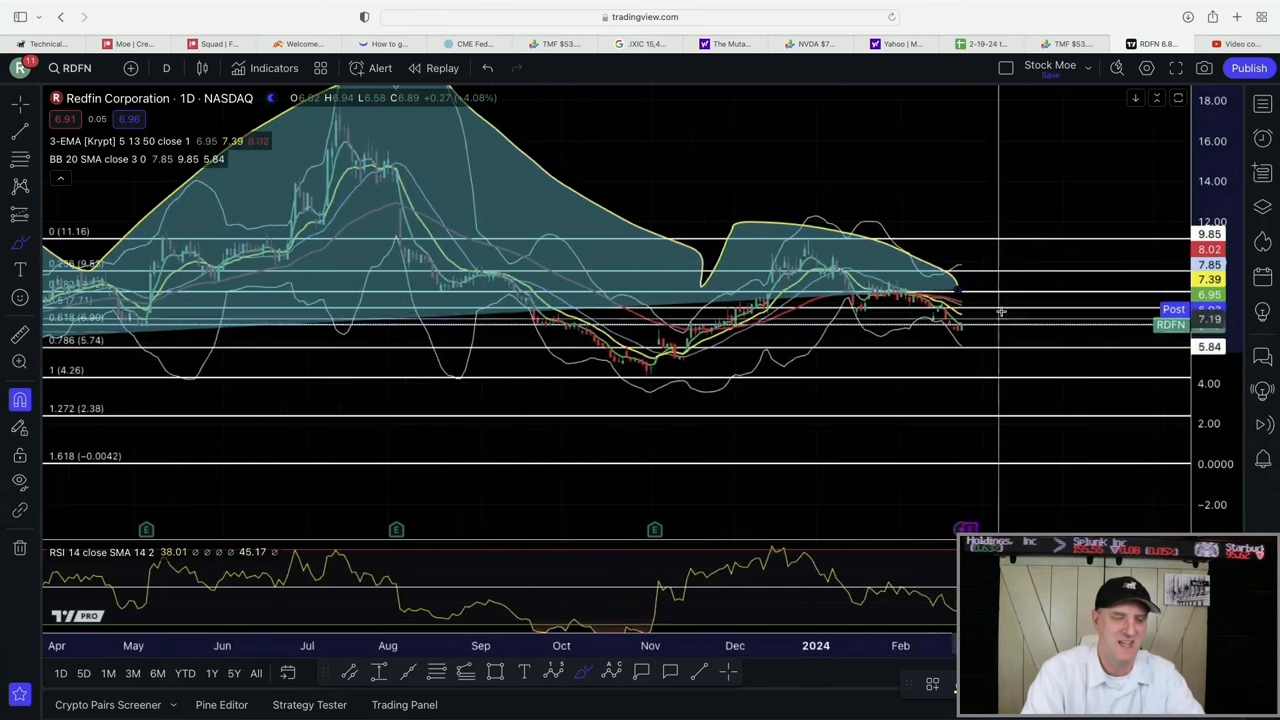
mouse_move(955, 300)
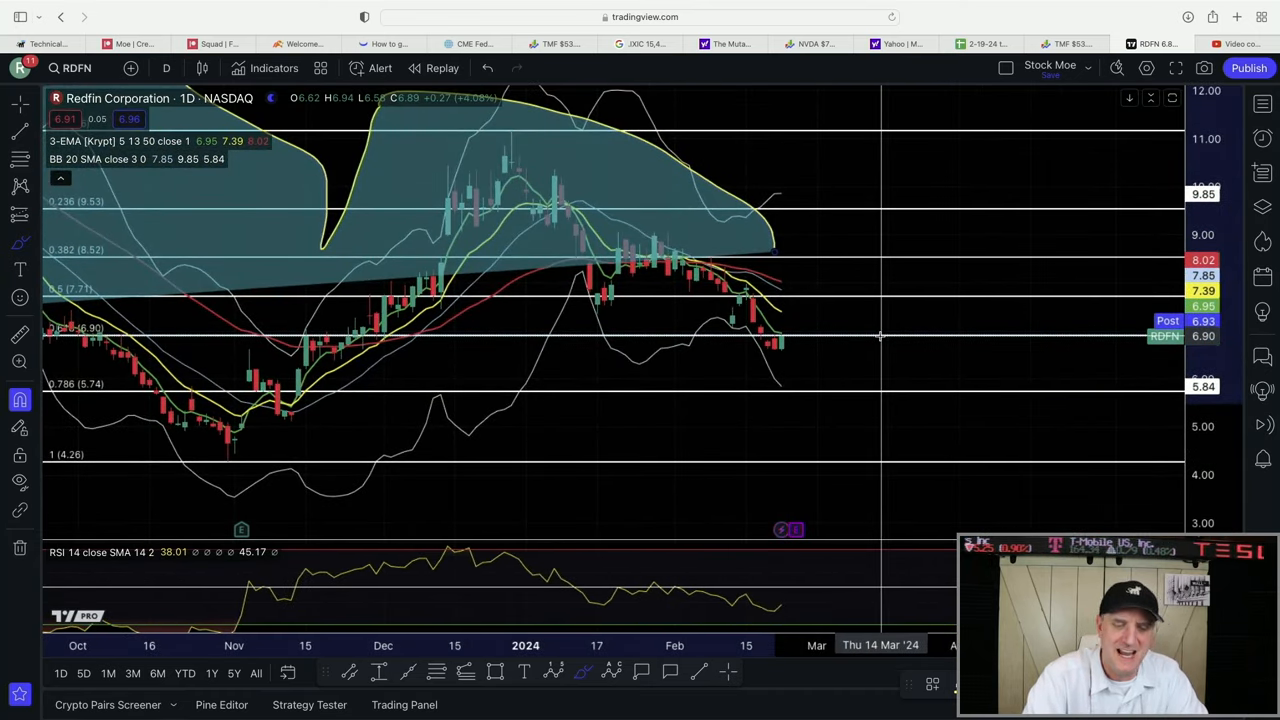
mouse_move(802, 353)
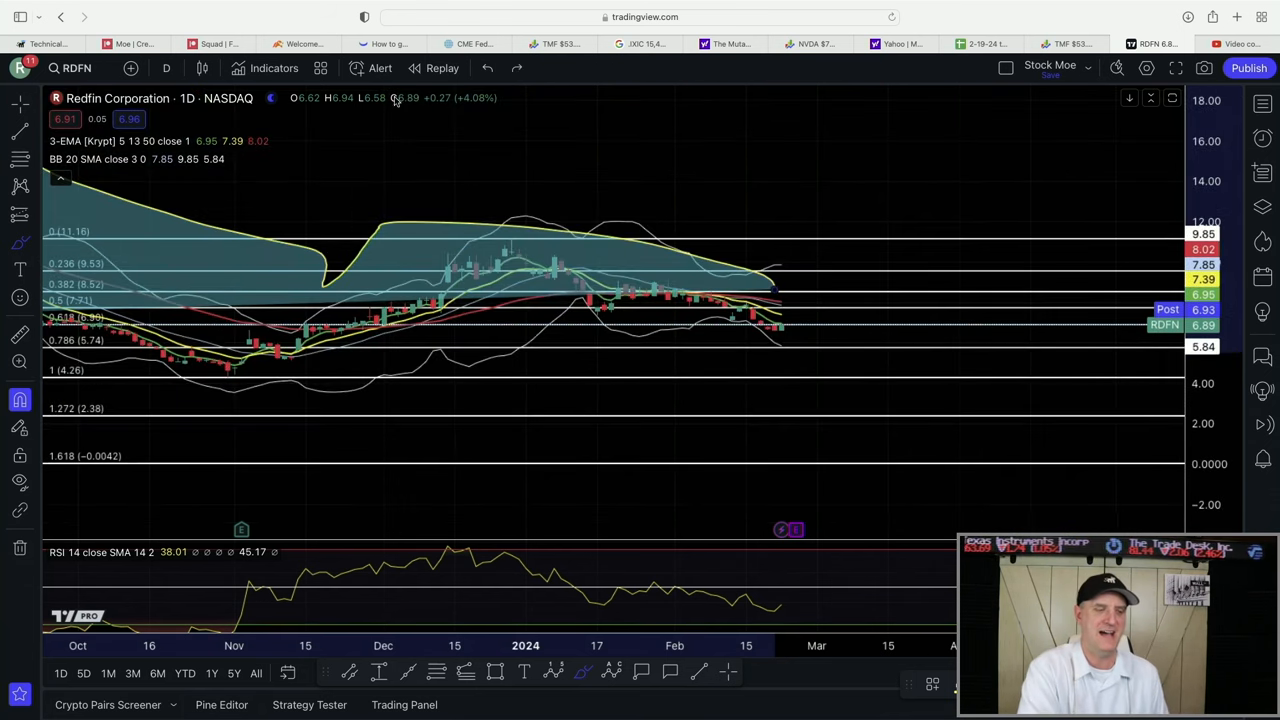
mouse_move(433, 220)
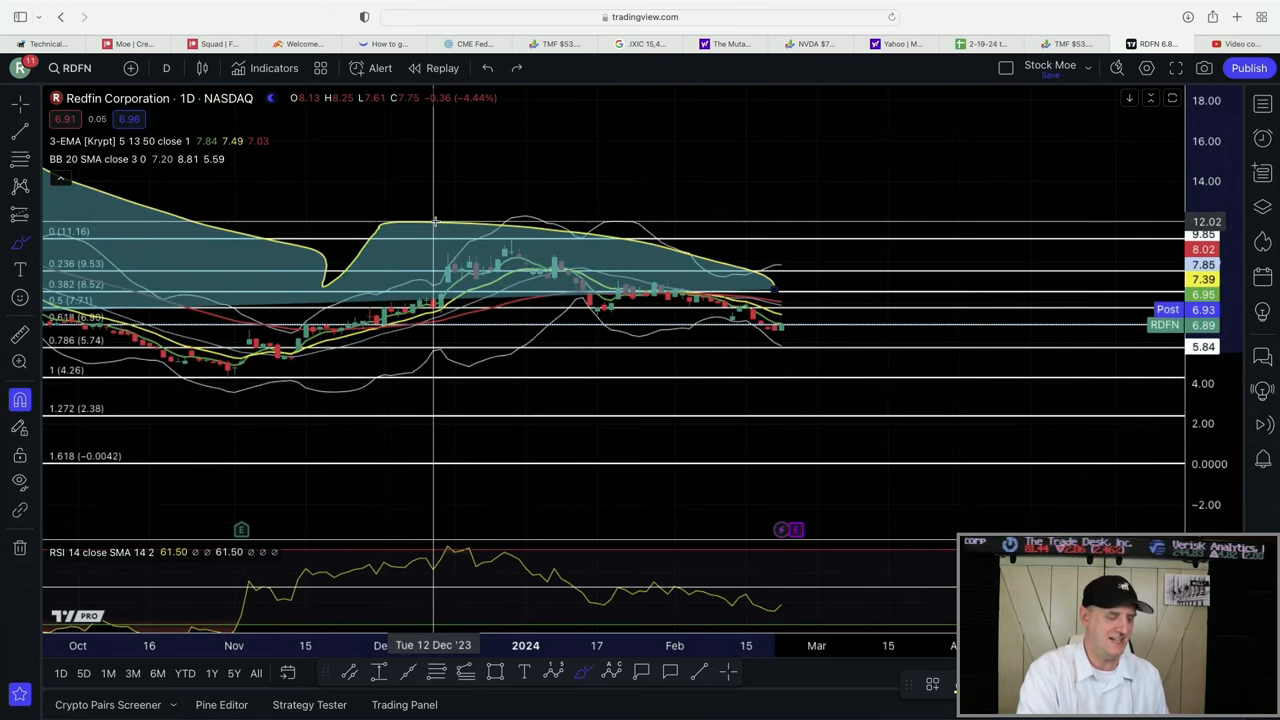
Scroll through the viewer comments in YouTube Studio toward the LEAS suggestion.
left_click(1245, 44)
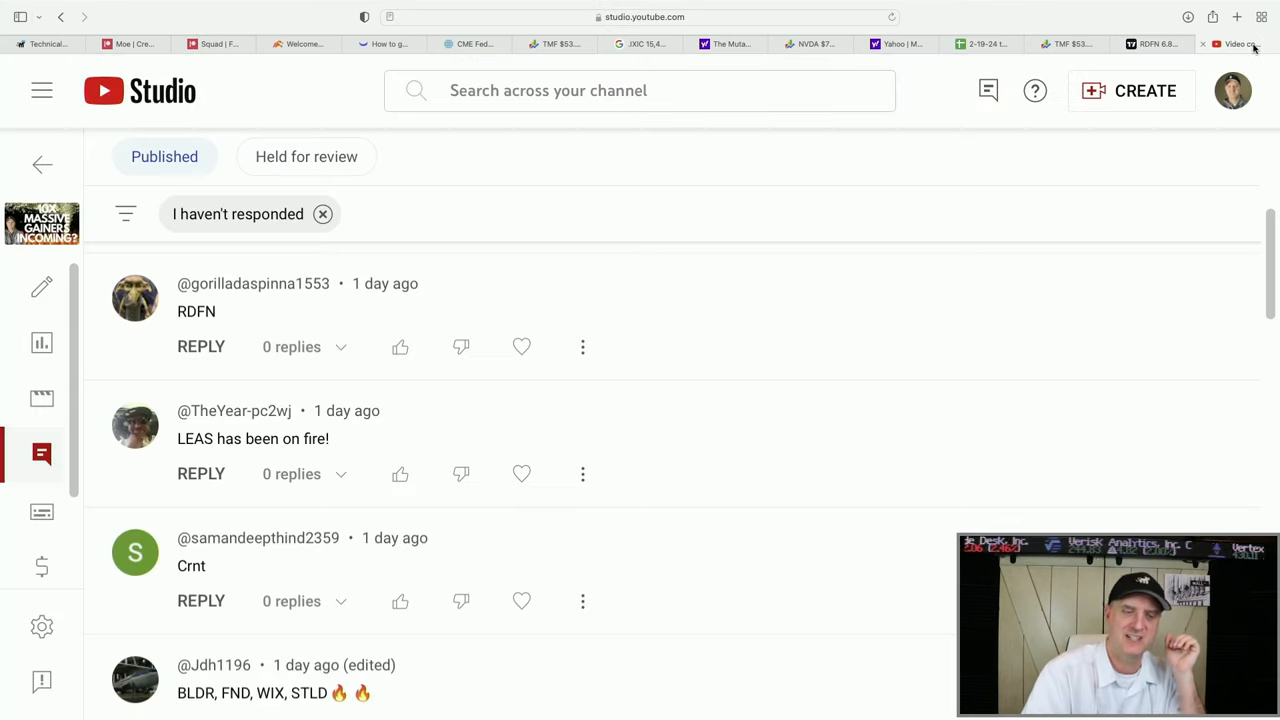
scroll("down", 3)
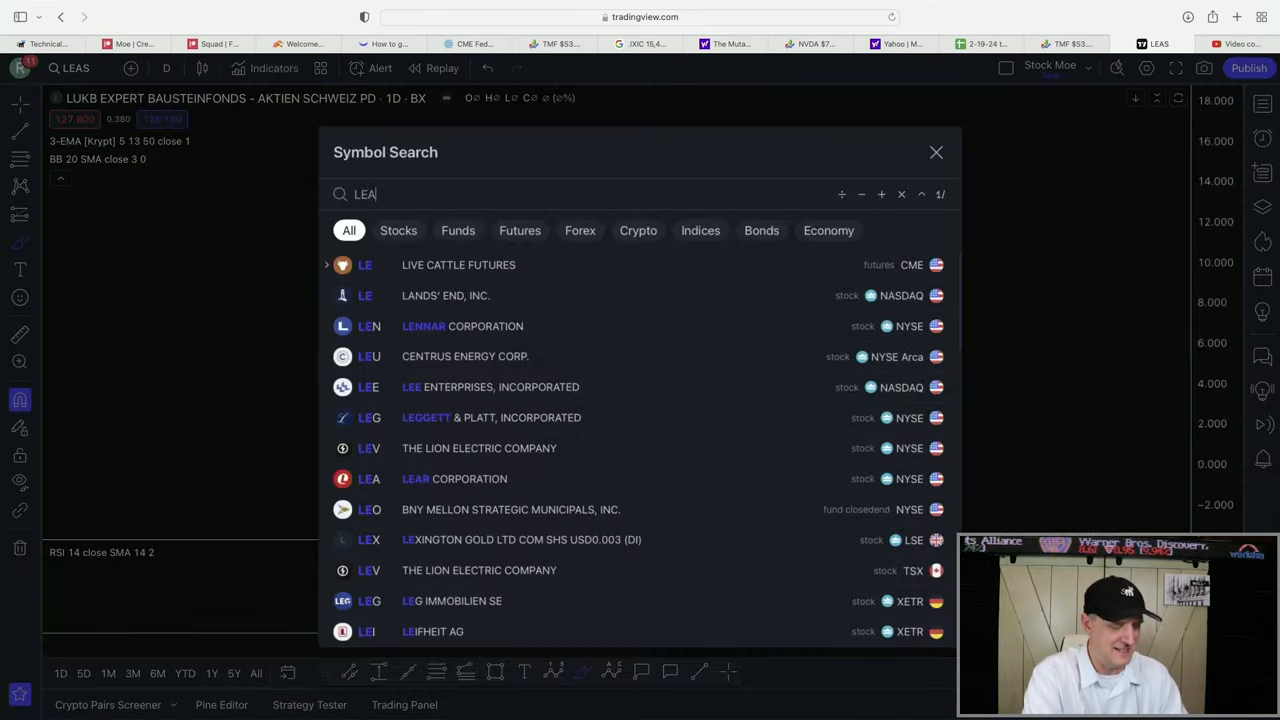
Finish entering LEAS to load the Strategic Asset Leasing daily chart.
type("S")
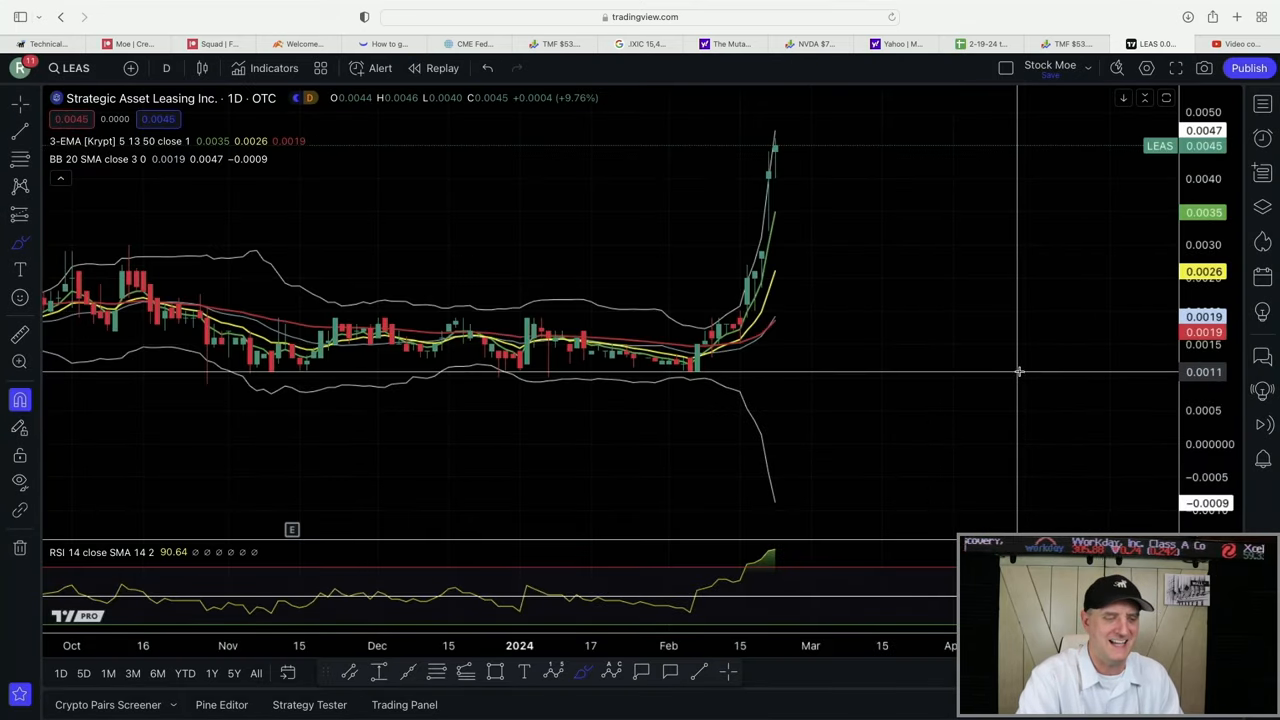
mouse_move(1011, 329)
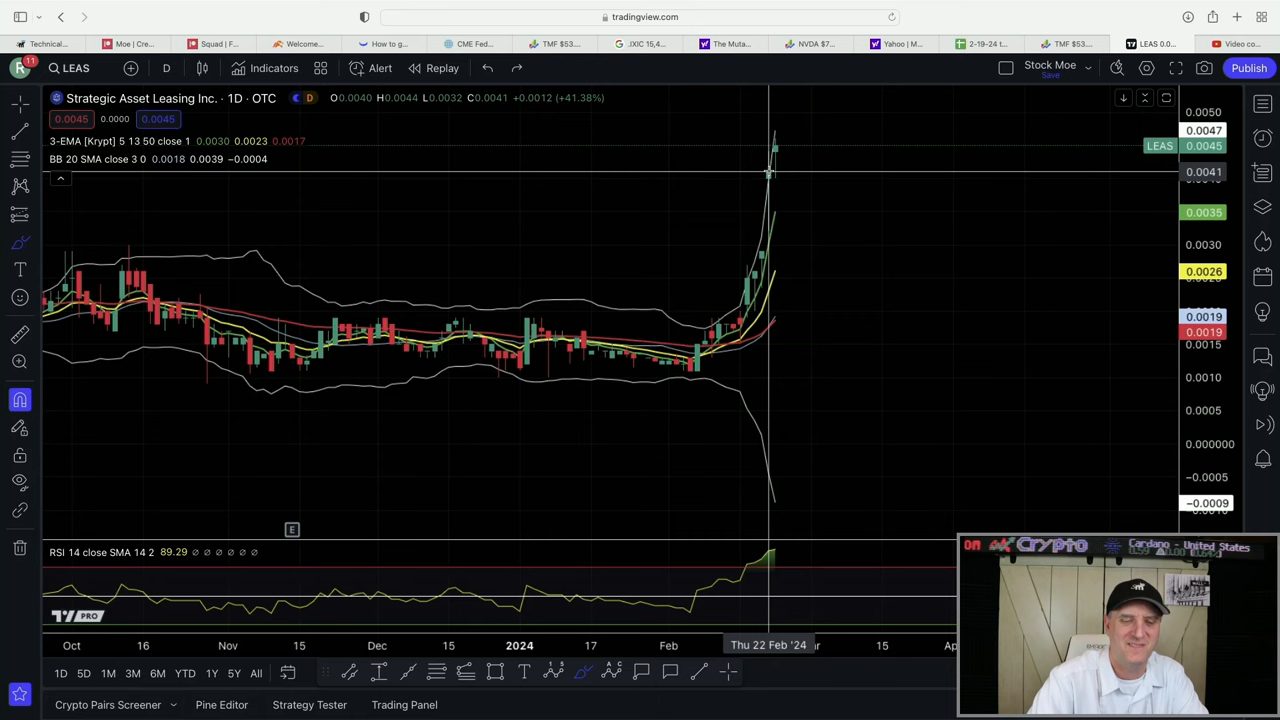
mouse_move(676, 363)
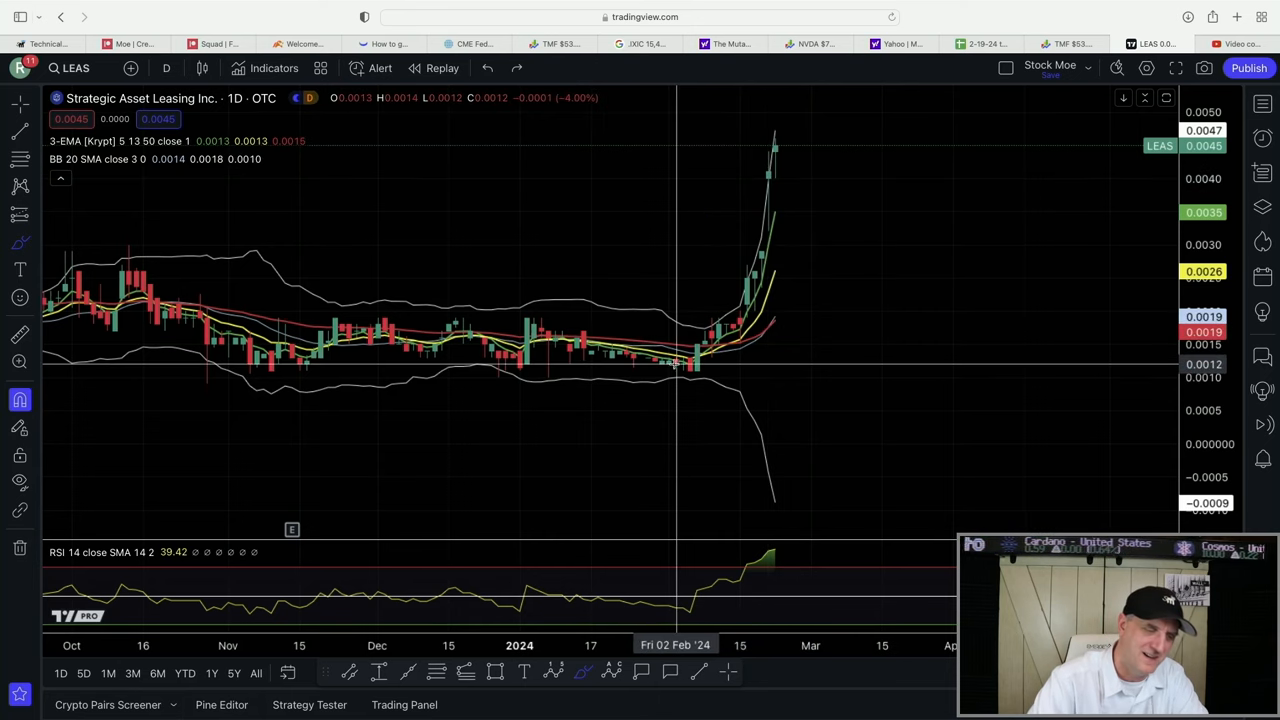
mouse_move(771, 160)
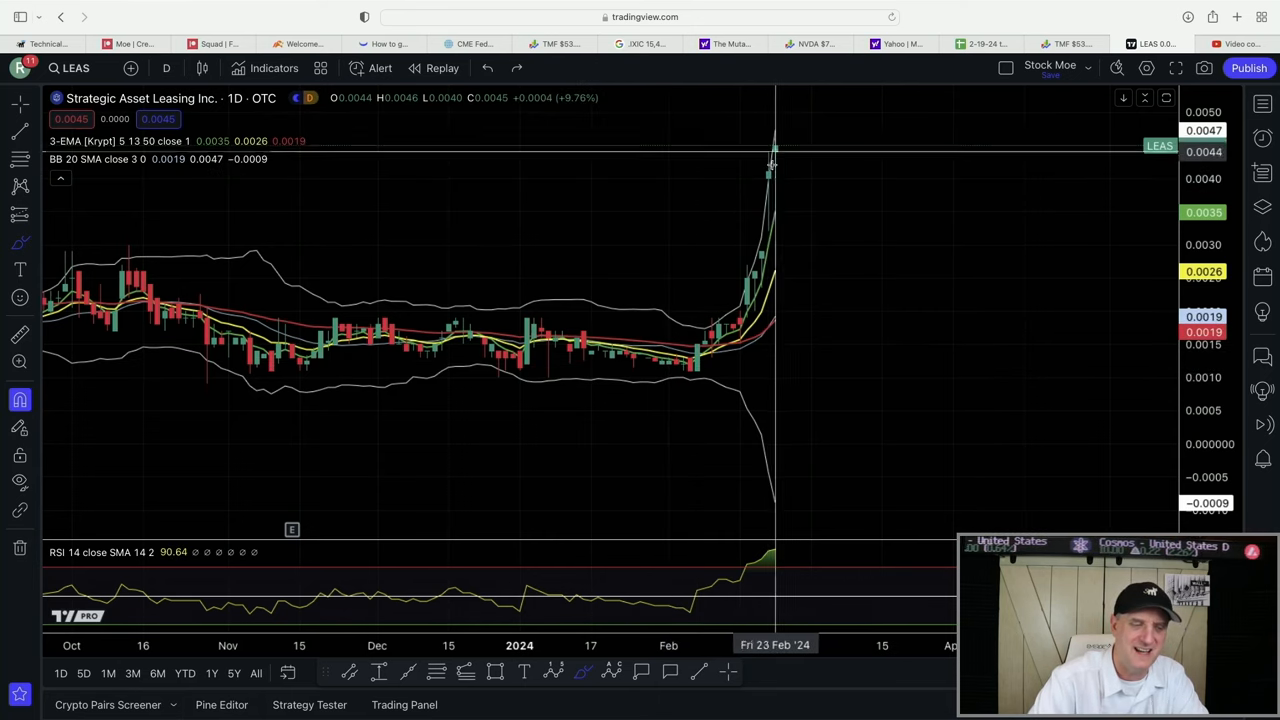
mouse_move(895, 205)
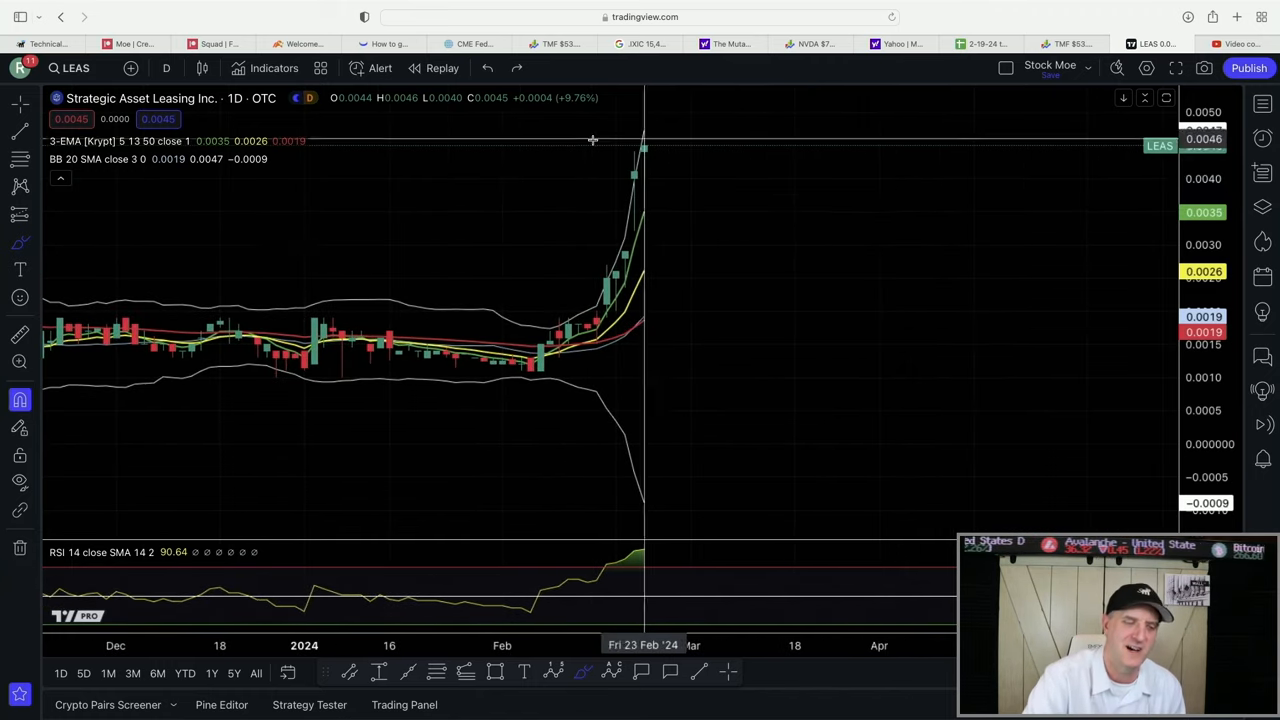
mouse_move(641, 543)
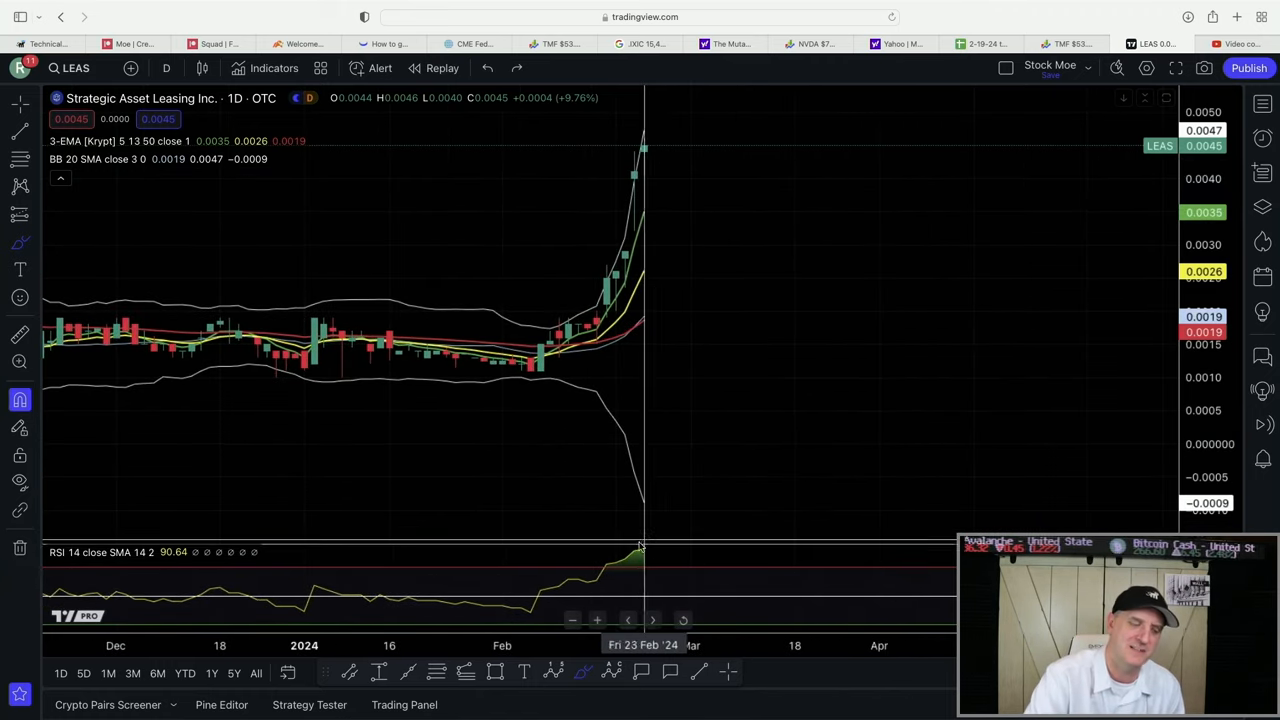
mouse_move(662, 285)
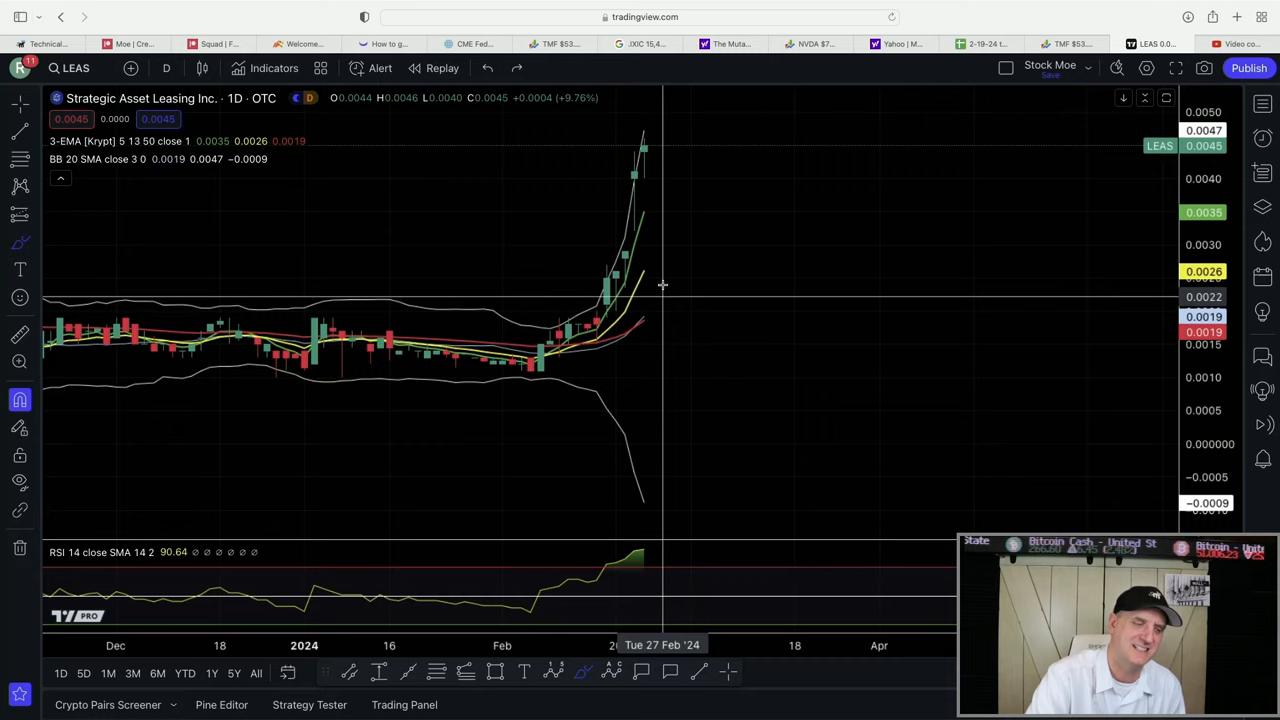
mouse_move(778, 251)
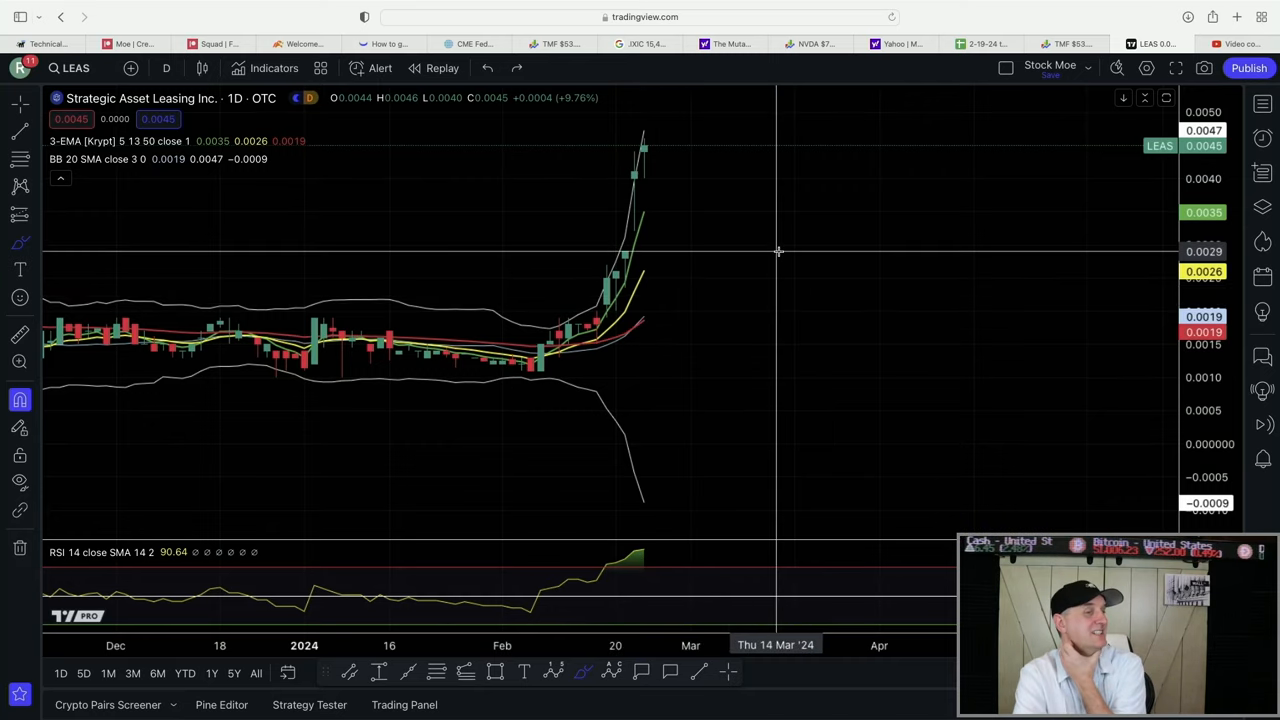
mouse_move(1222, 43)
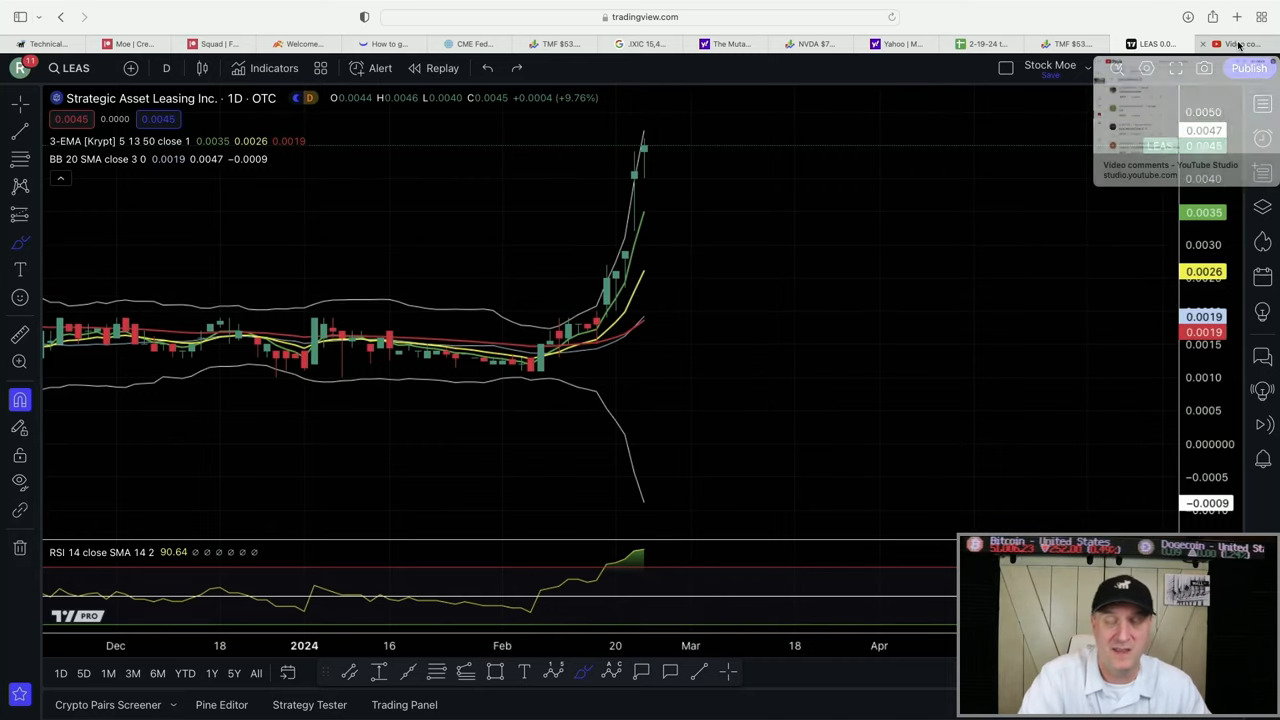
Search CRNT and load the Ceragon Networks Ltd. NASDAQ daily chart.
left_click(1230, 43)
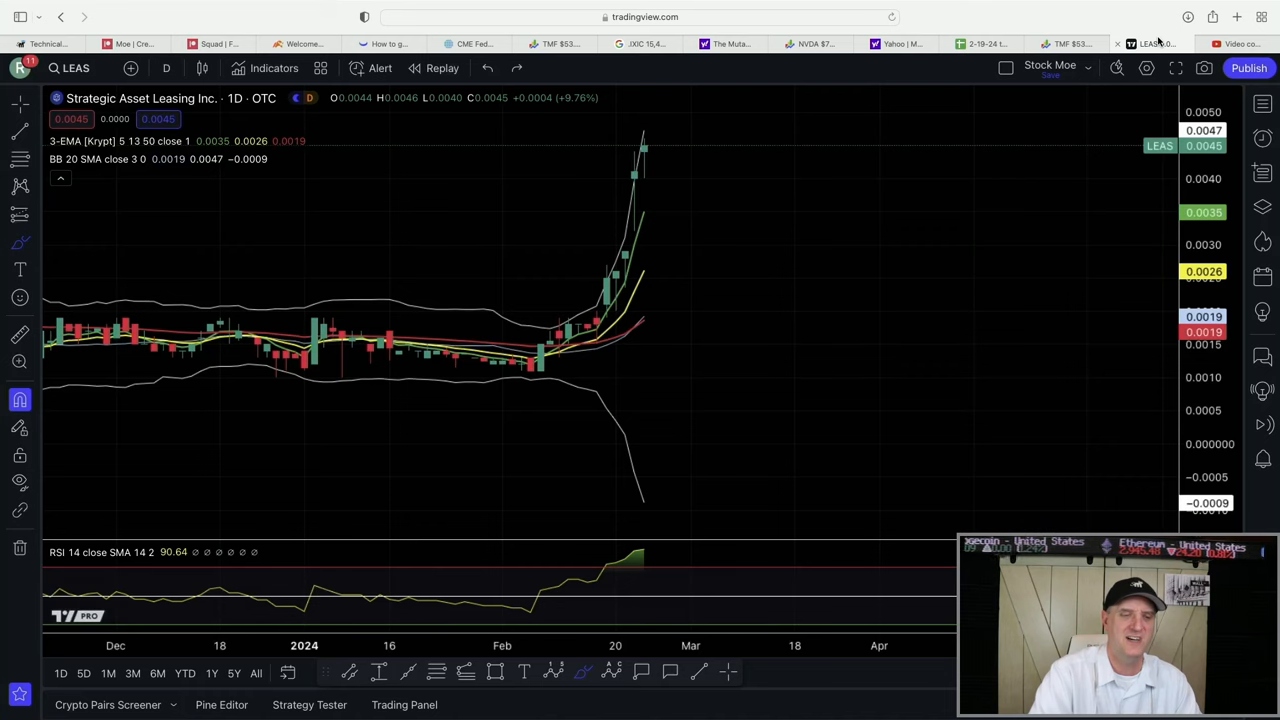
type("CRNT")
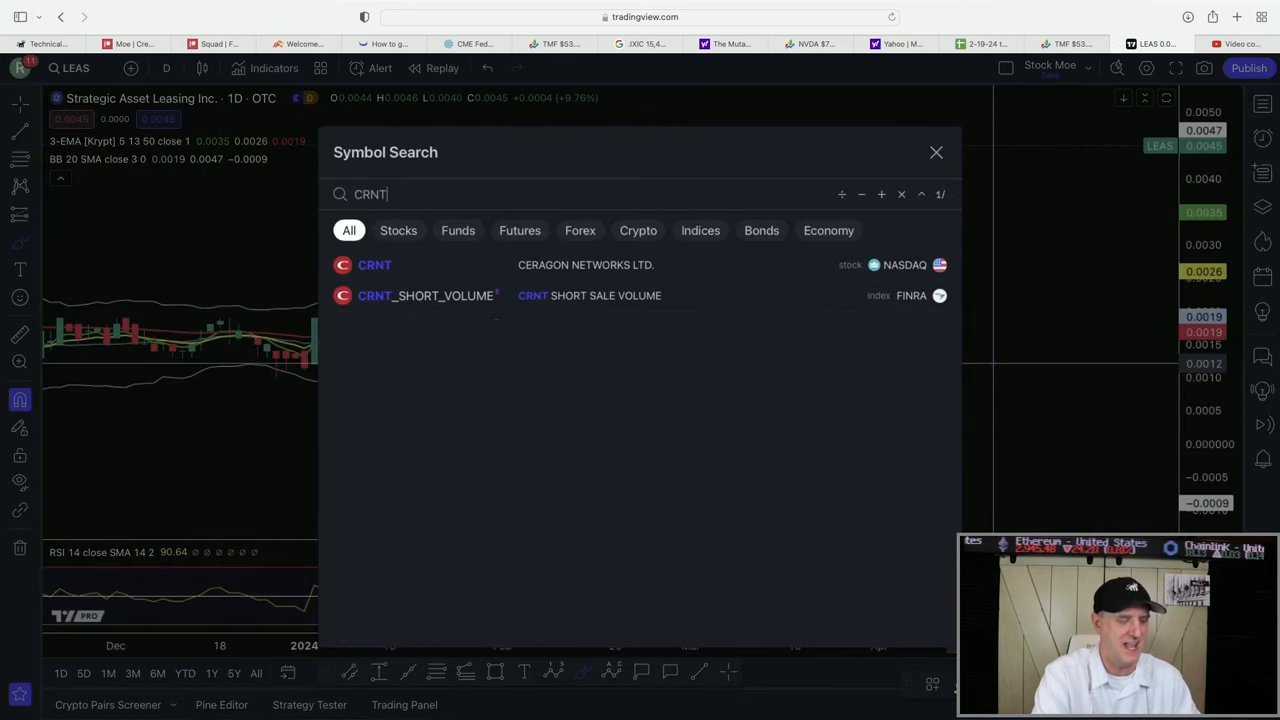
left_click(374, 265)
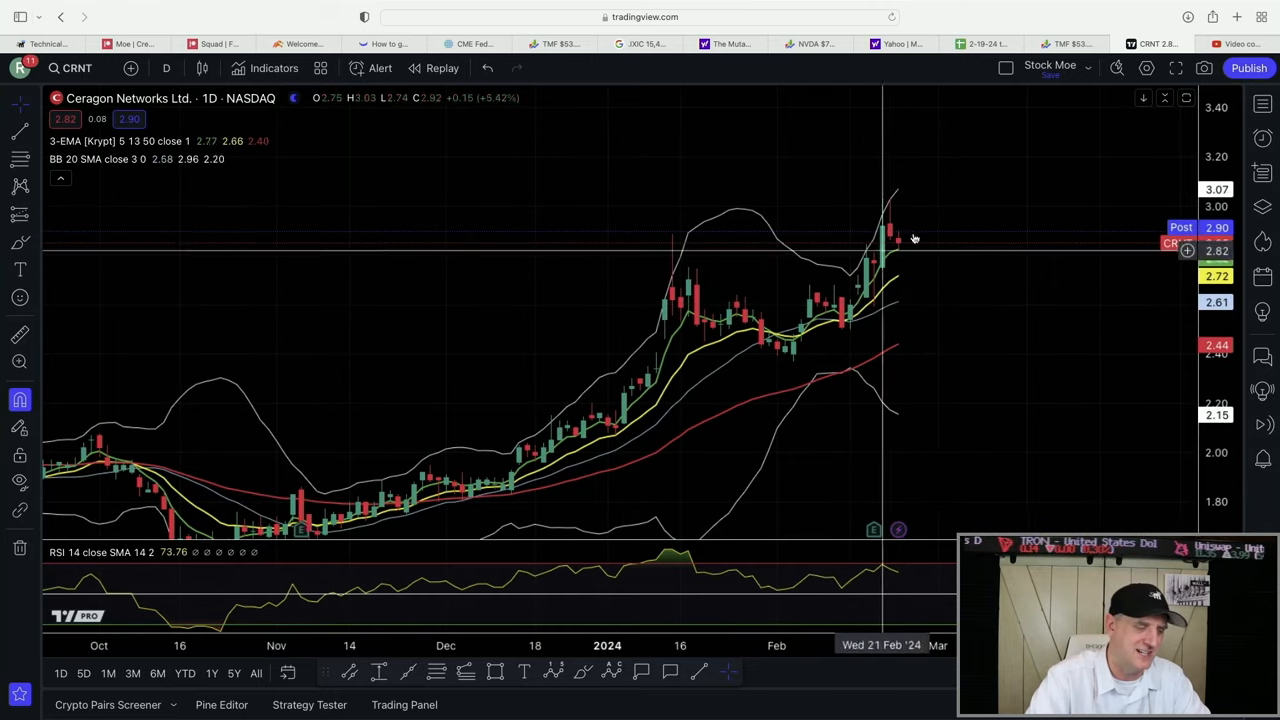
mouse_move(924, 300)
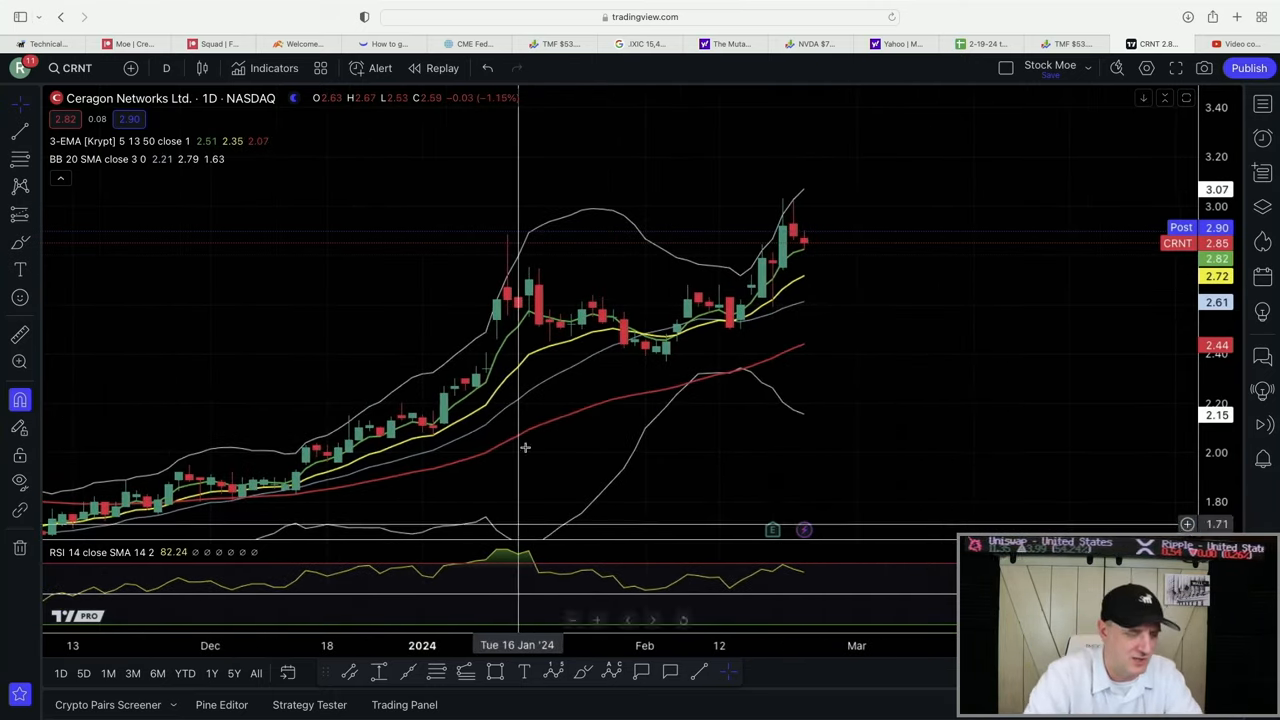
mouse_move(786, 208)
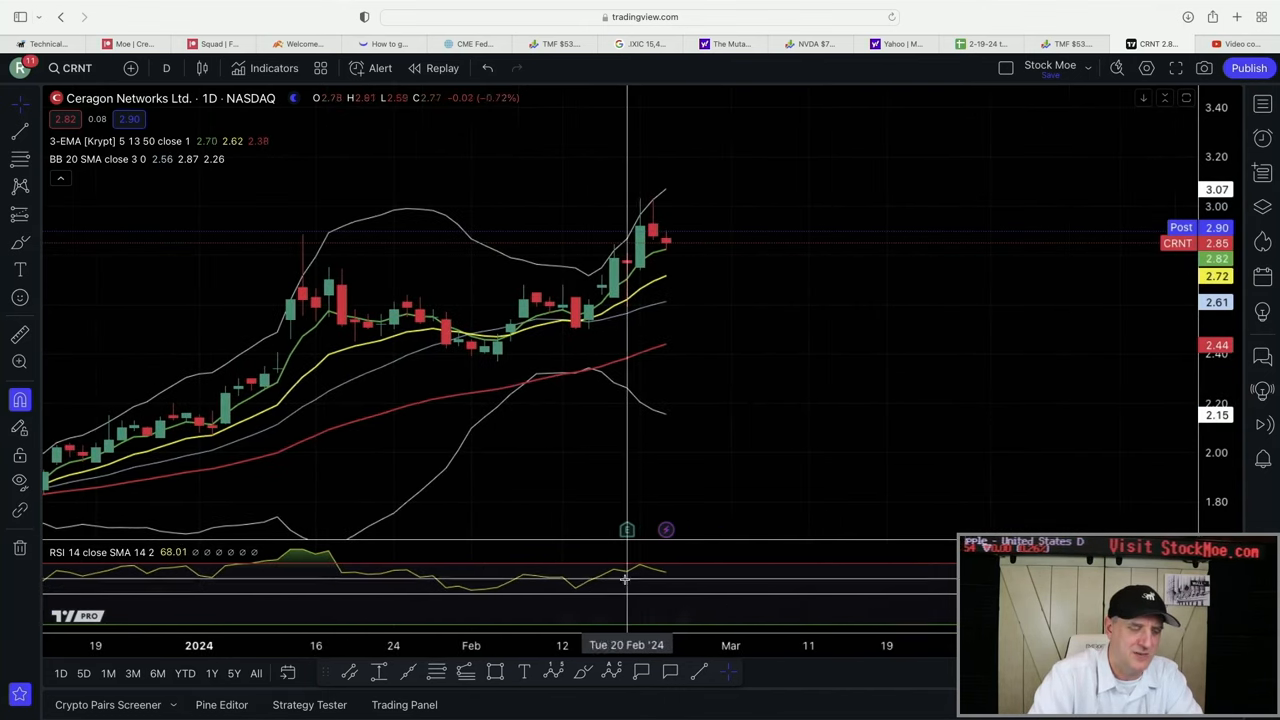
mouse_move(640, 568)
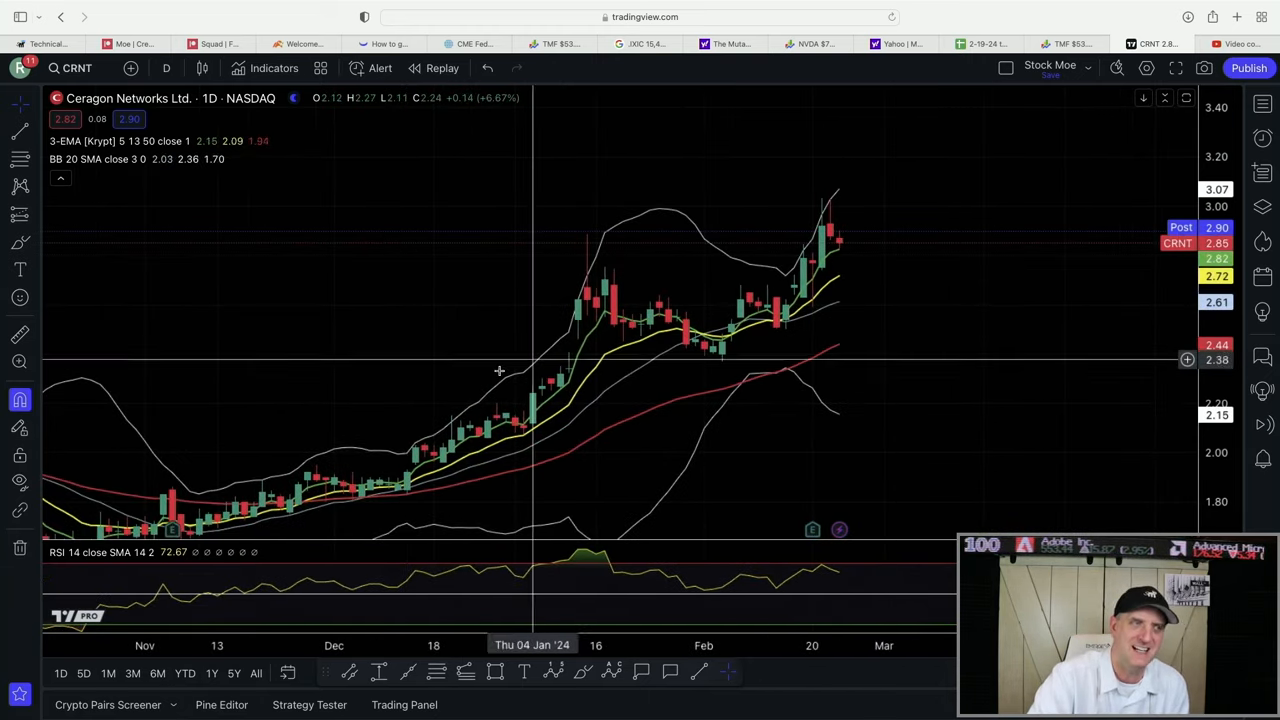
mouse_move(917, 311)
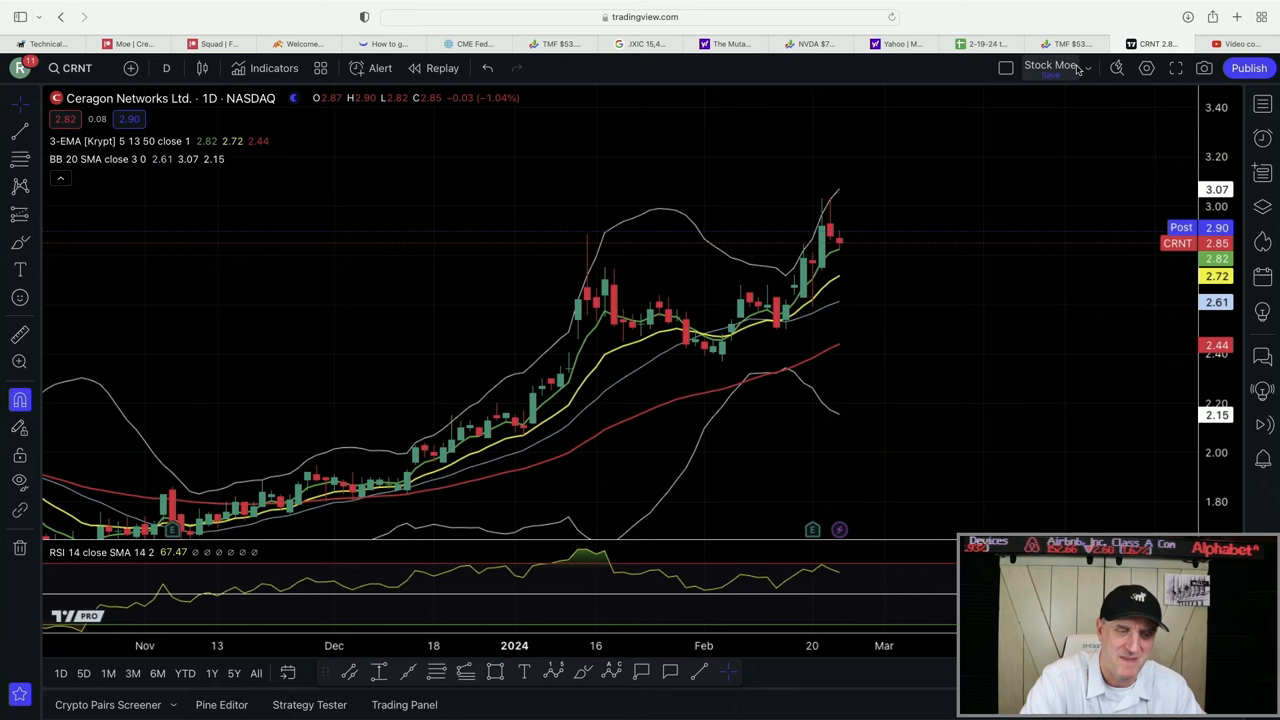
mouse_move(945, 301)
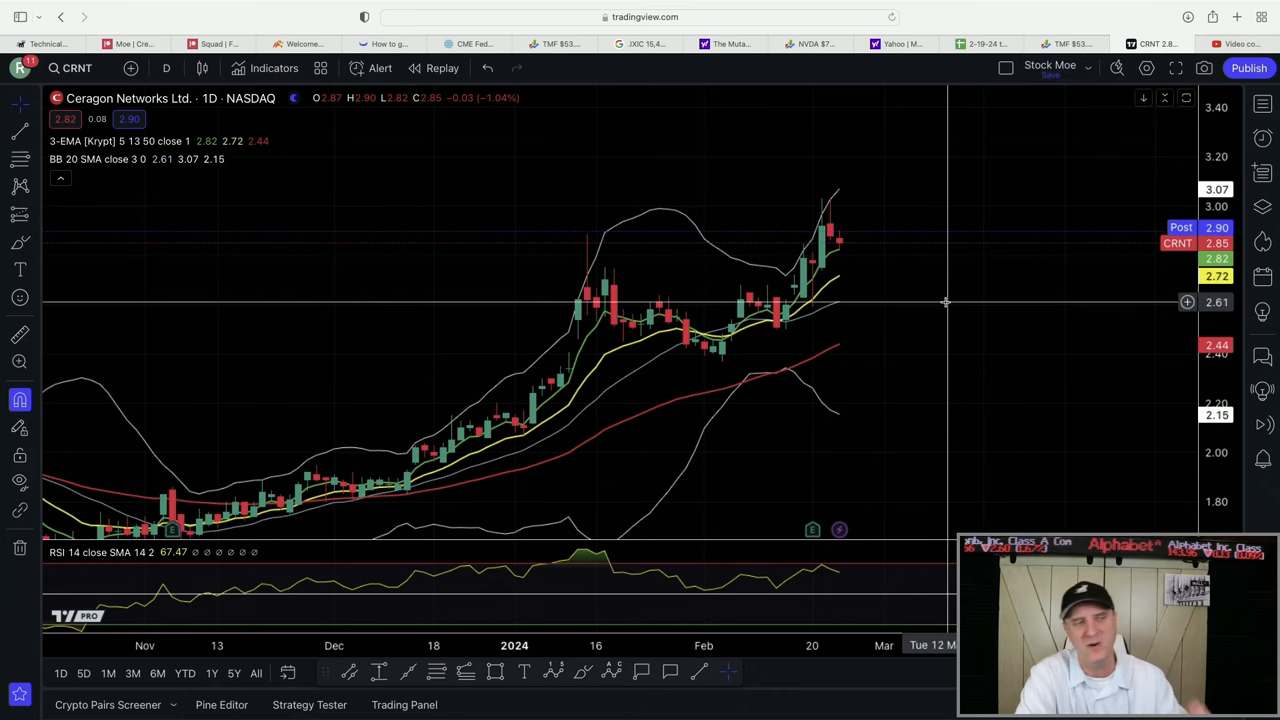
mouse_move(931, 281)
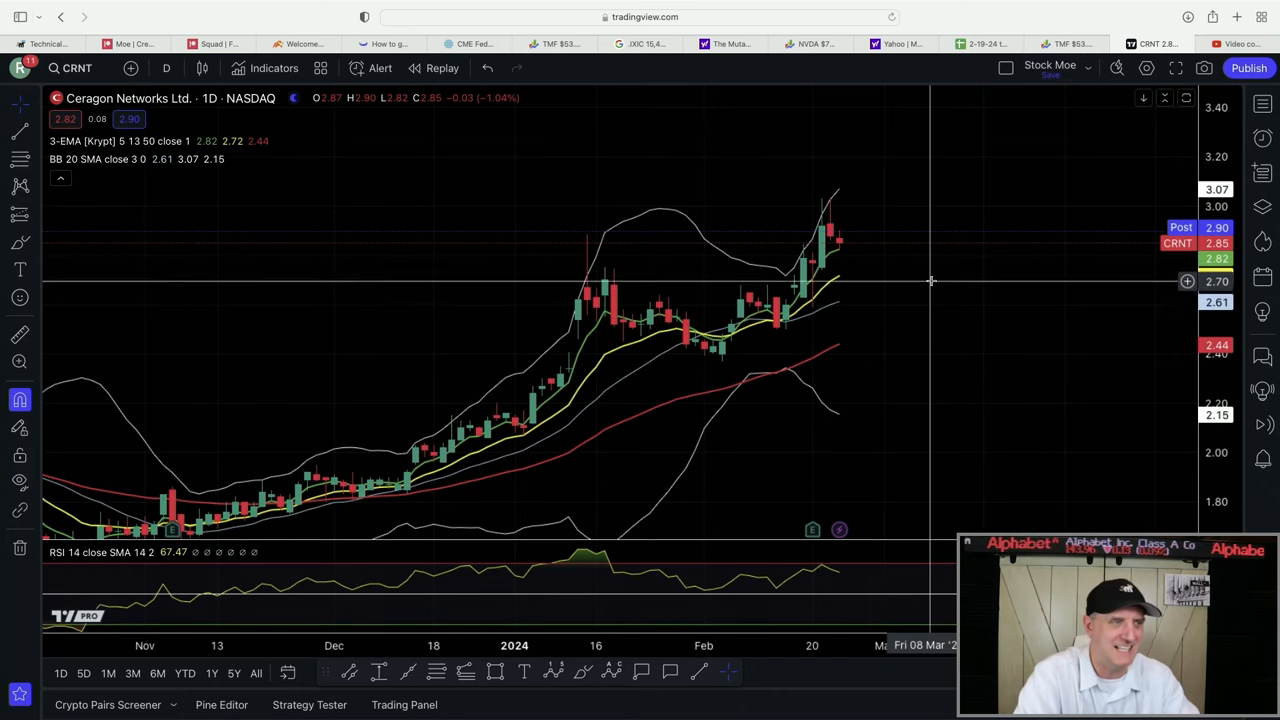
mouse_move(785, 277)
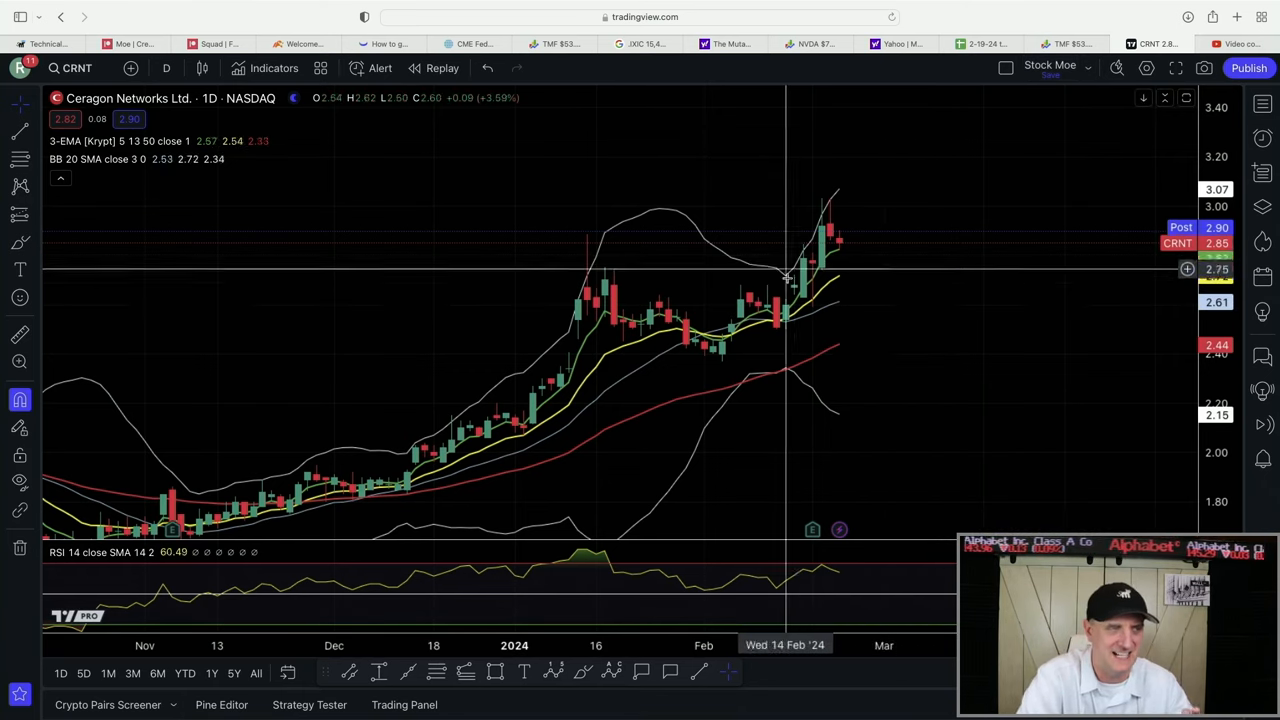
mouse_move(795, 287)
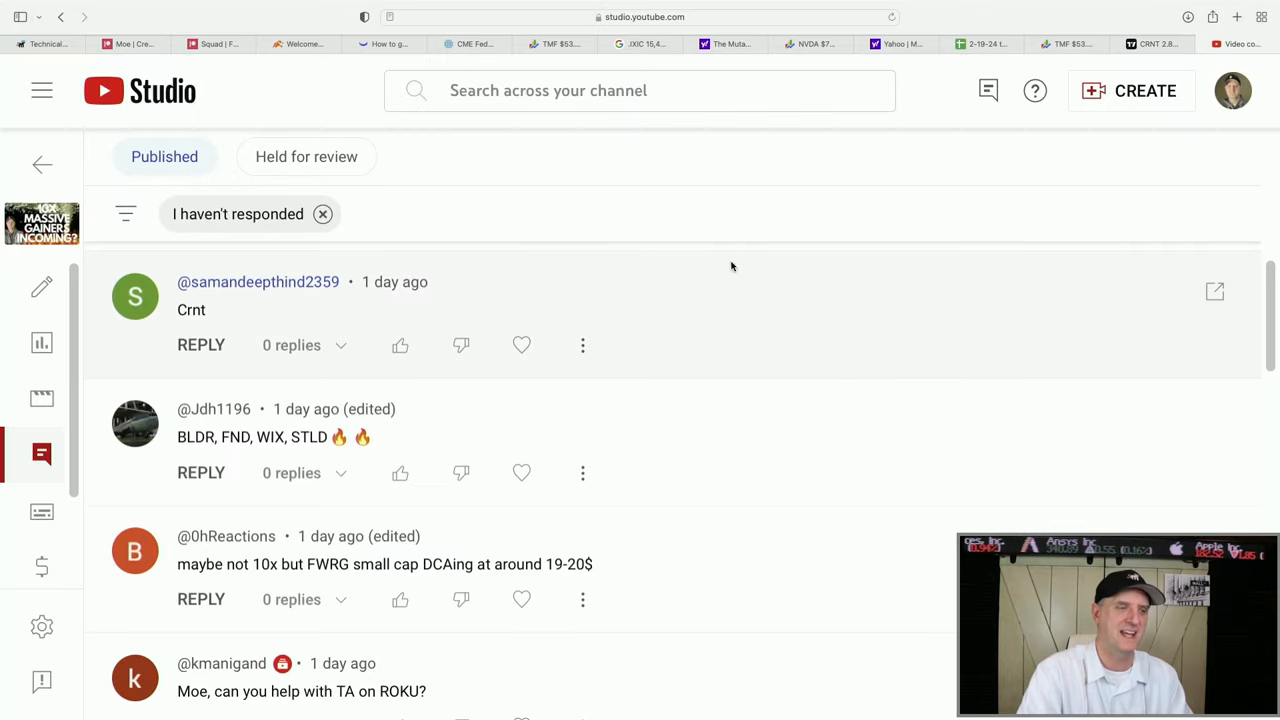
Scroll to the comment suggesting BLDR, FND, WIX and STLD, then return to charts.
scroll("down", 3)
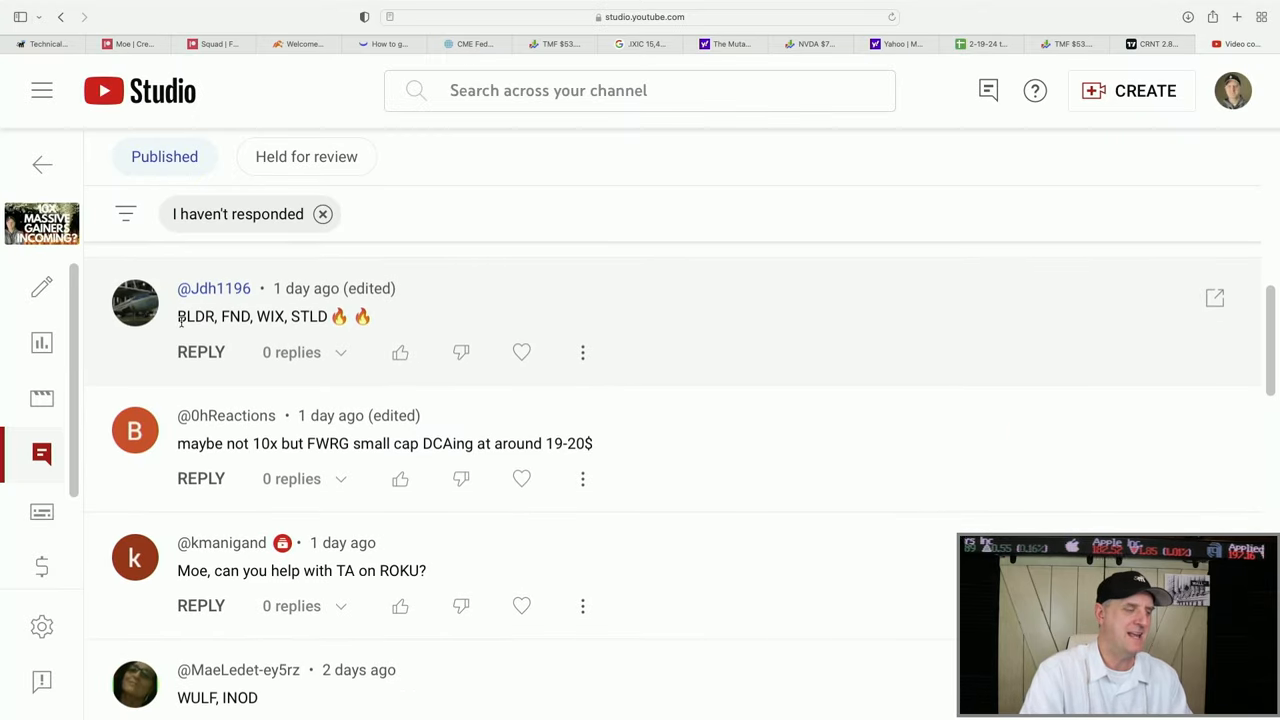
left_click(1150, 44)
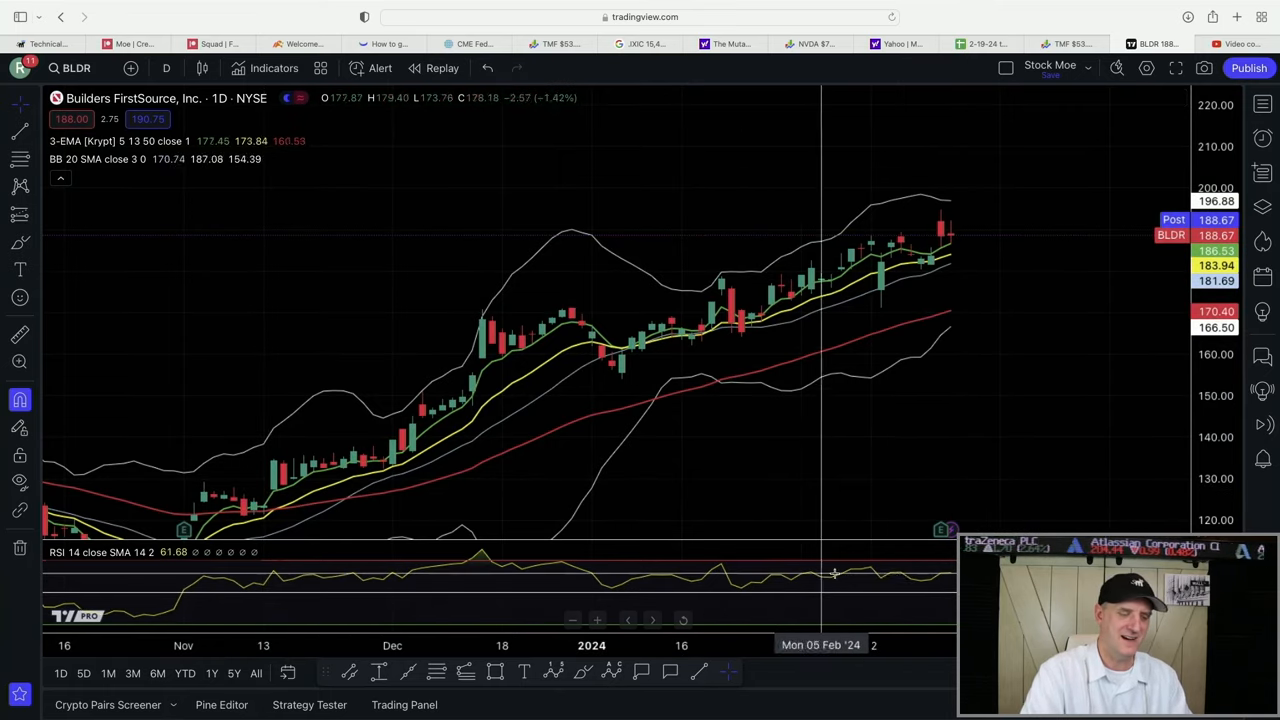
mouse_move(940, 588)
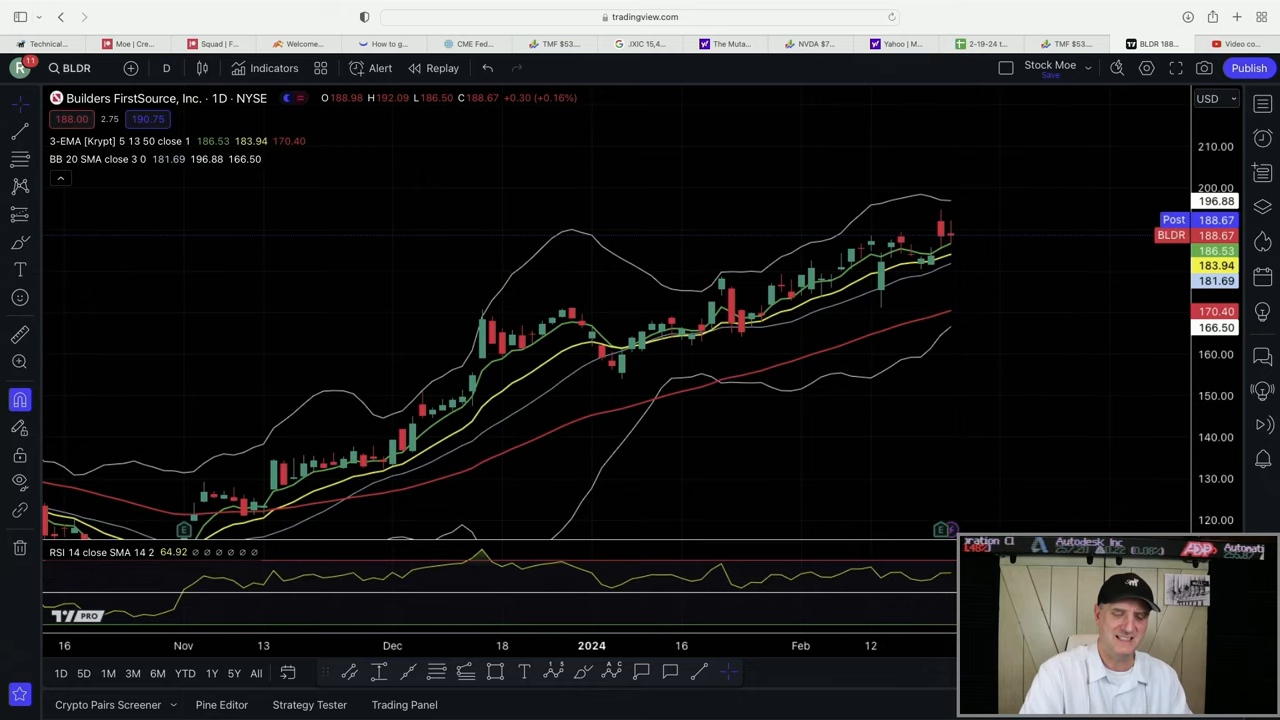
mouse_move(962, 244)
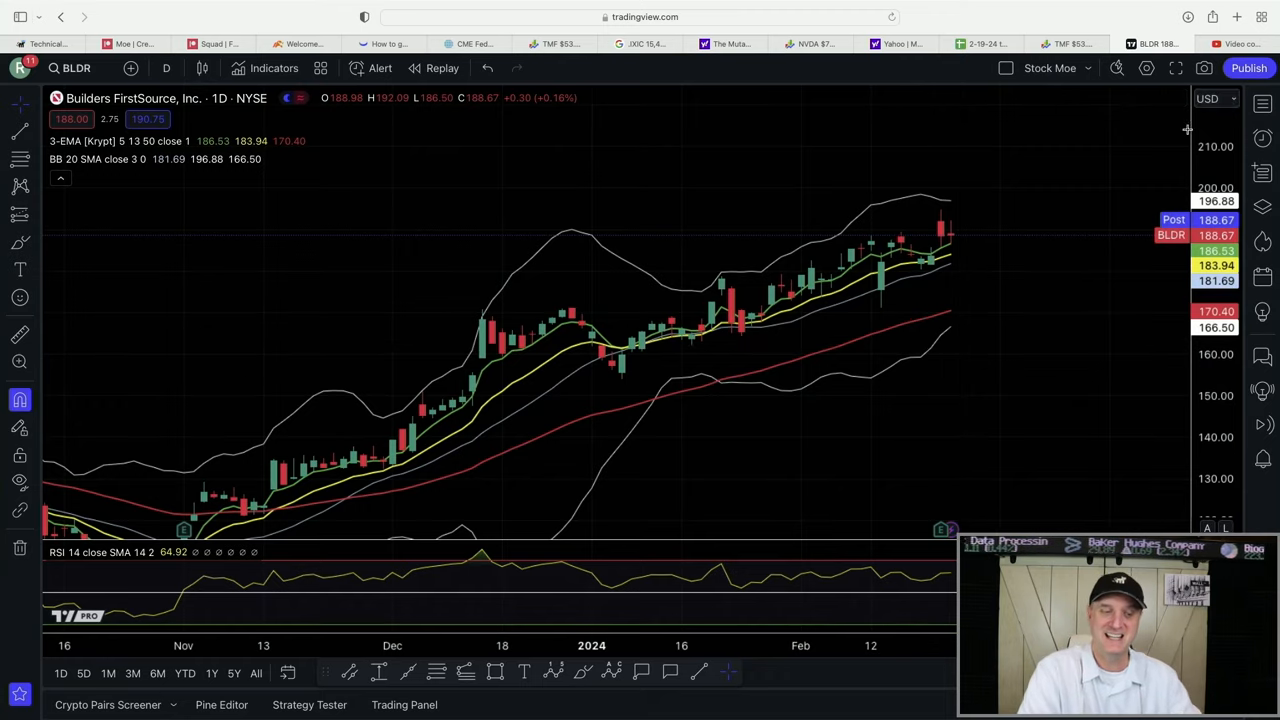
mouse_move(1024, 223)
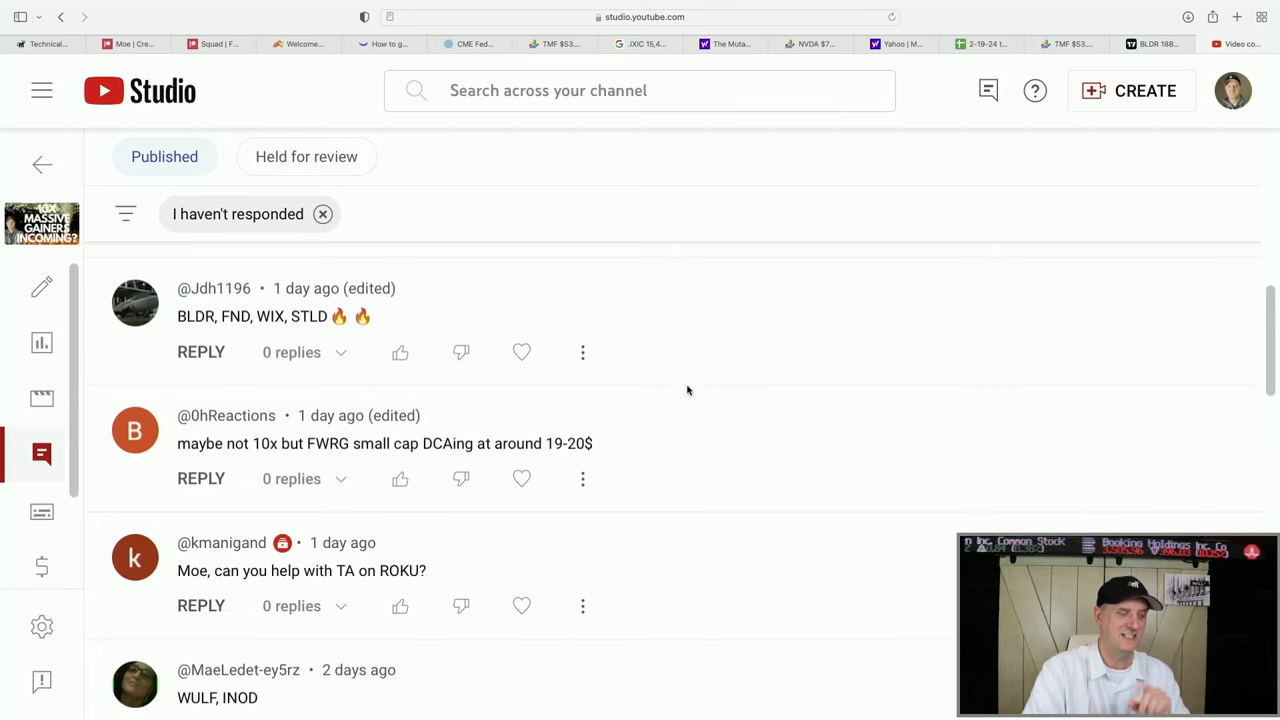
Scroll the YouTube Studio comments down to the FWRG suggestion.
scroll("down", 3)
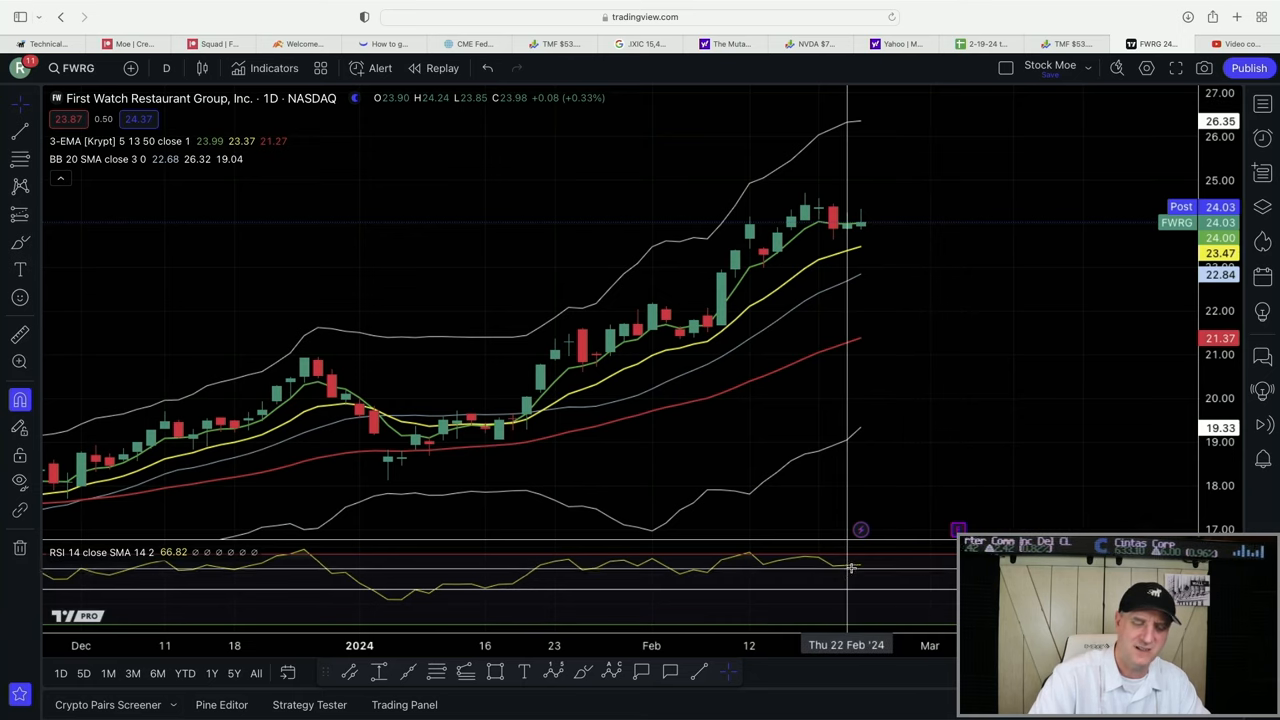
mouse_move(880, 211)
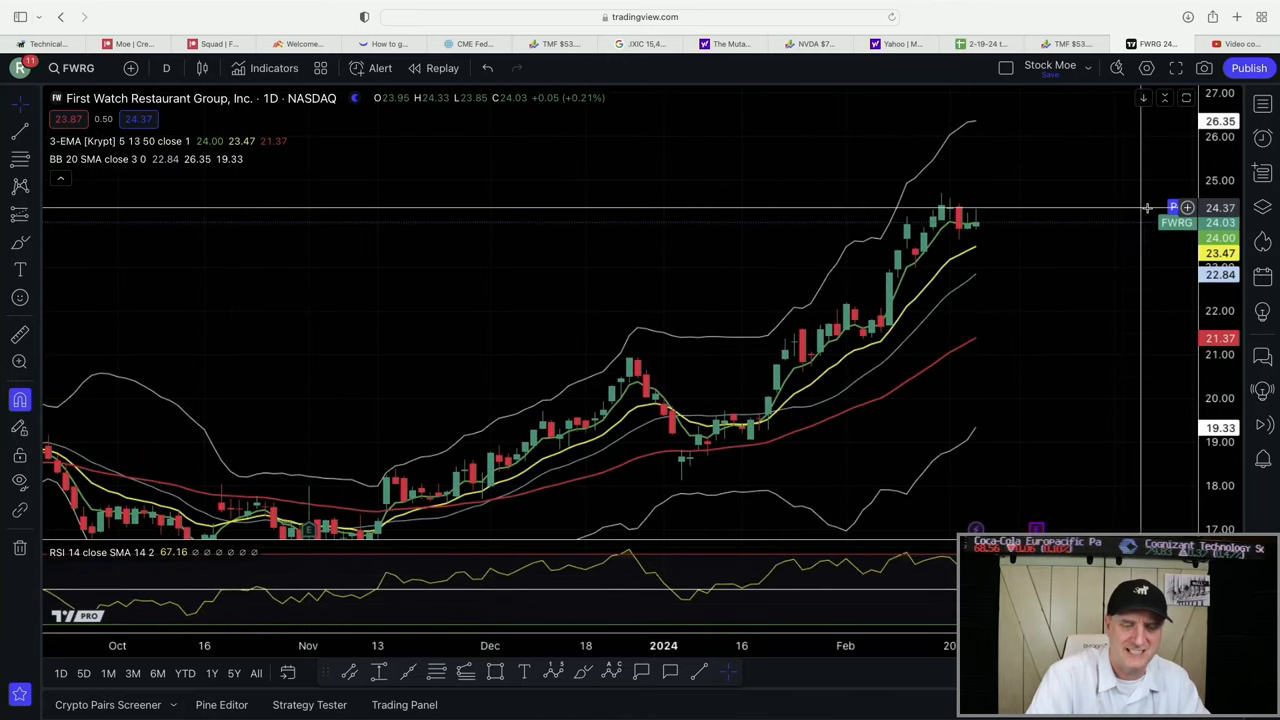
mouse_move(991, 175)
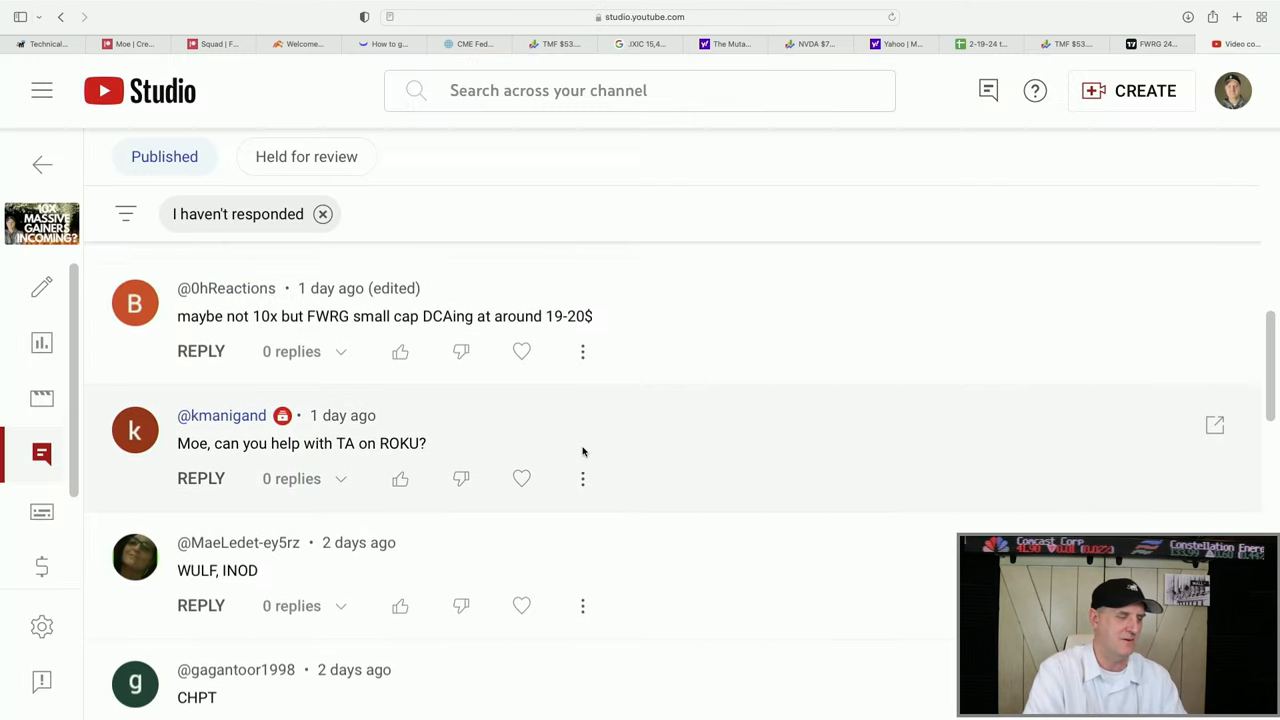
scroll("down", 3)
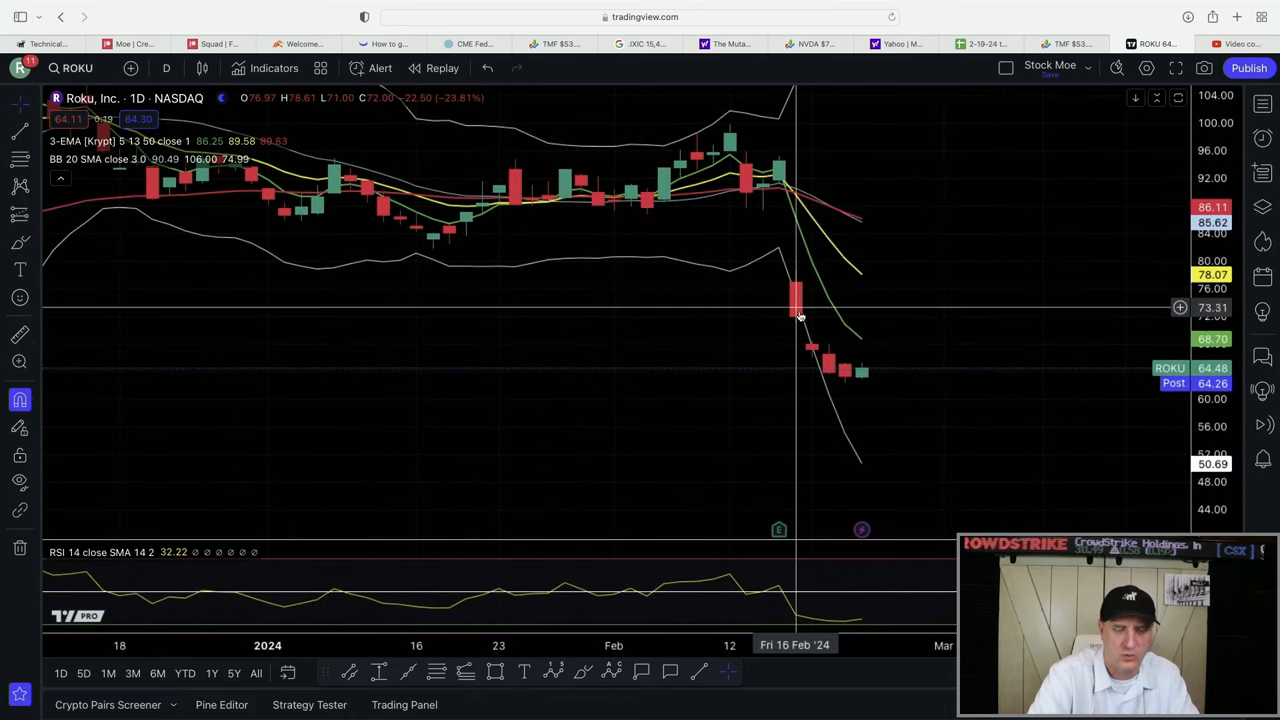
mouse_move(865, 381)
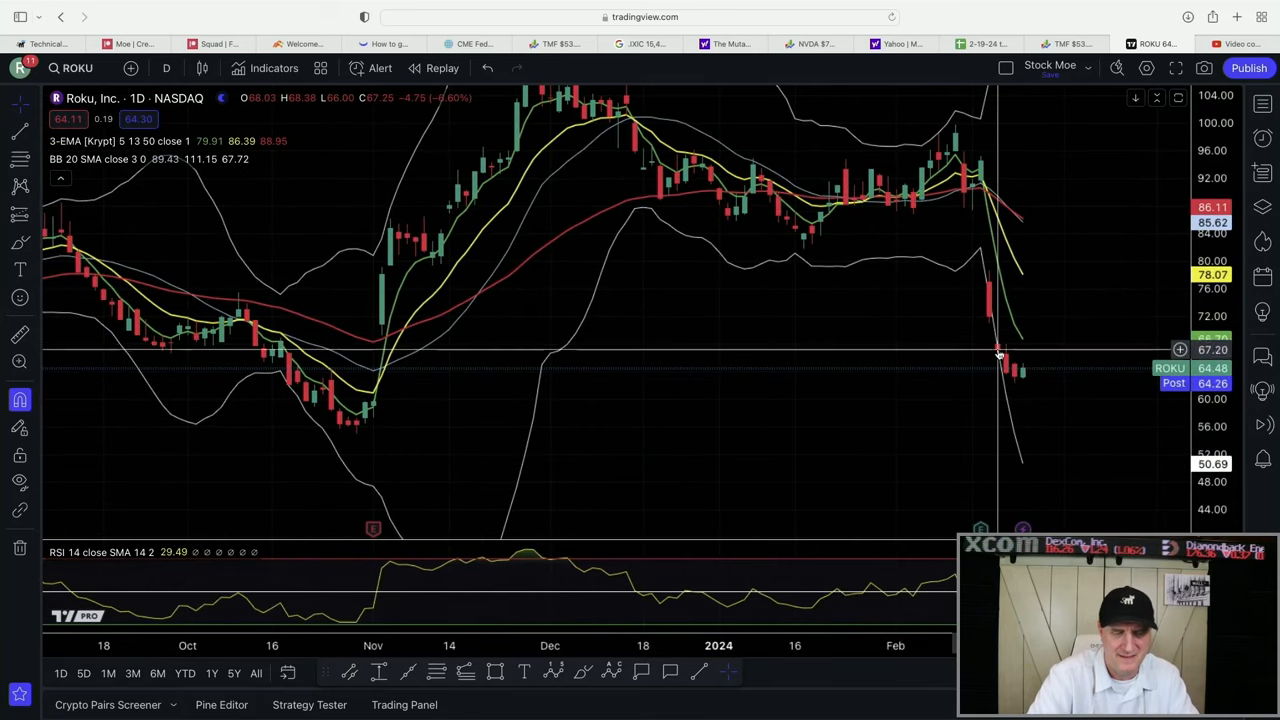
mouse_move(1022, 379)
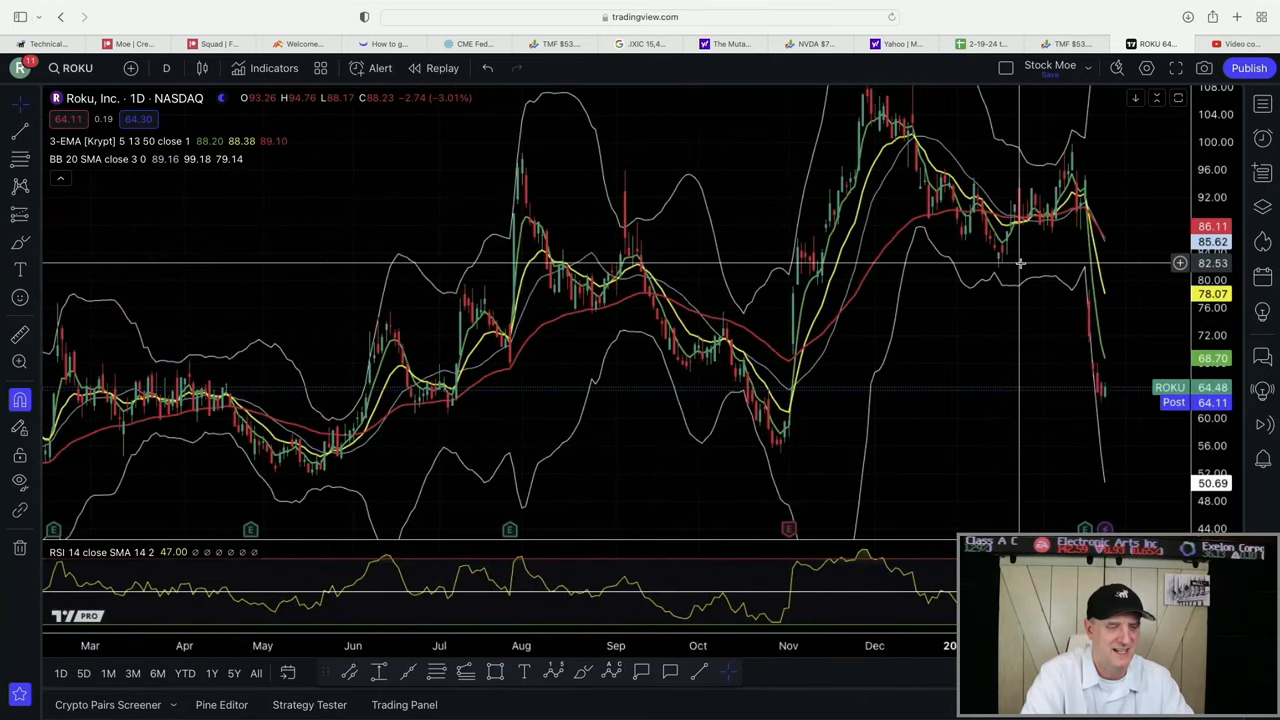
mouse_move(793, 442)
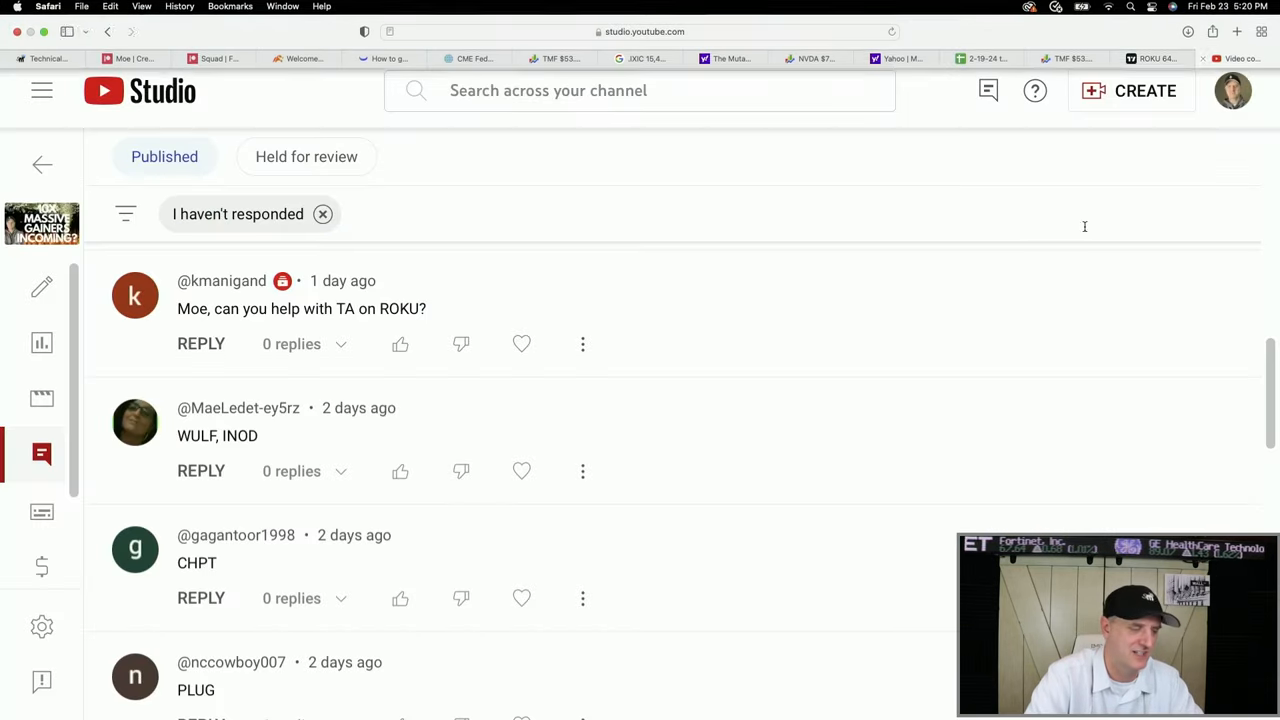
scroll("down", 3)
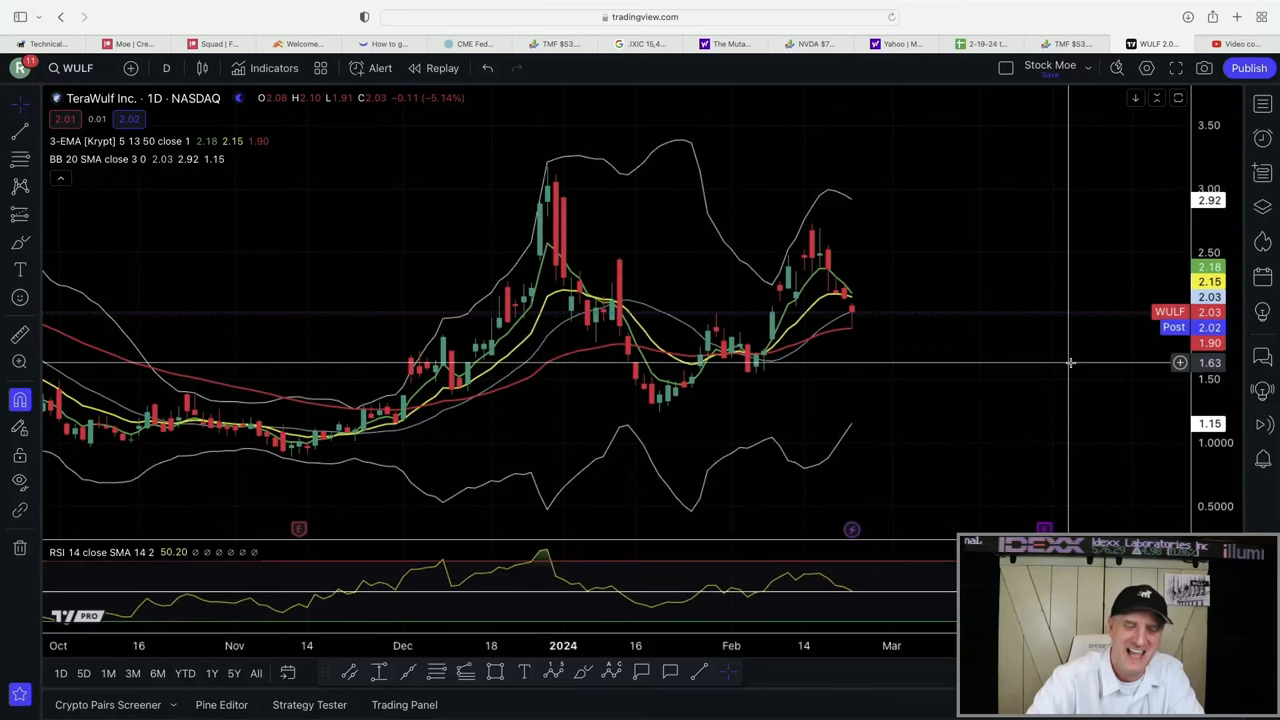
mouse_move(1156, 406)
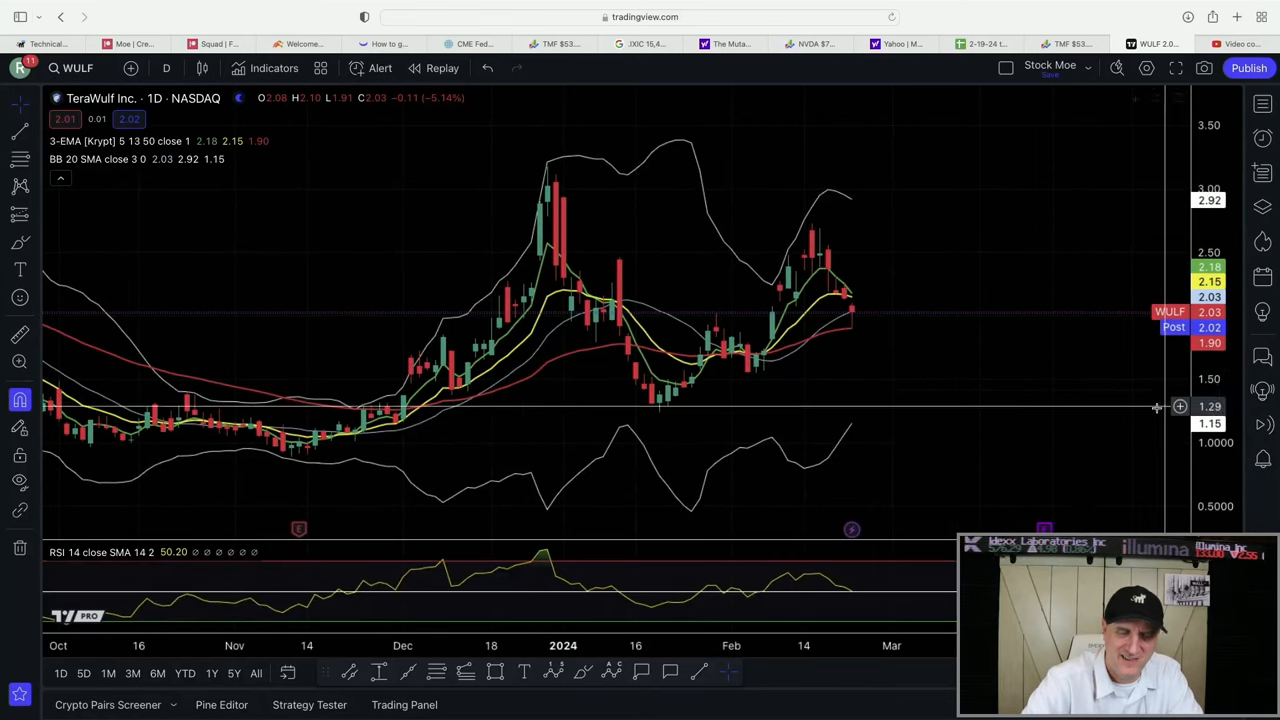
mouse_move(288, 455)
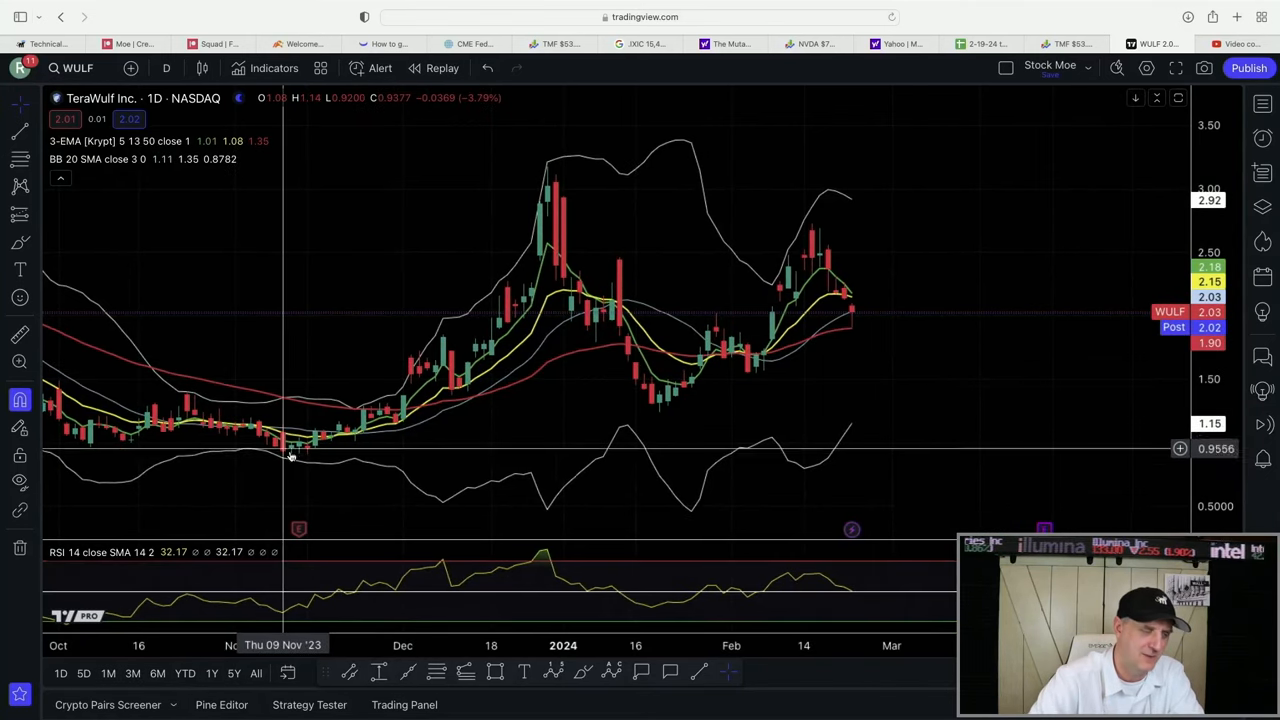
mouse_move(560, 182)
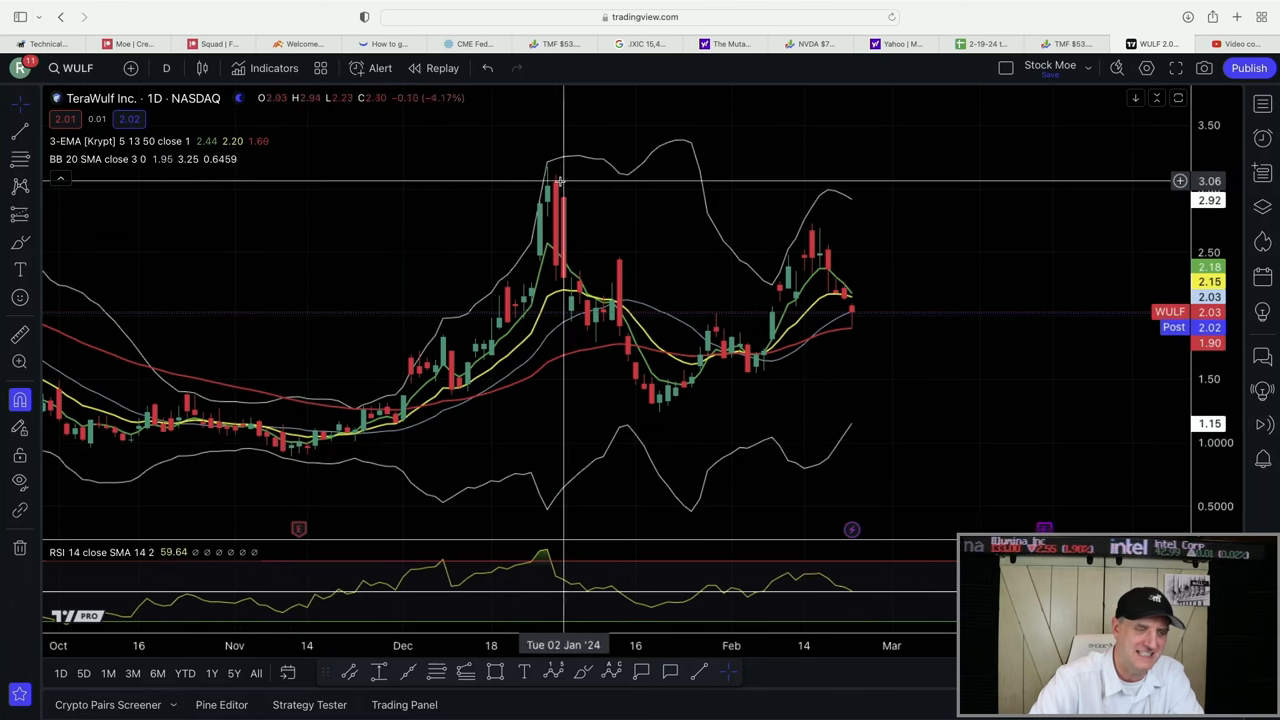
mouse_move(546, 168)
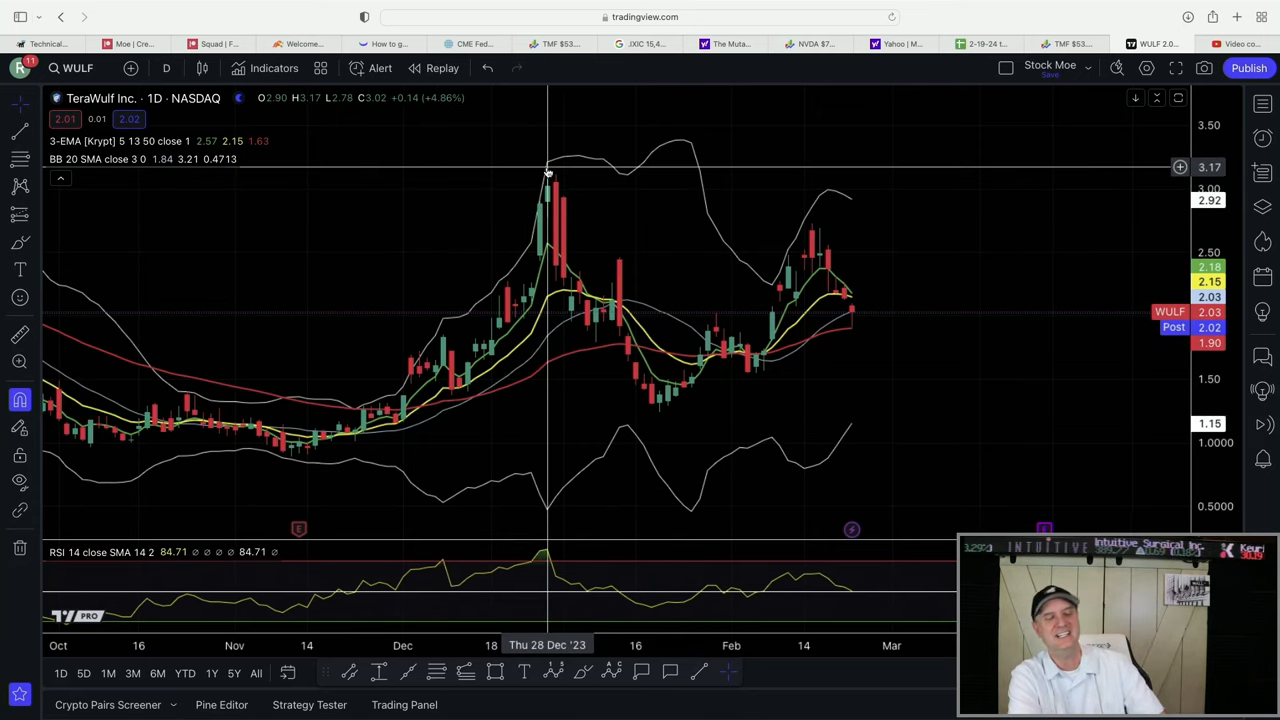
mouse_move(644, 361)
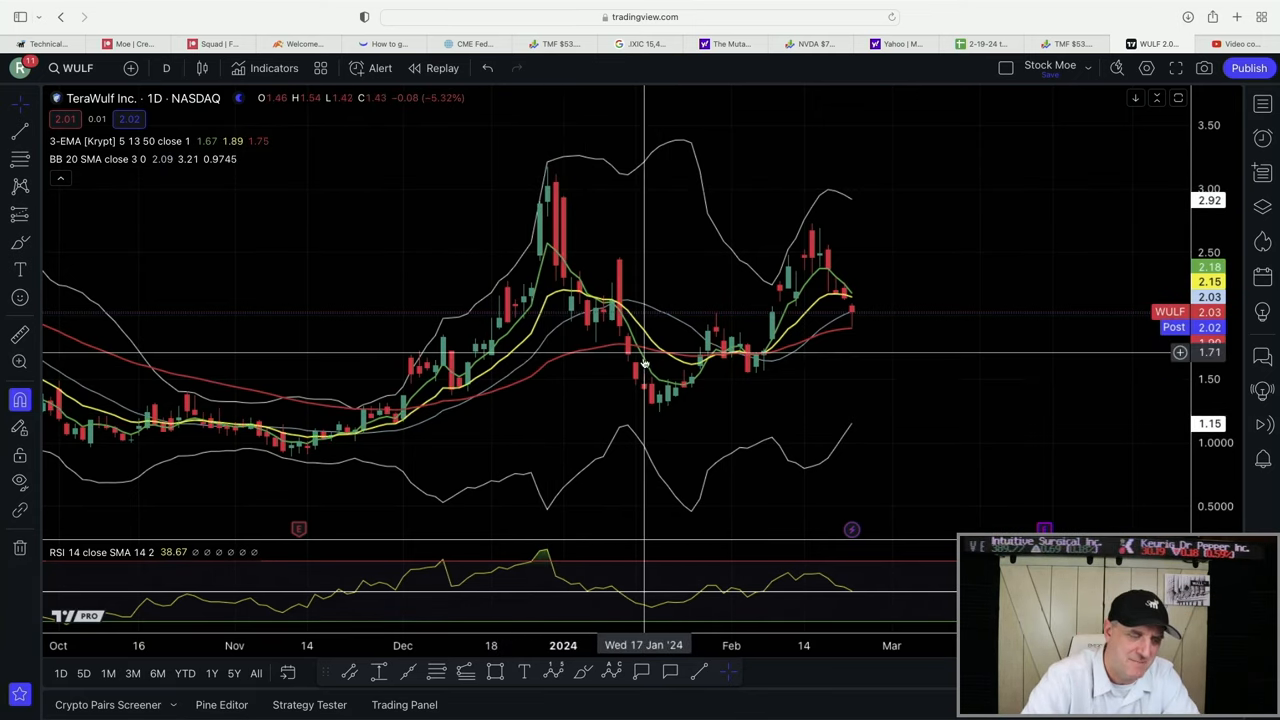
mouse_move(510, 246)
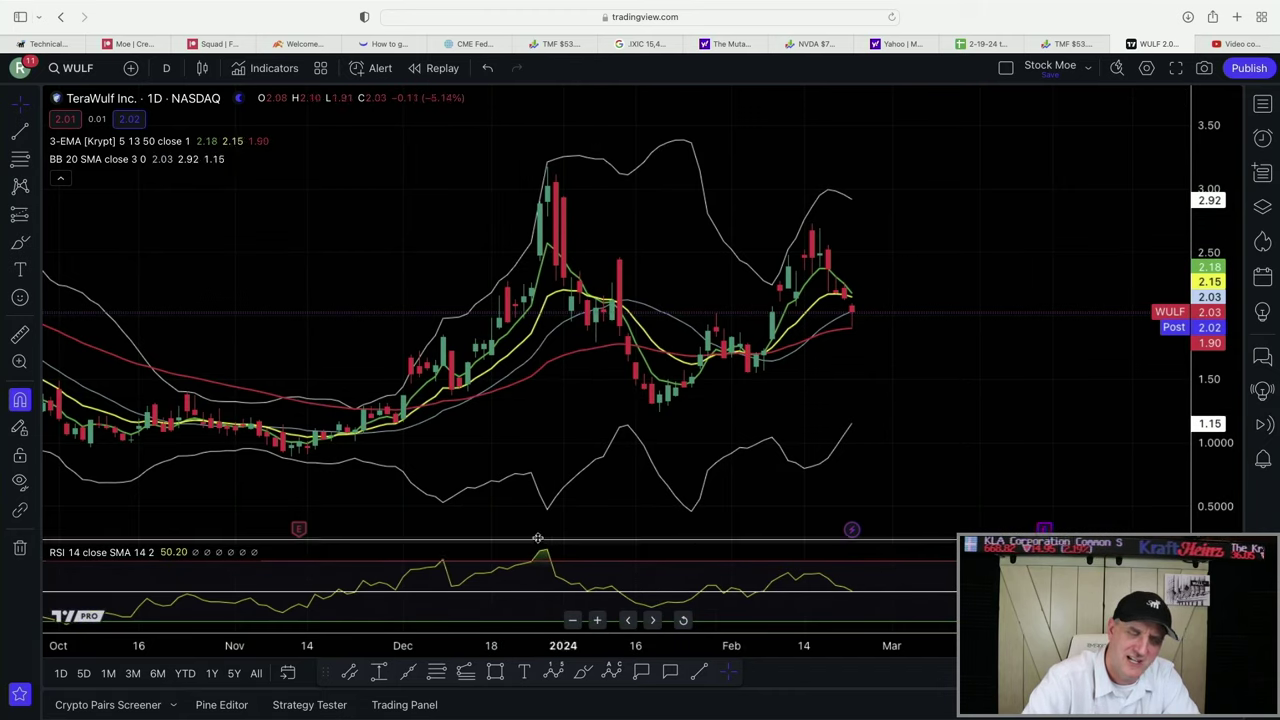
mouse_move(595, 513)
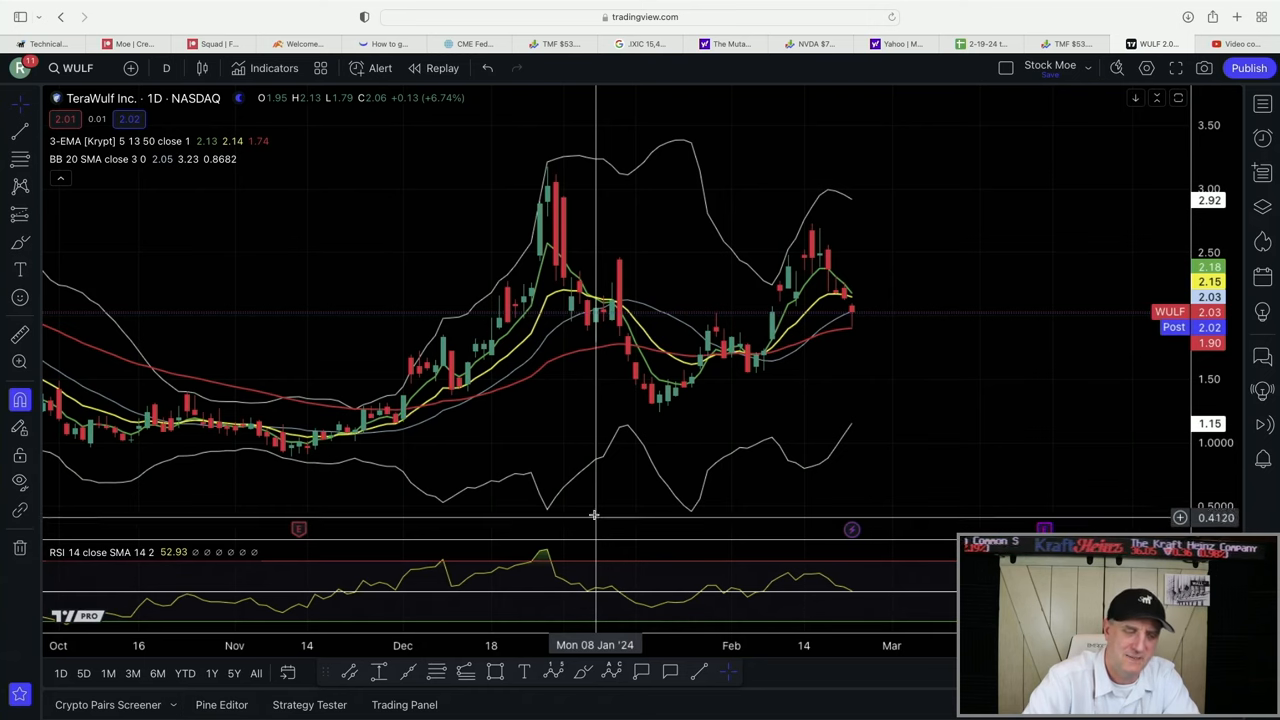
mouse_move(686, 573)
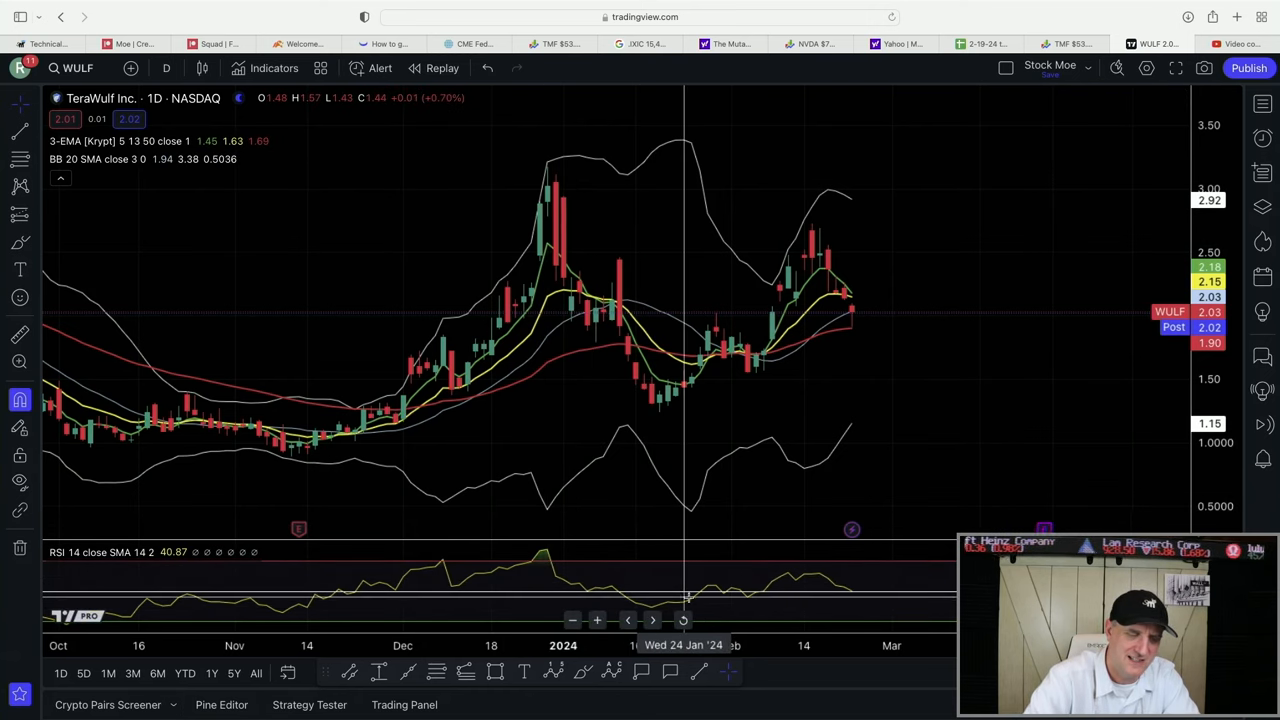
mouse_move(708, 349)
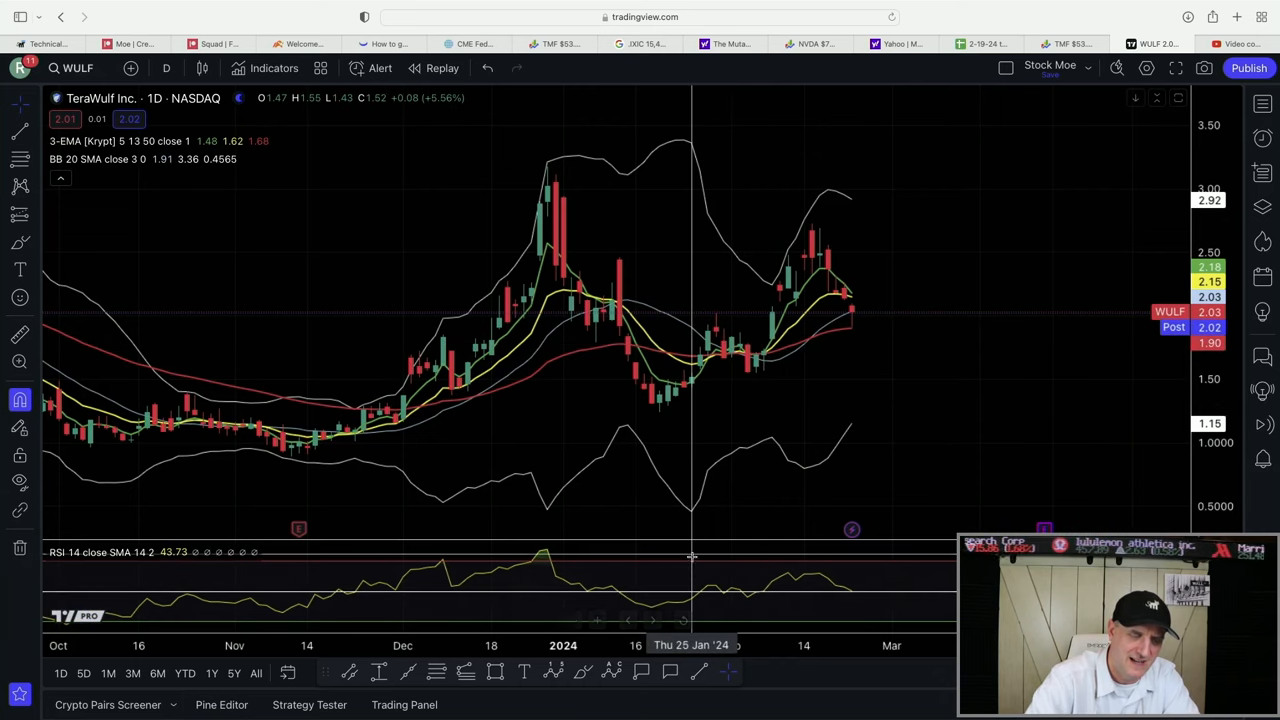
mouse_move(717, 576)
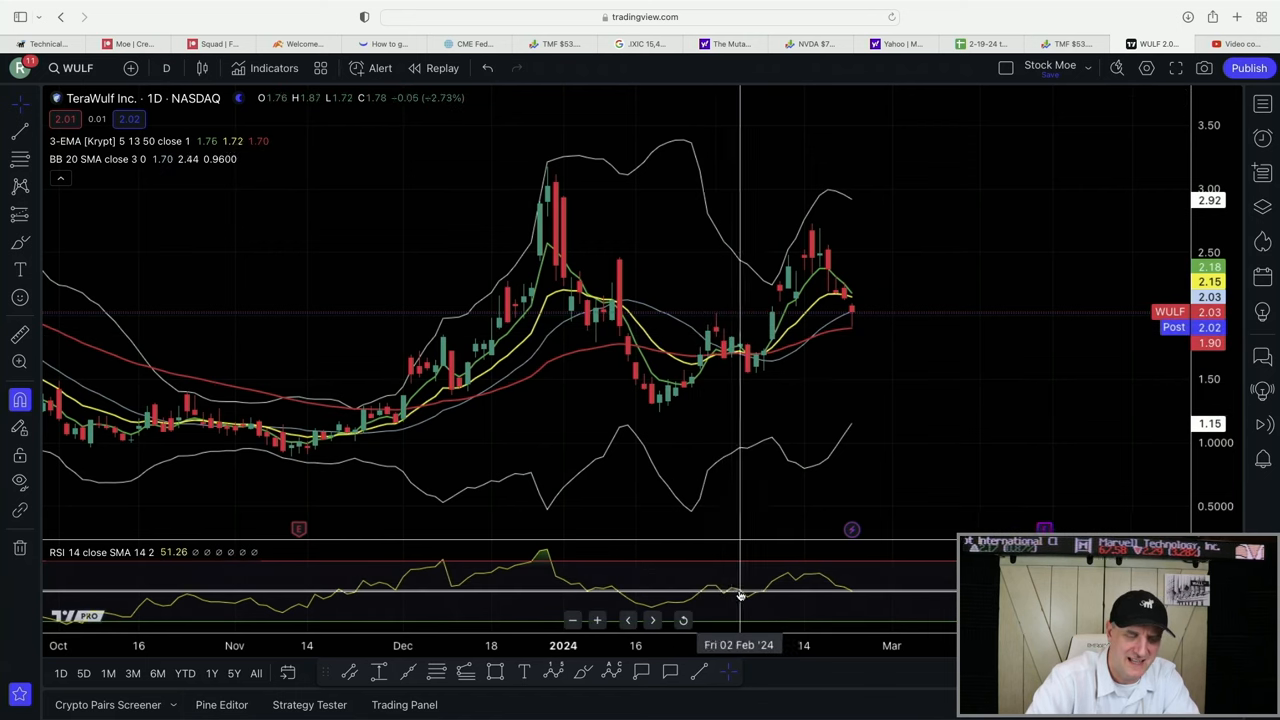
mouse_move(773, 330)
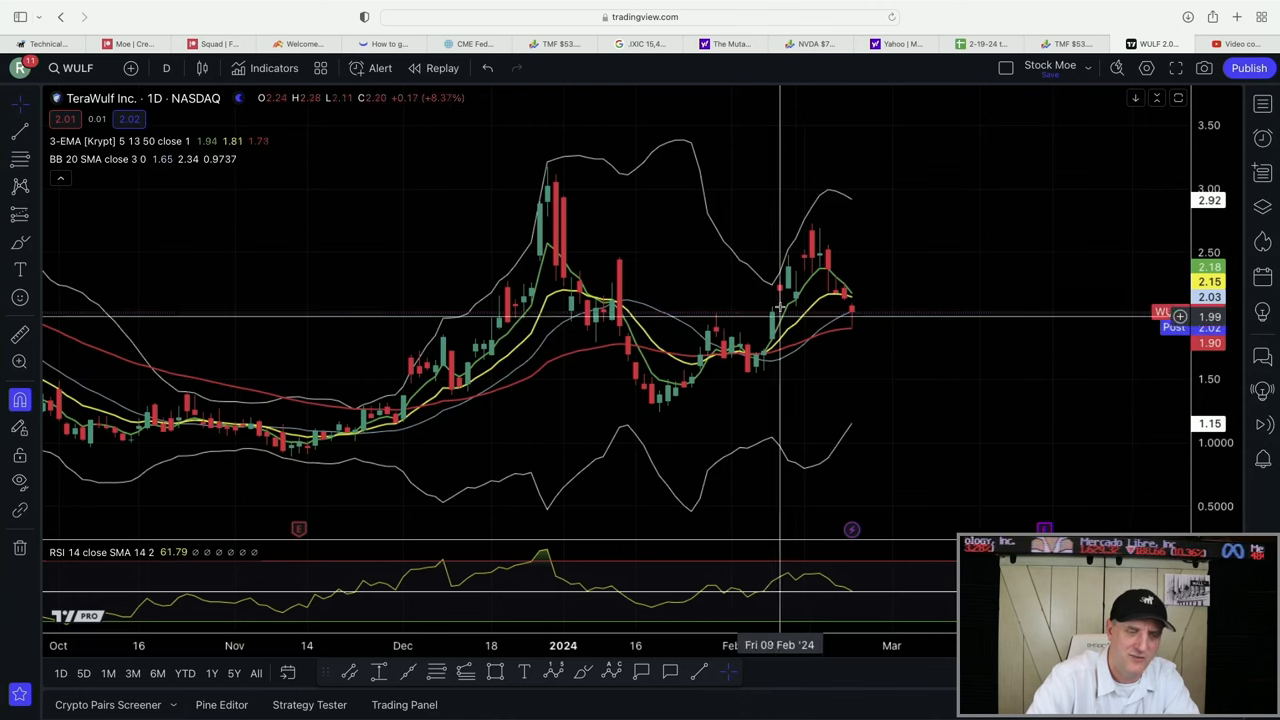
mouse_move(814, 228)
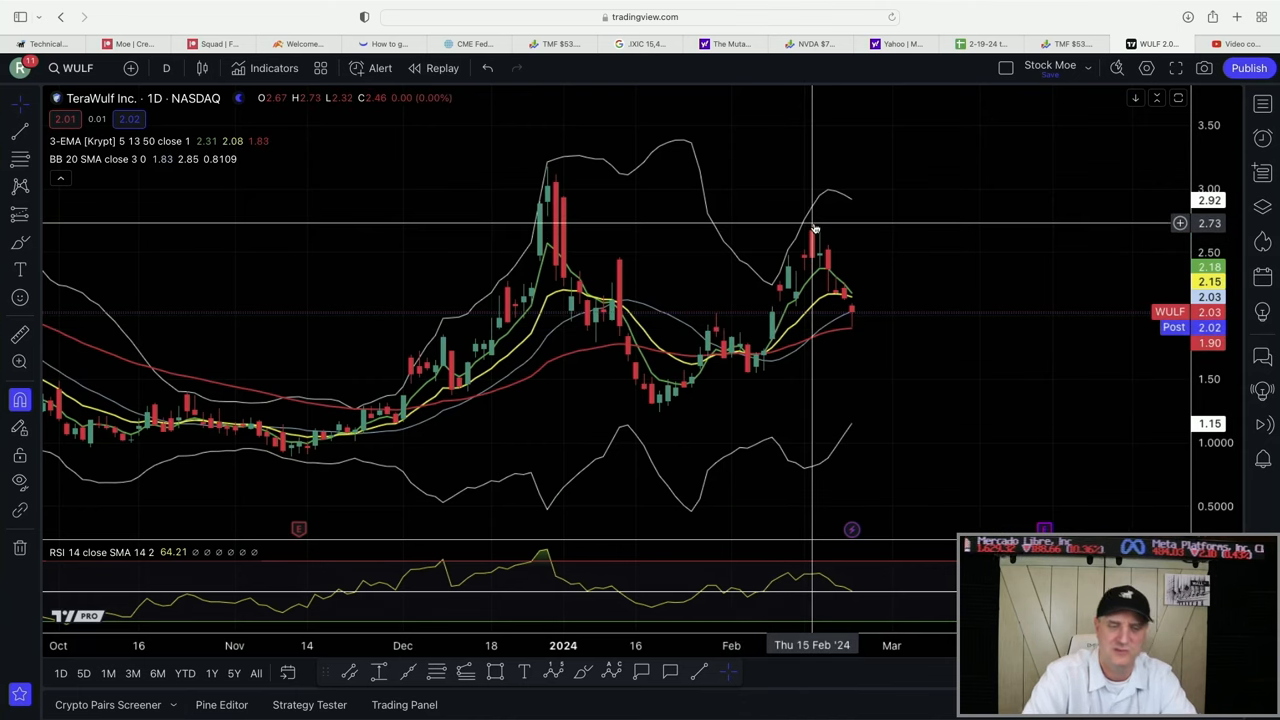
mouse_move(834, 252)
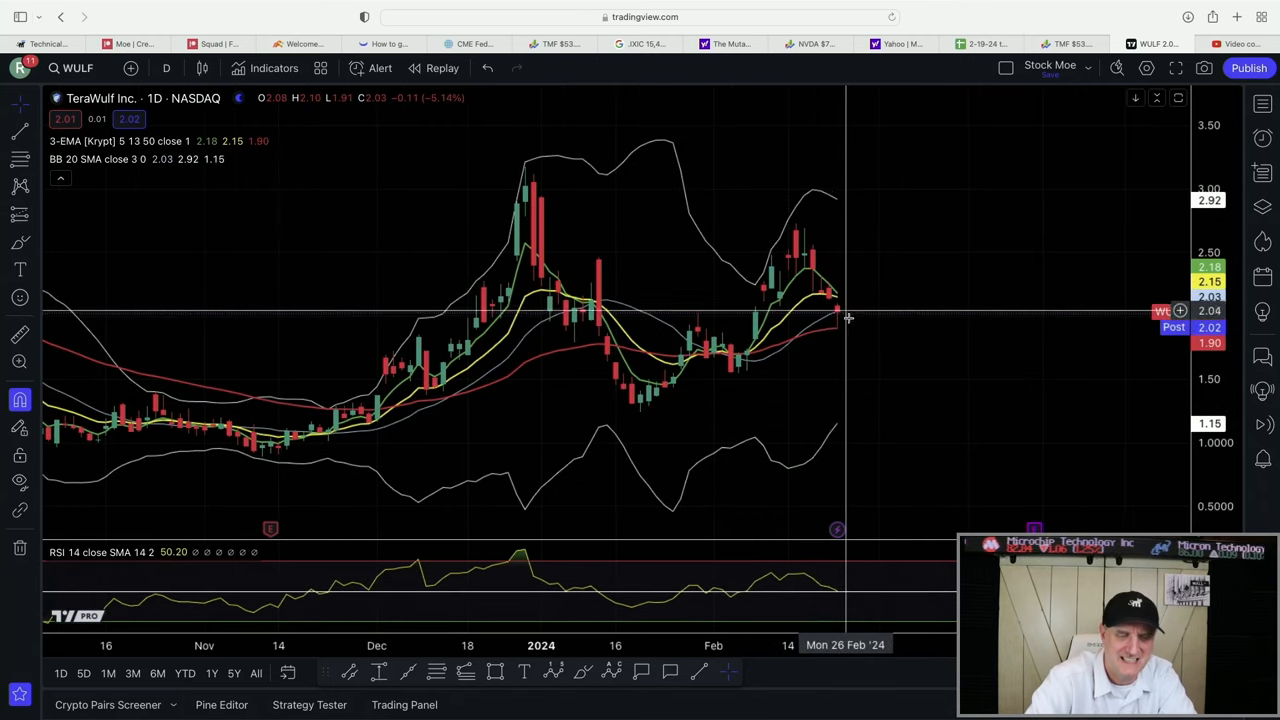
mouse_move(881, 373)
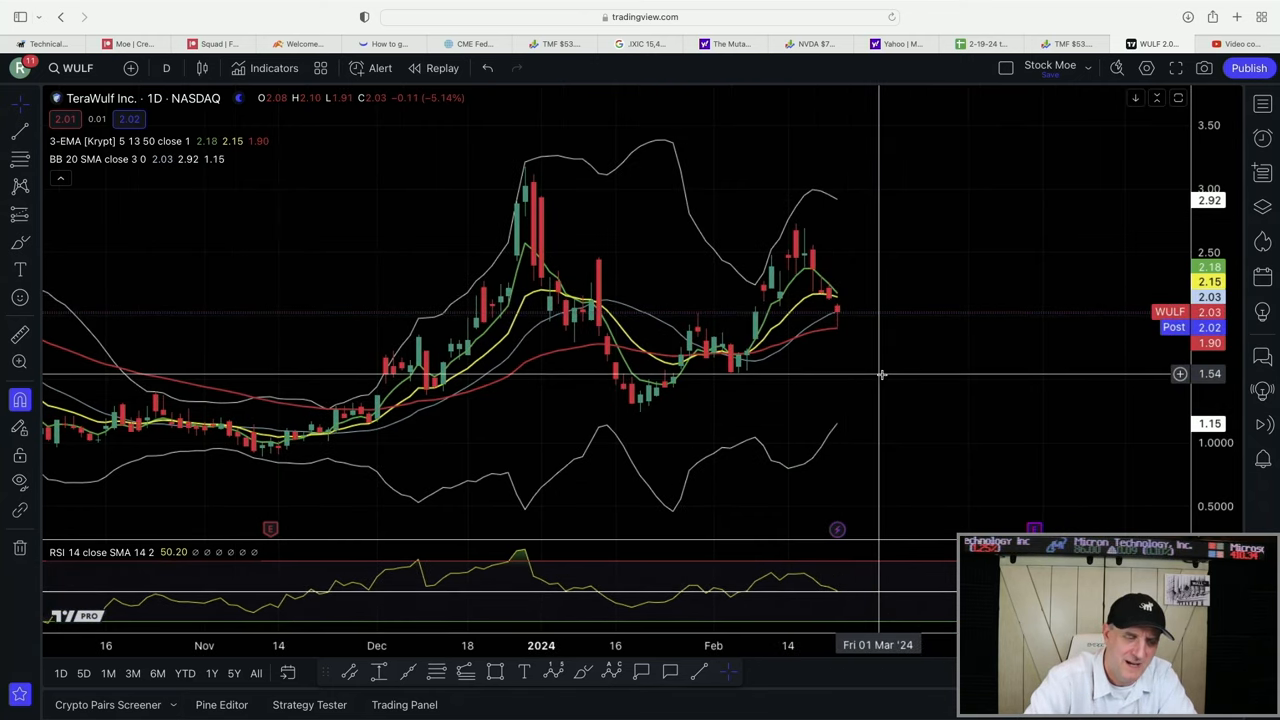
mouse_move(838, 332)
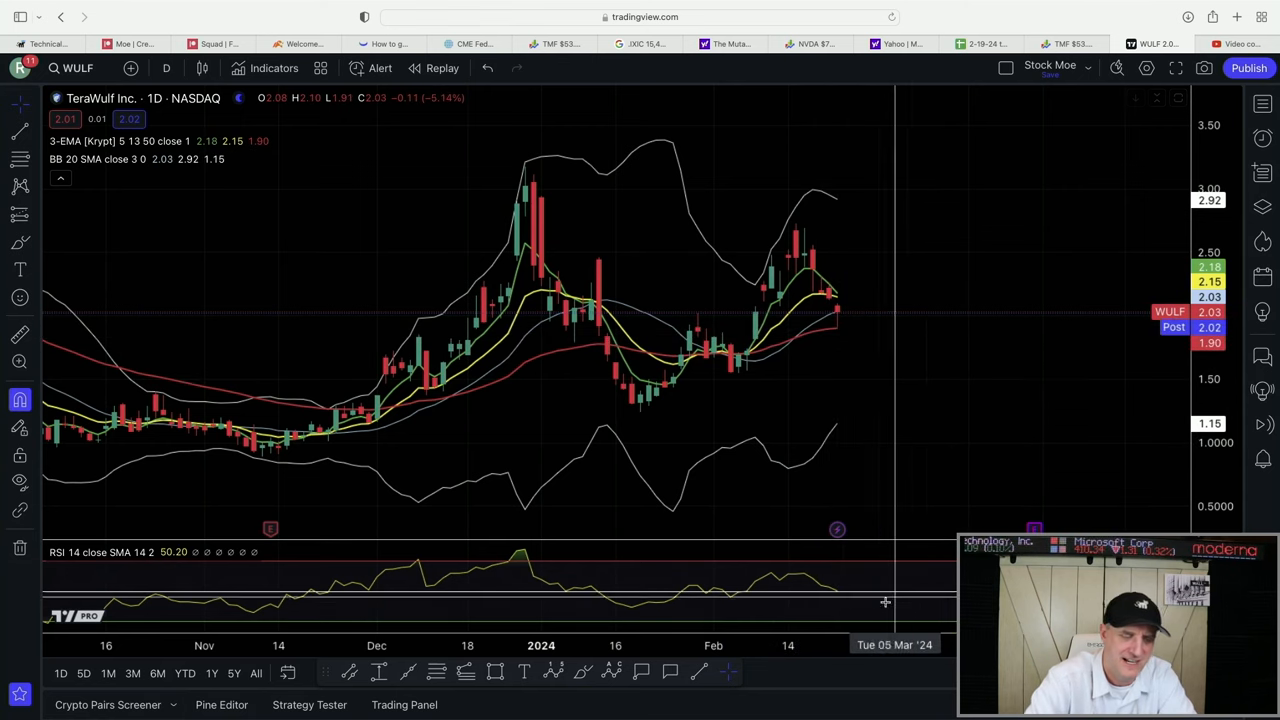
mouse_move(1086, 477)
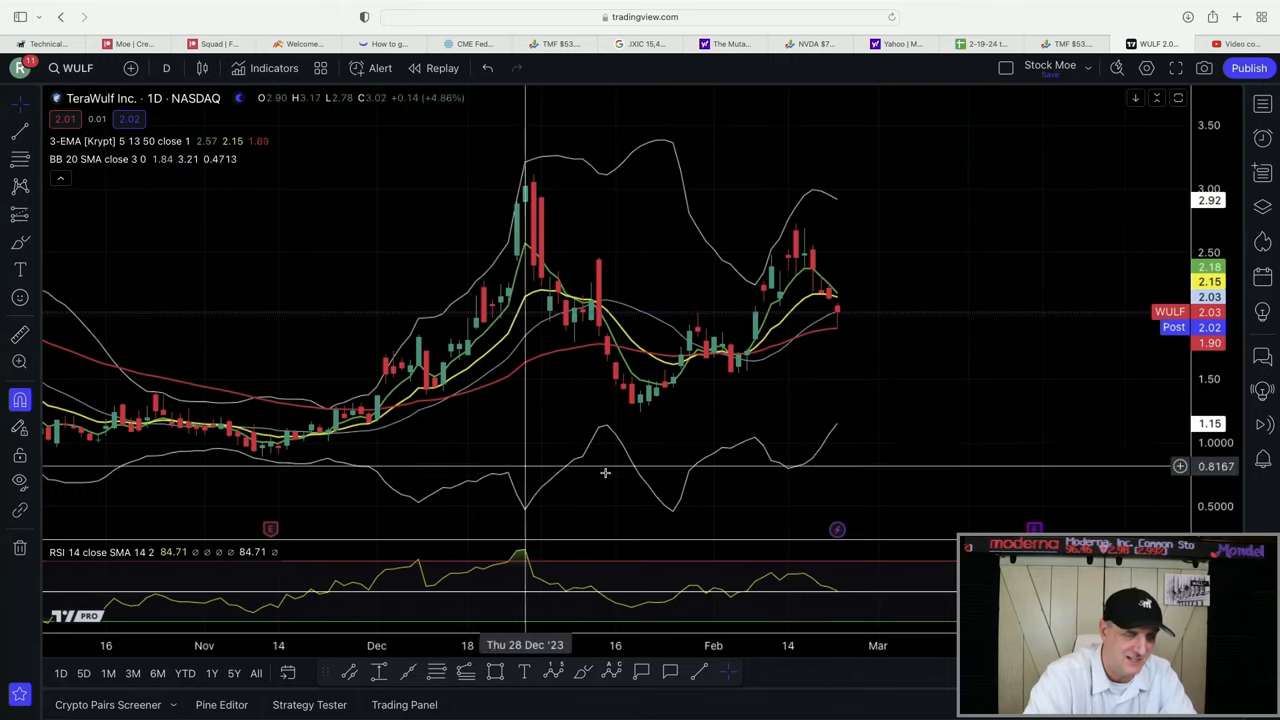
mouse_move(911, 221)
type("CHPT")
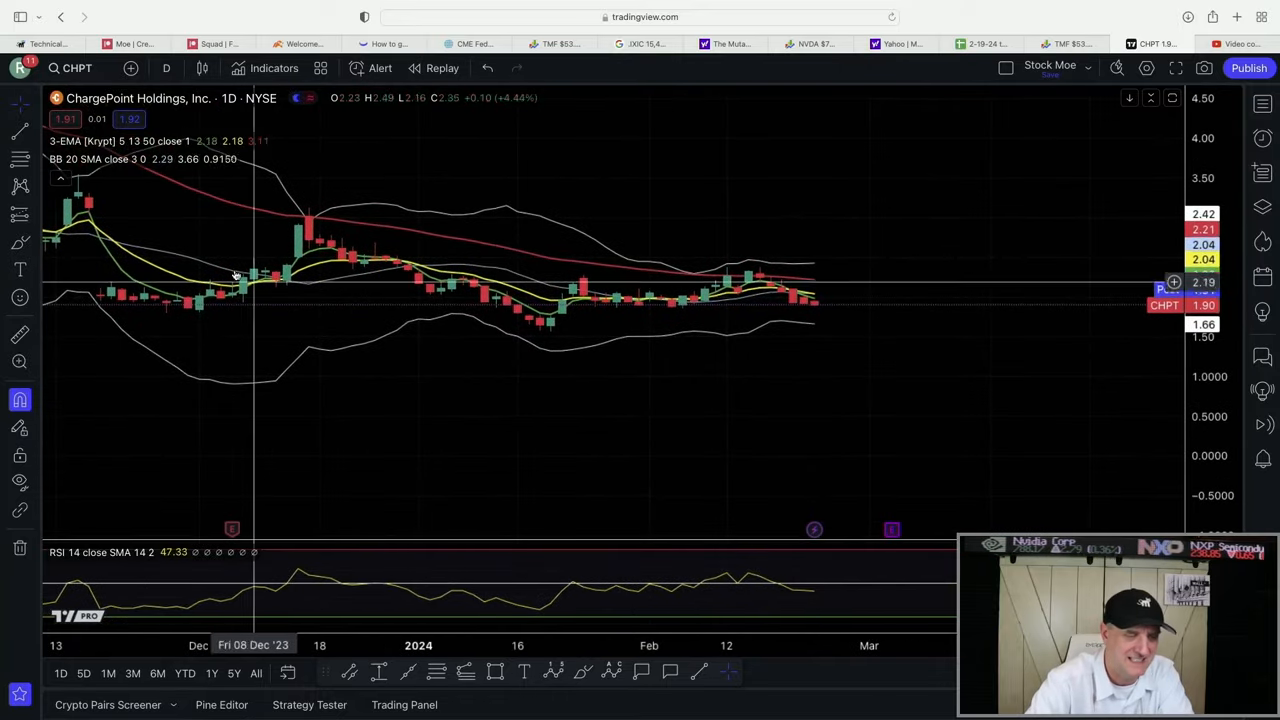
mouse_move(615, 325)
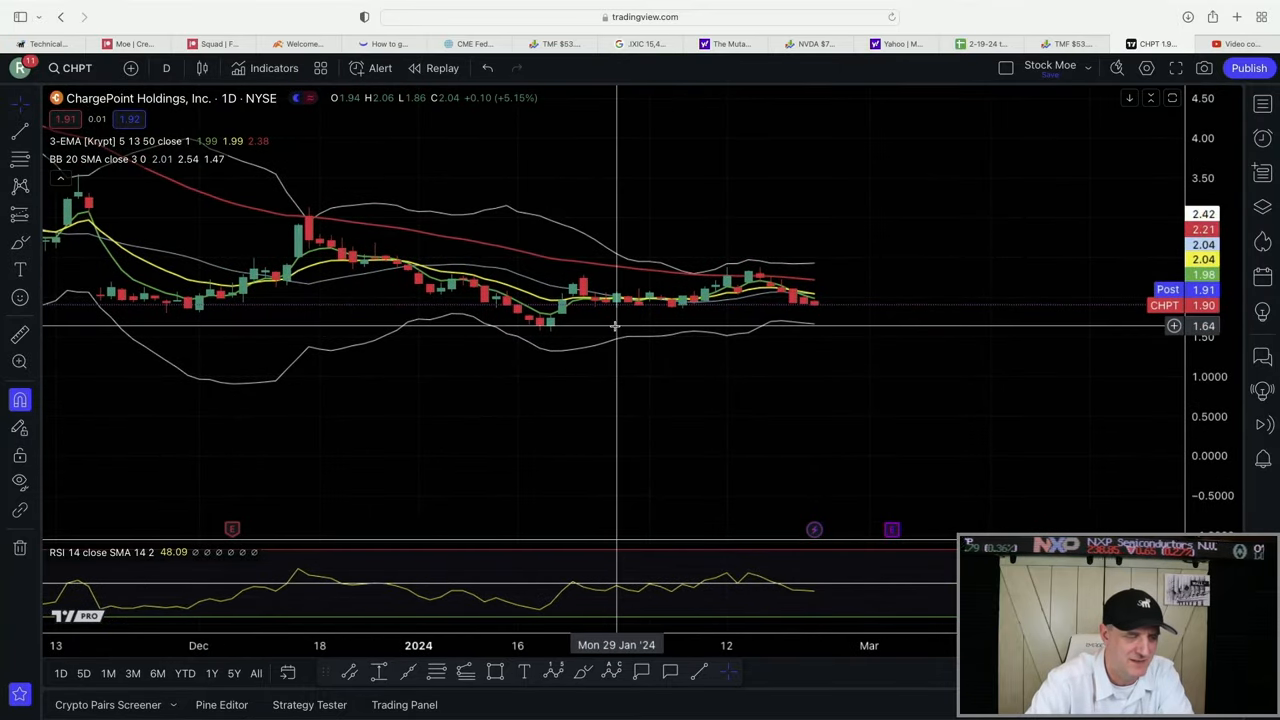
mouse_move(848, 333)
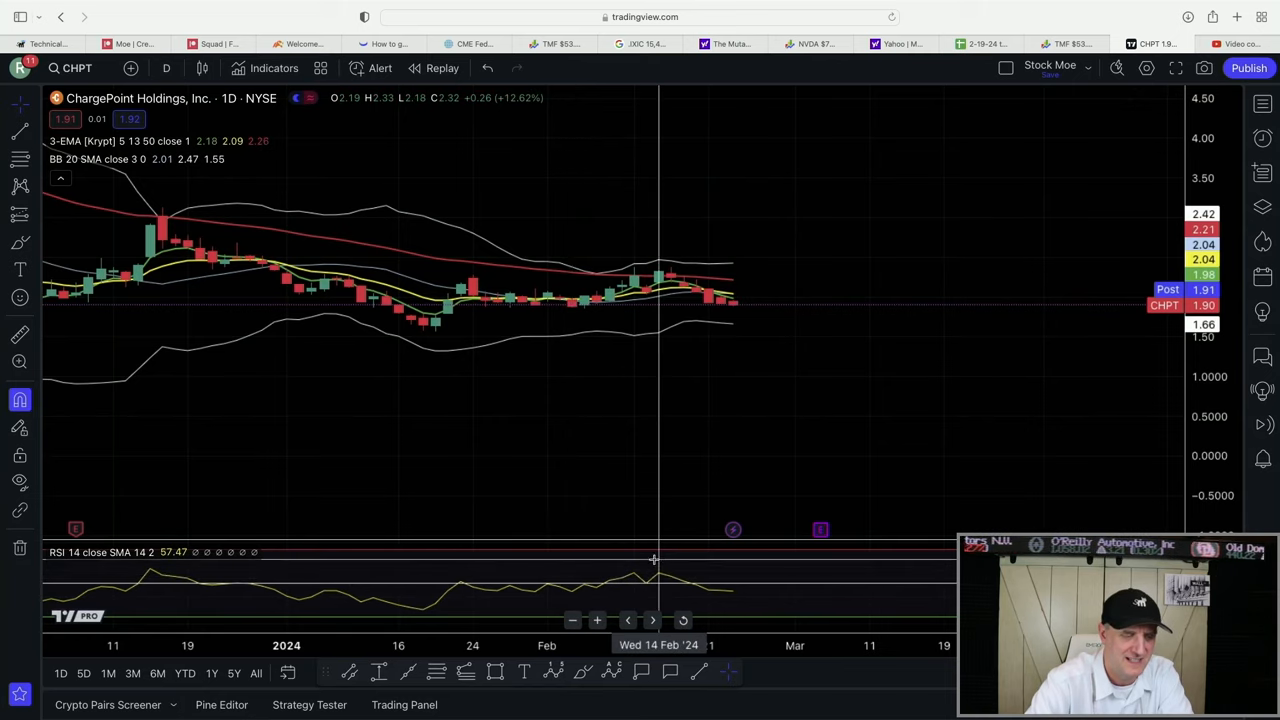
mouse_move(841, 574)
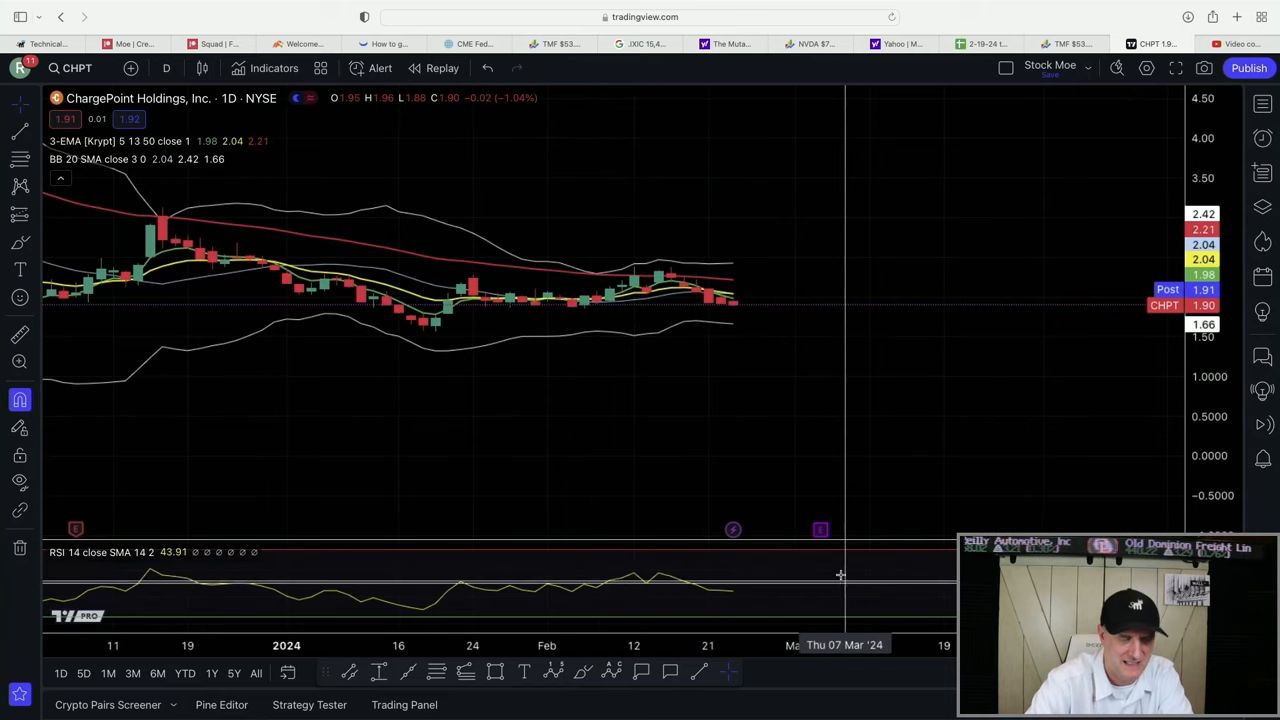
mouse_move(770, 318)
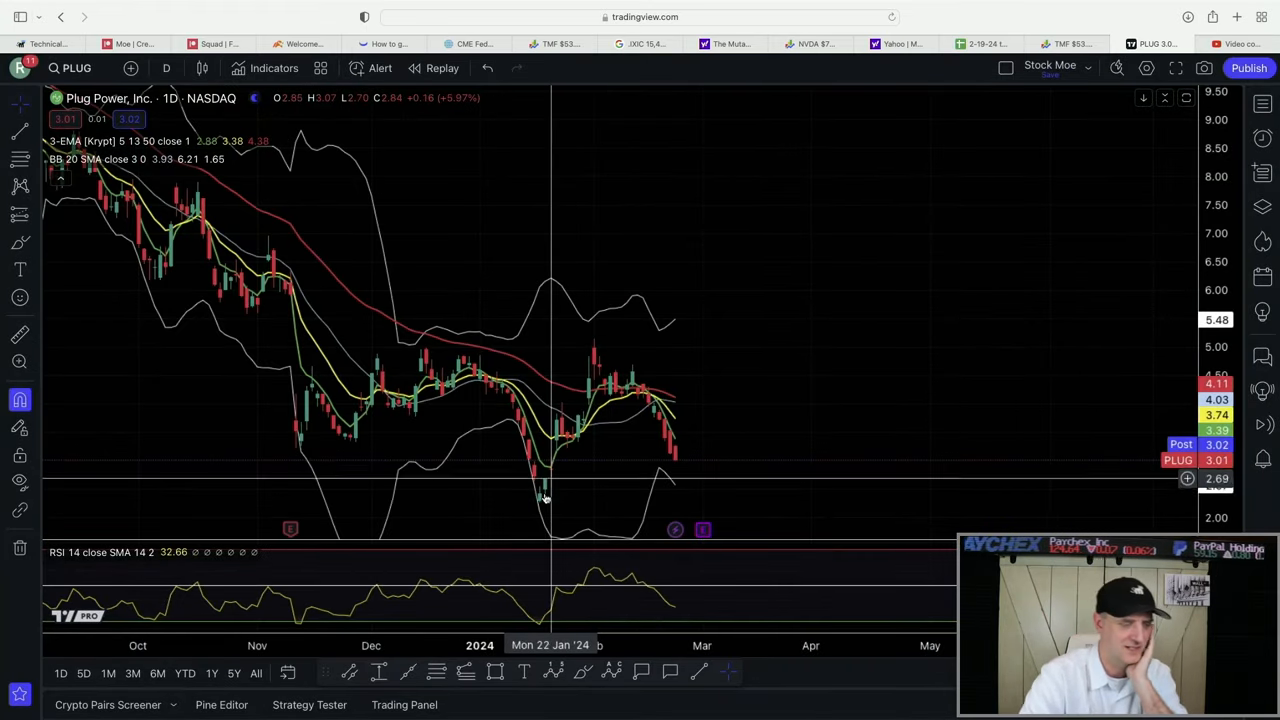
mouse_move(582, 377)
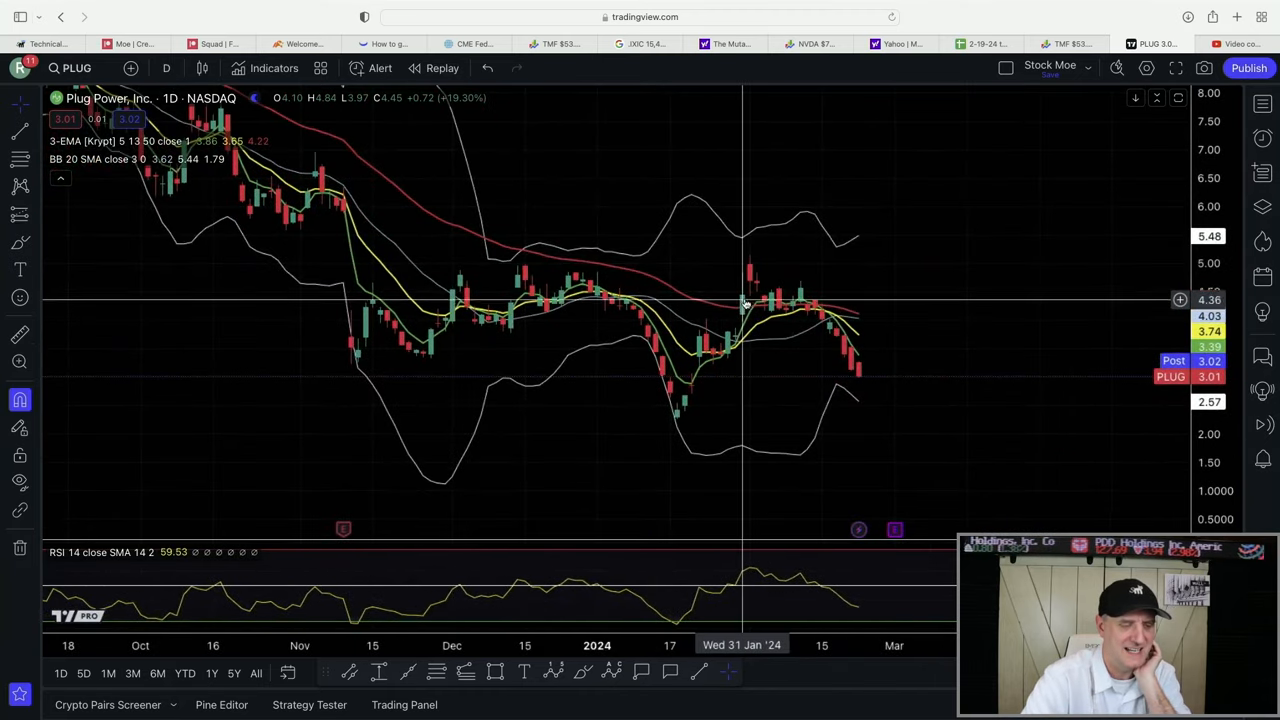
mouse_move(815, 305)
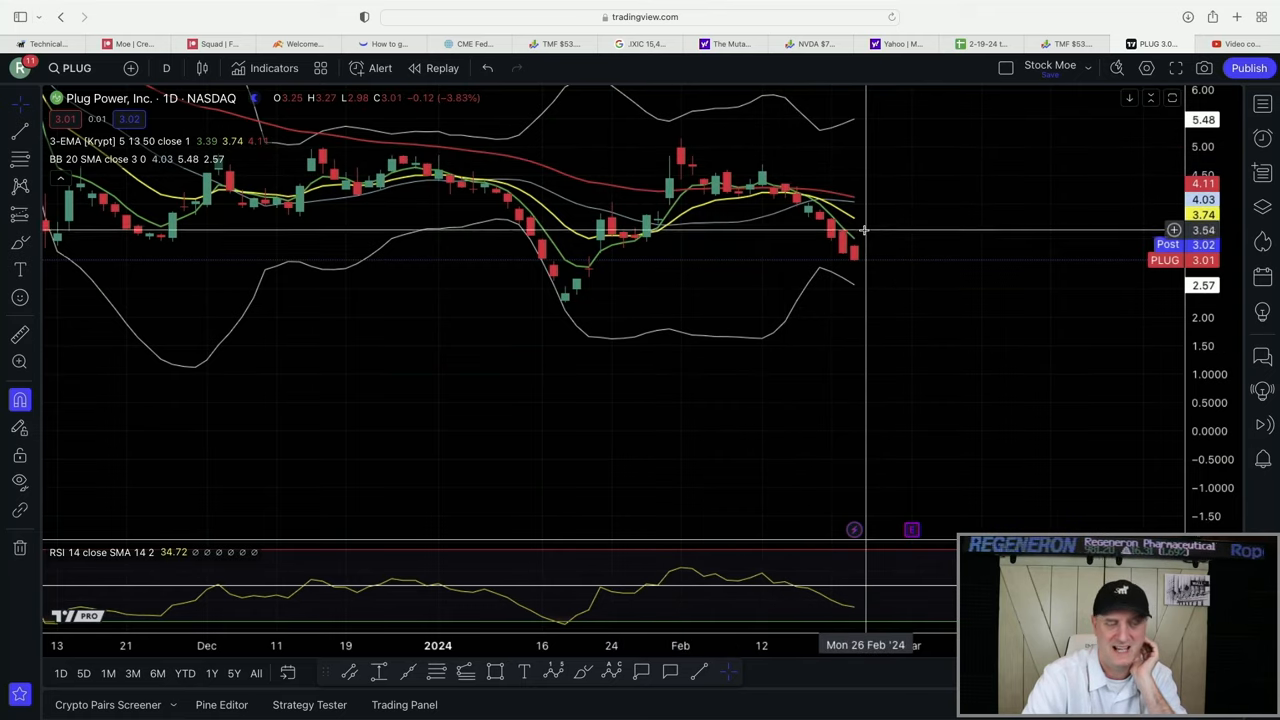
mouse_move(893, 267)
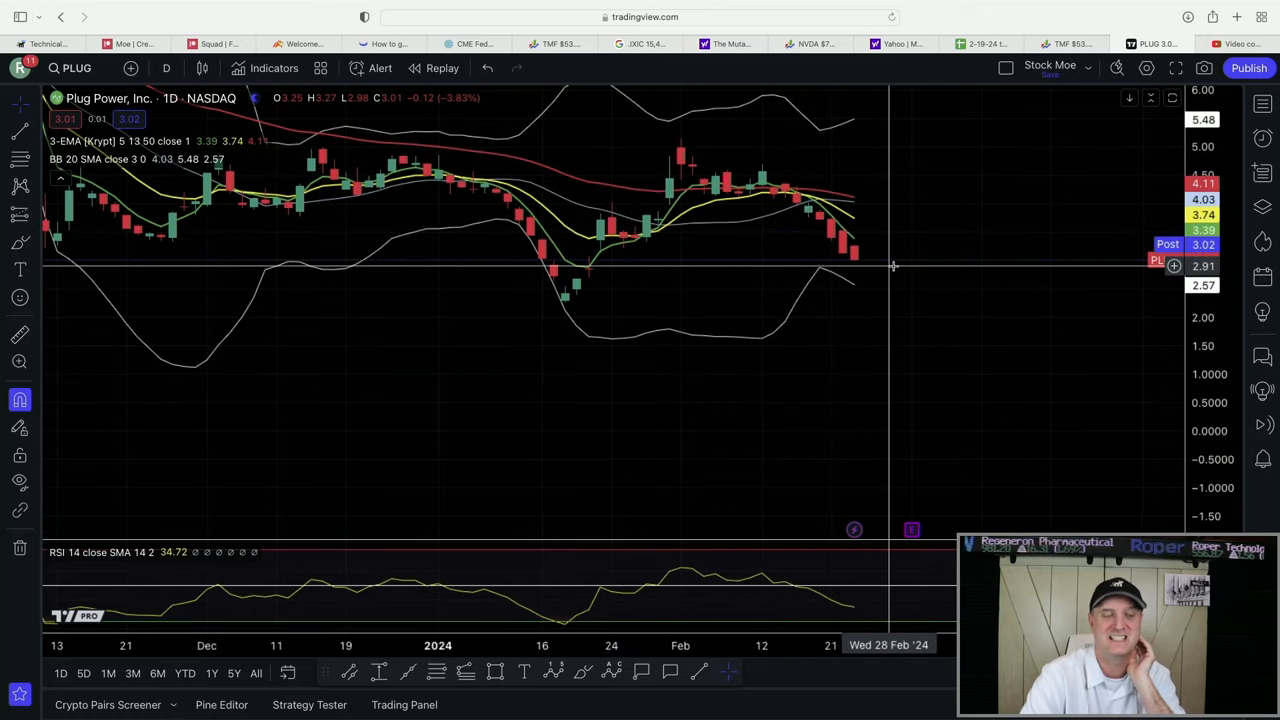